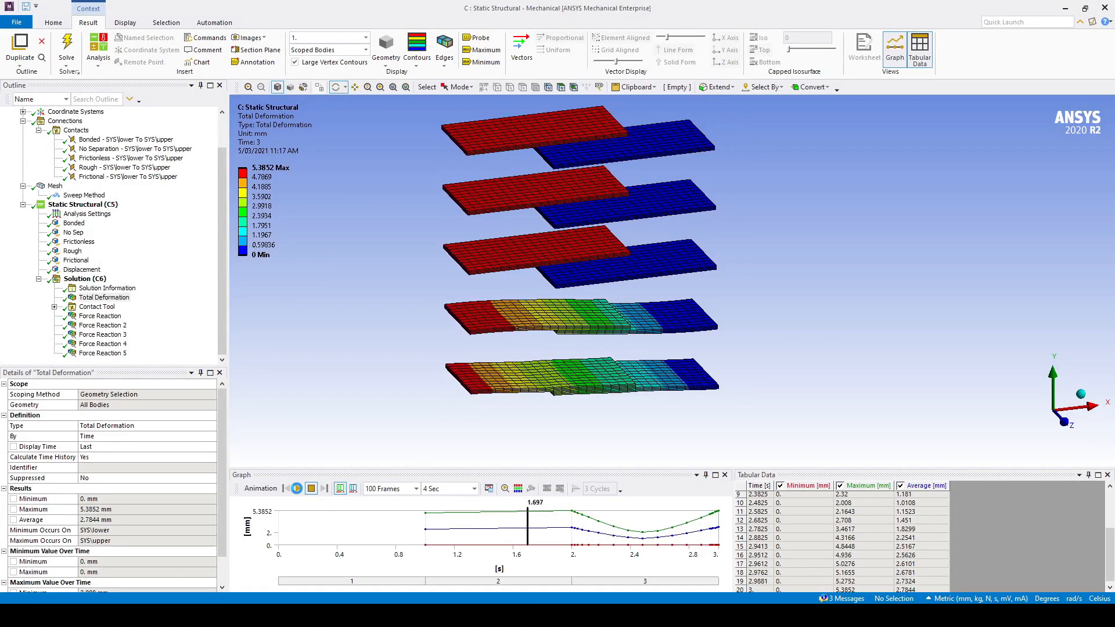
- Play and pause the Total Deformation animation of the five plate pairs
left_click(297, 489)
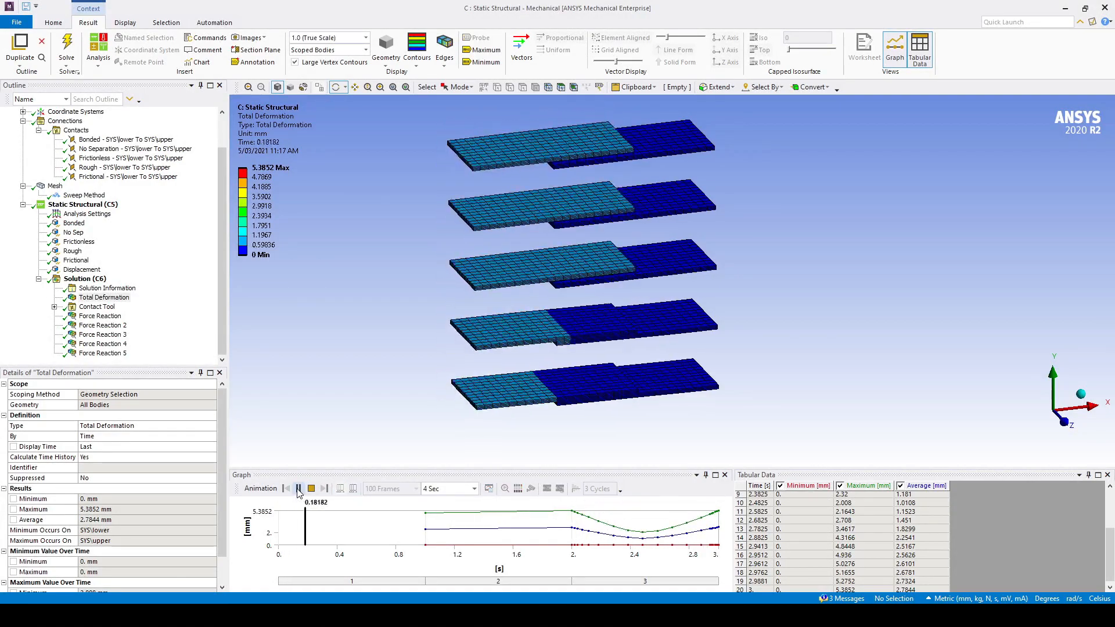
left_click(299, 489)
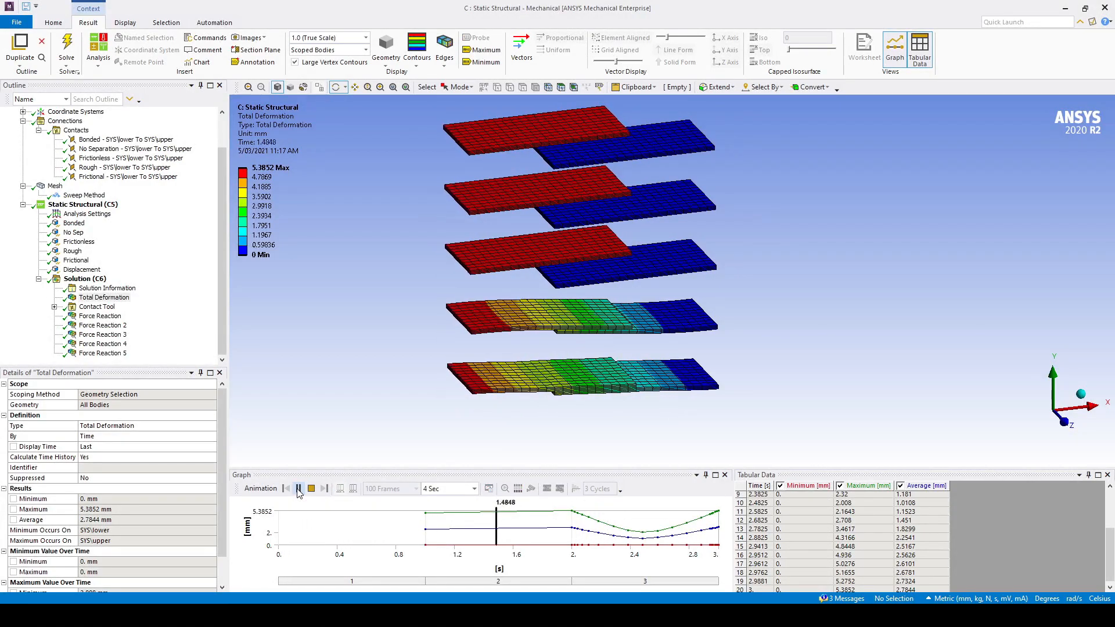
left_click(297, 489)
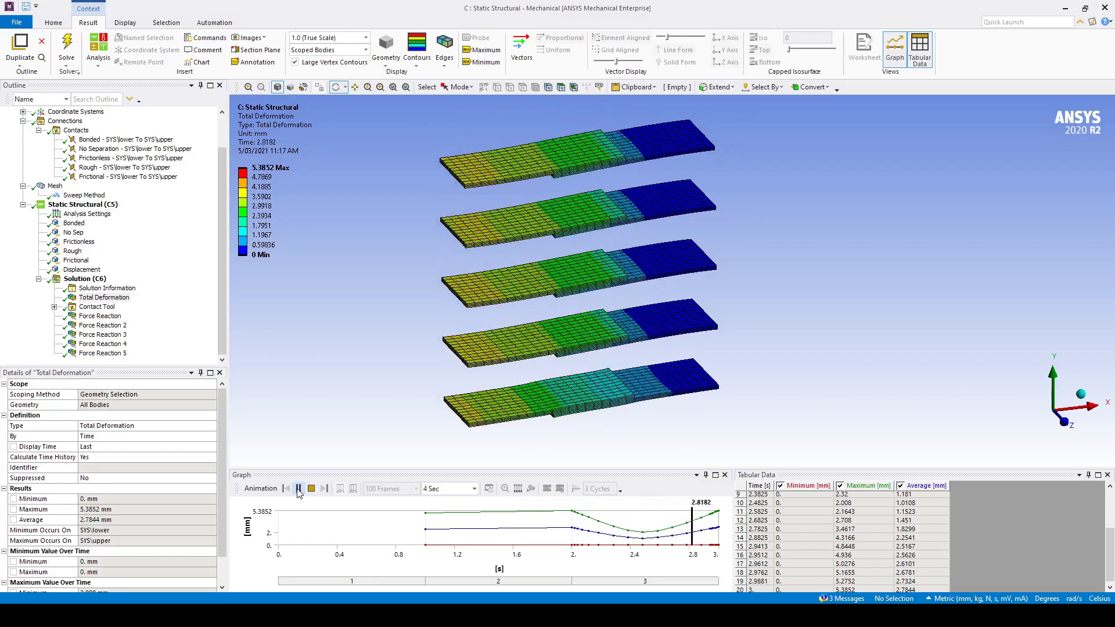
left_click(298, 490)
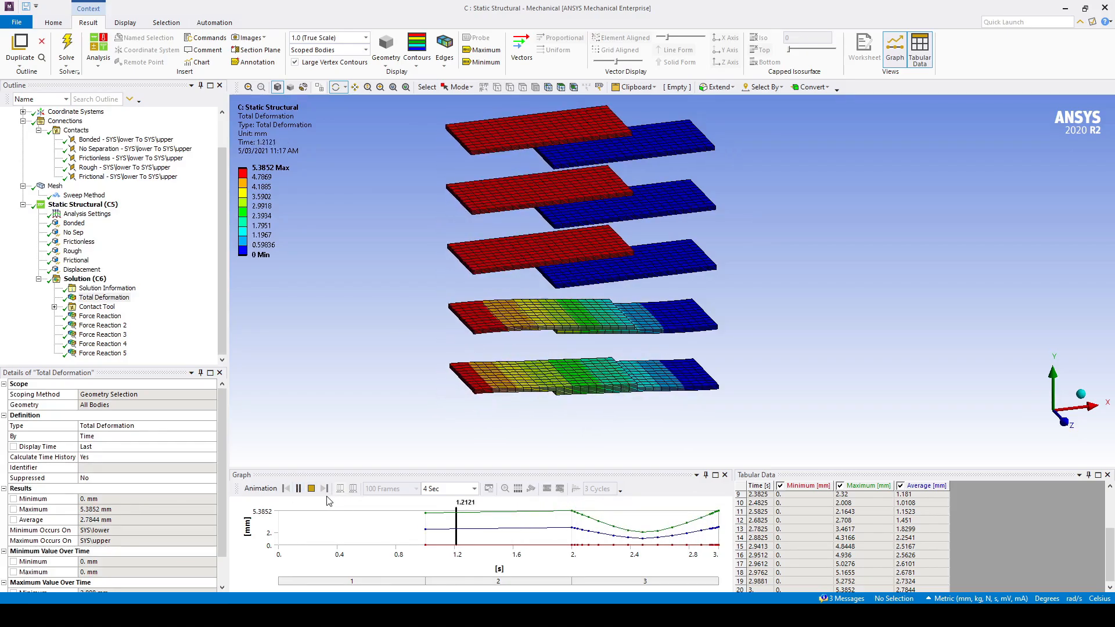
left_click(296, 489)
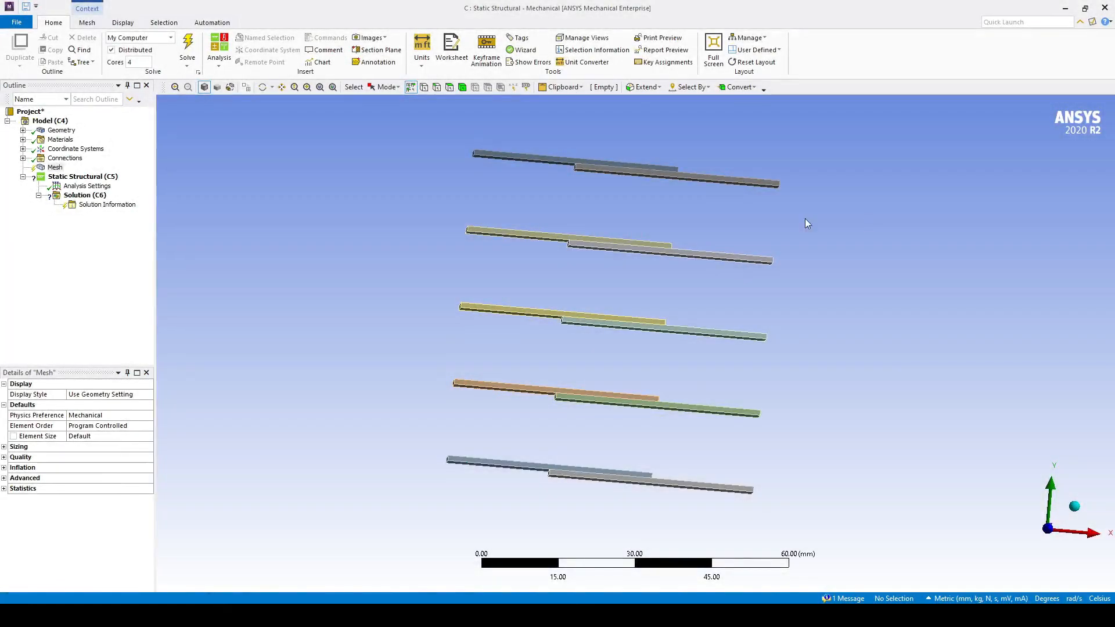
- Mesh all ten plate bodies with 2 mm elements using a Sweep method with 3 divisions
left_click(54, 166)
type("2")
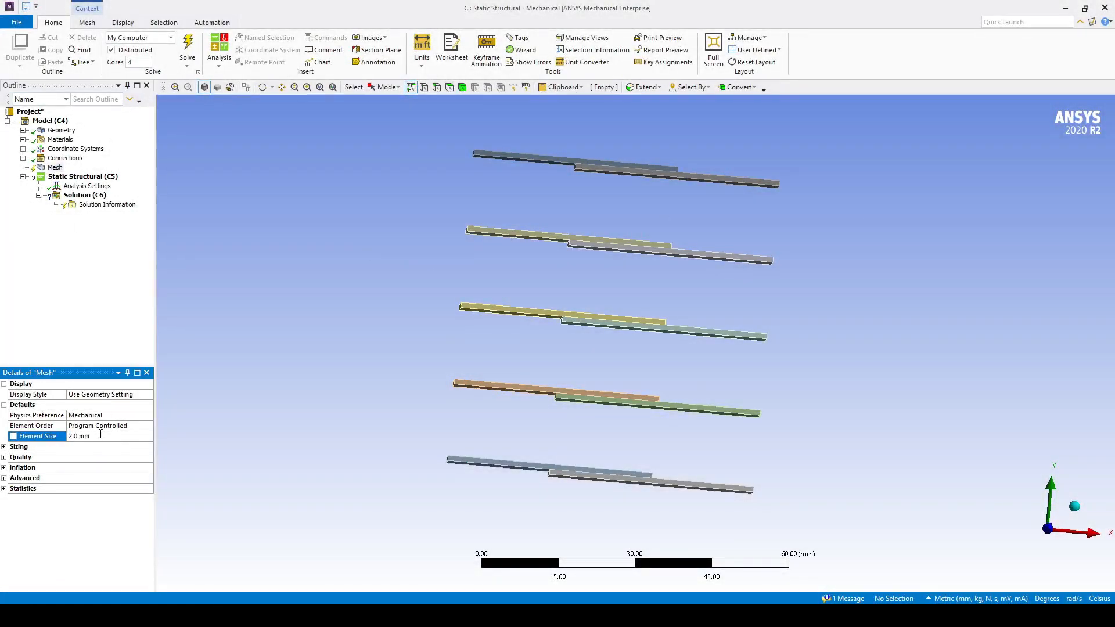
right_click(54, 167)
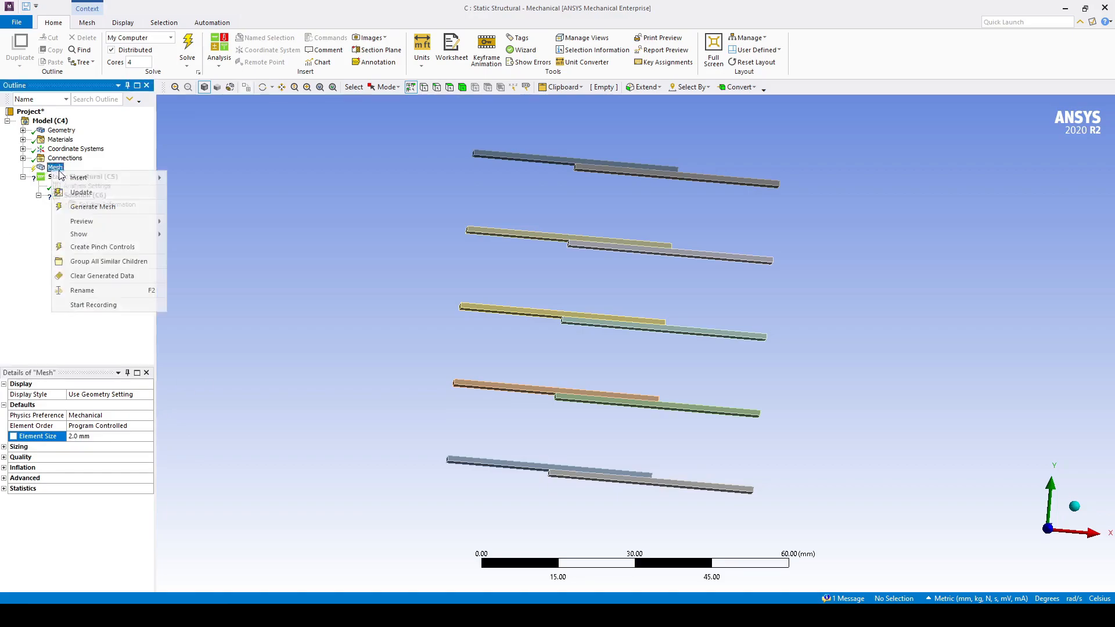
left_click(79, 176)
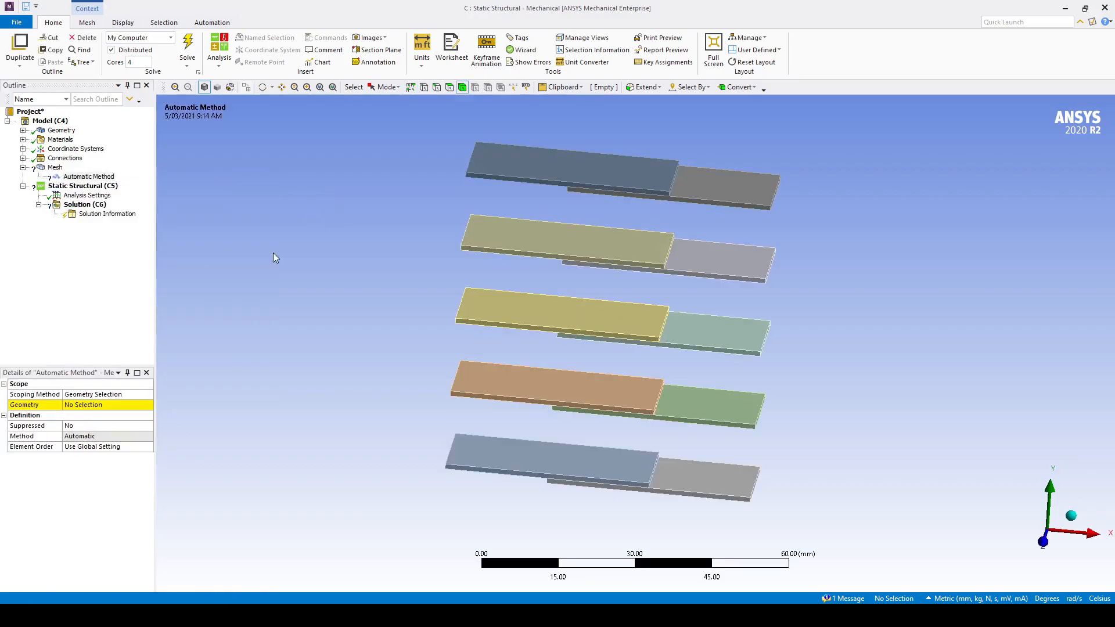
left_click(569, 170)
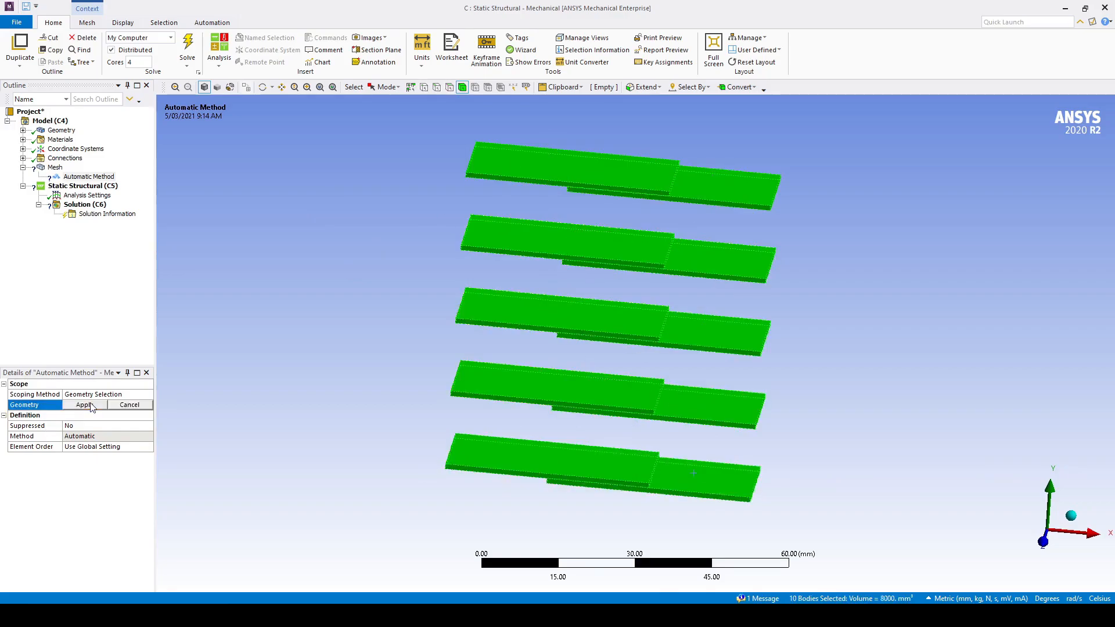
left_click(81, 404)
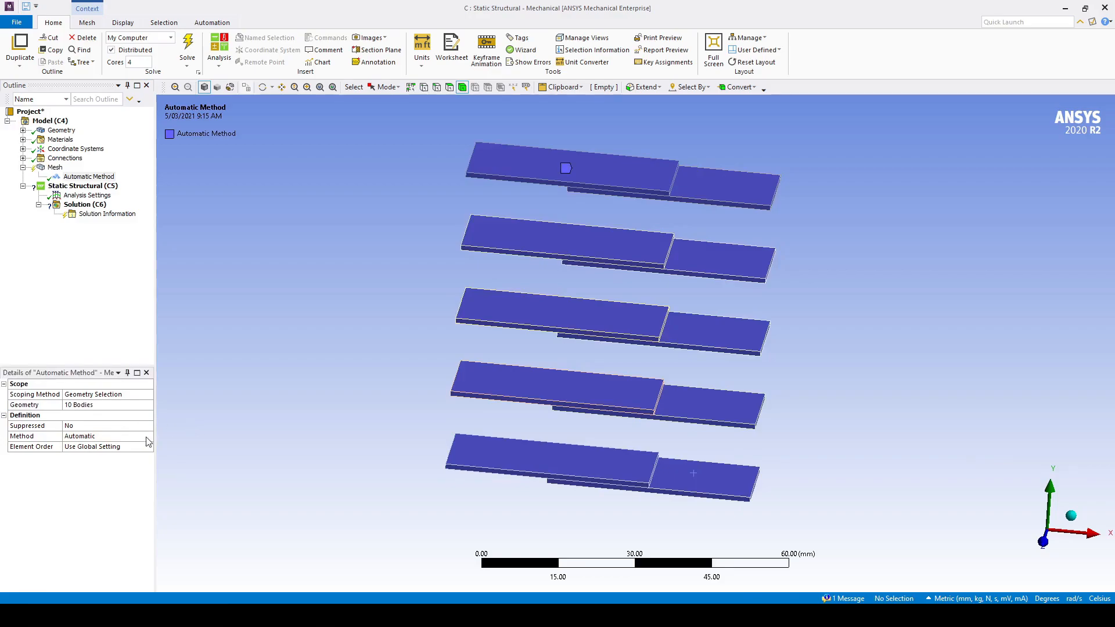
left_click(107, 436)
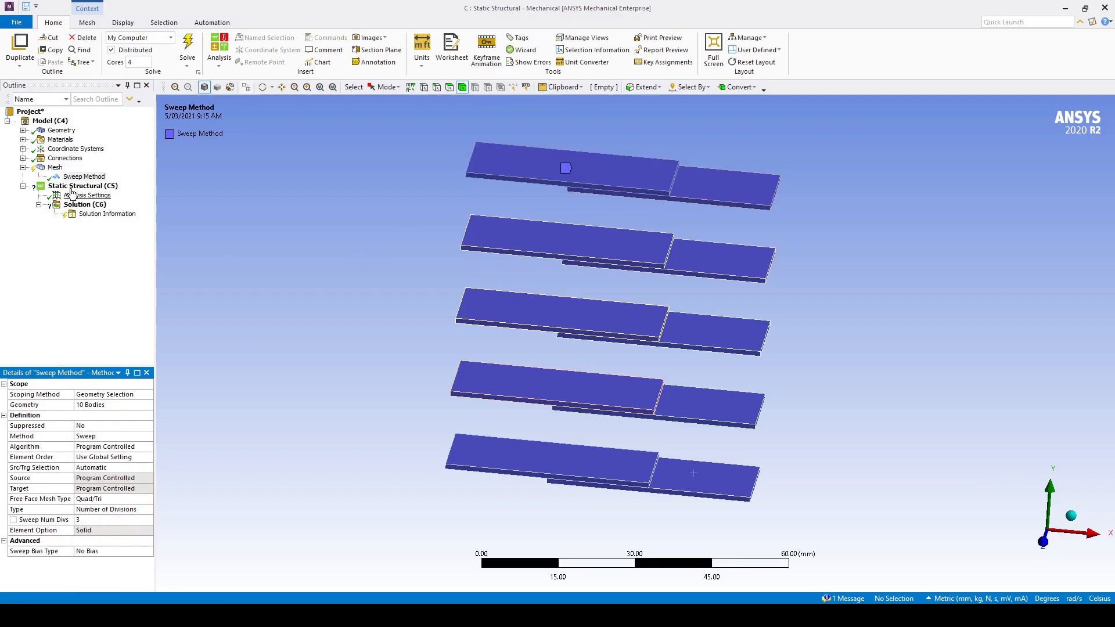
left_click(55, 167)
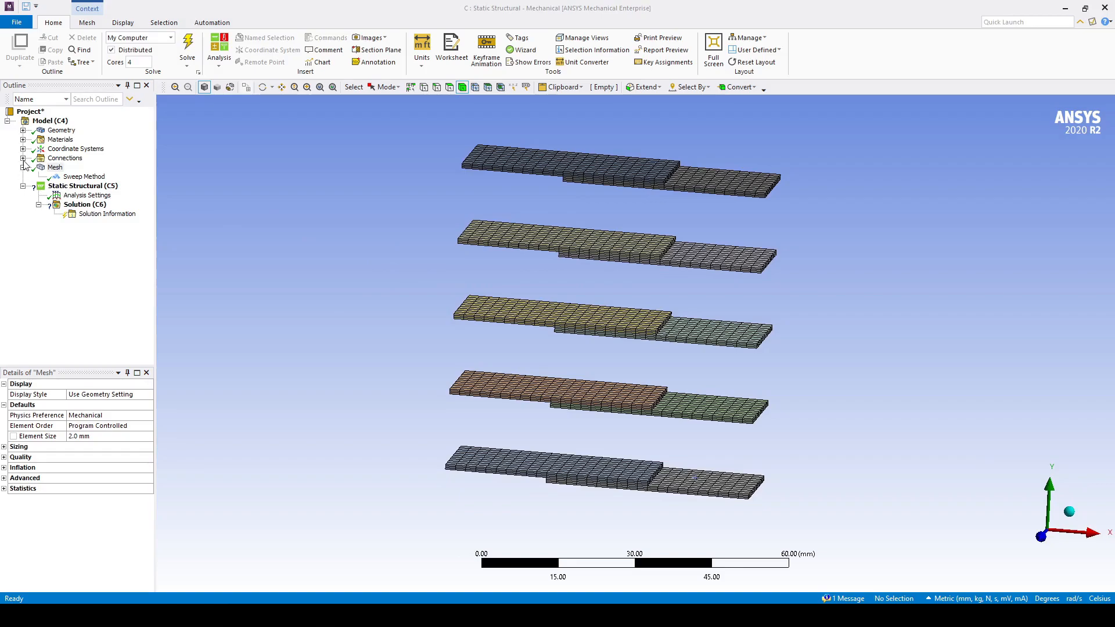
- Expand Connections and review the first two contact regions between the plate pairs
left_click(23, 158)
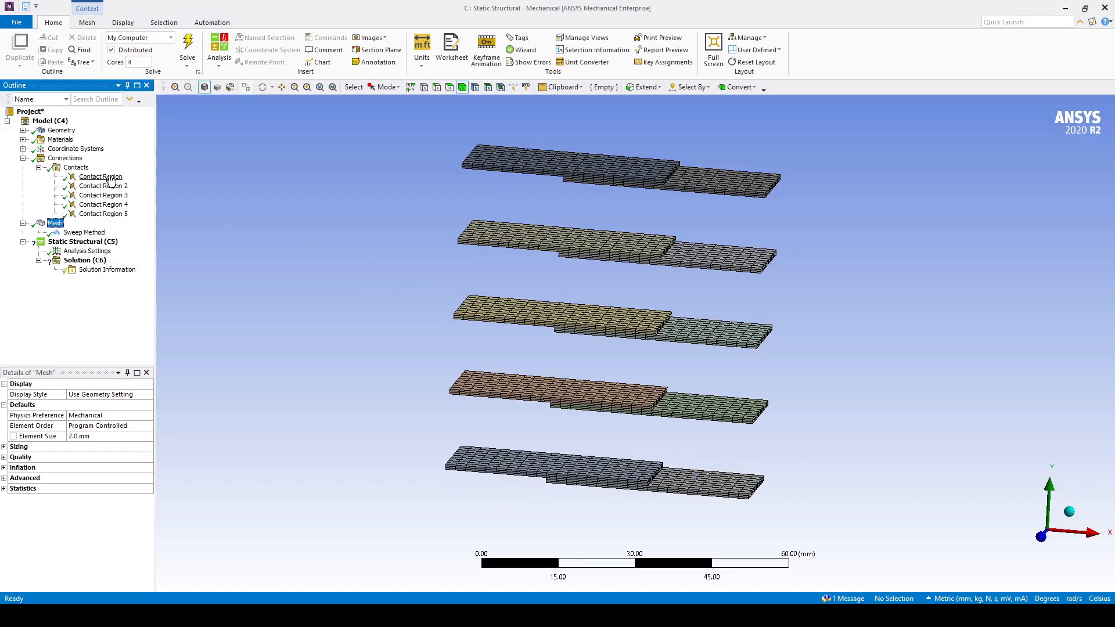
left_click(103, 186)
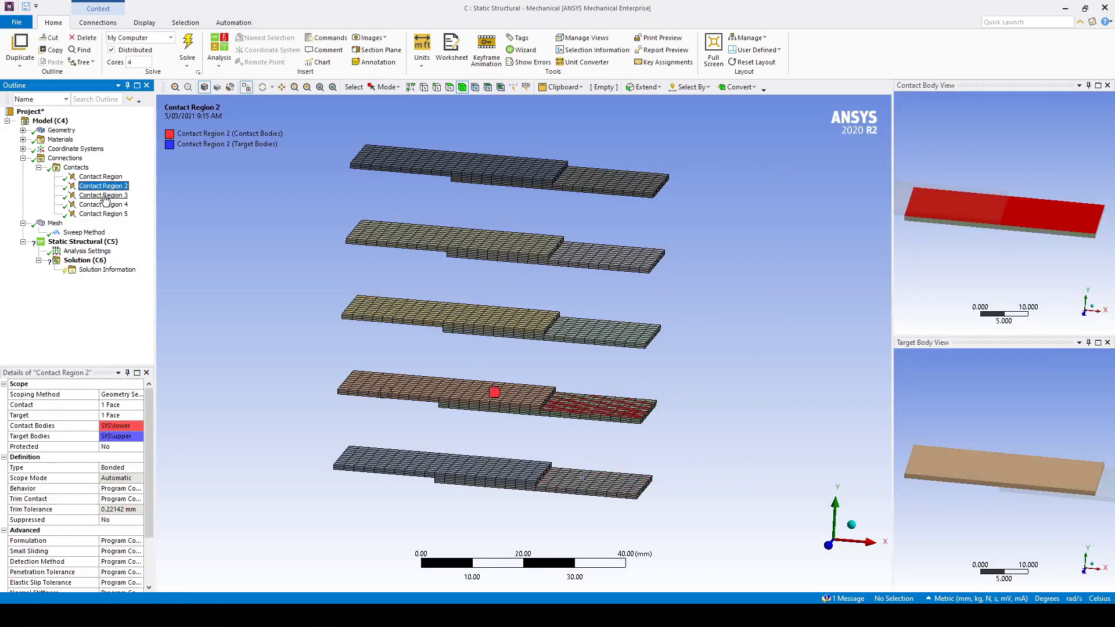
left_click(100, 176)
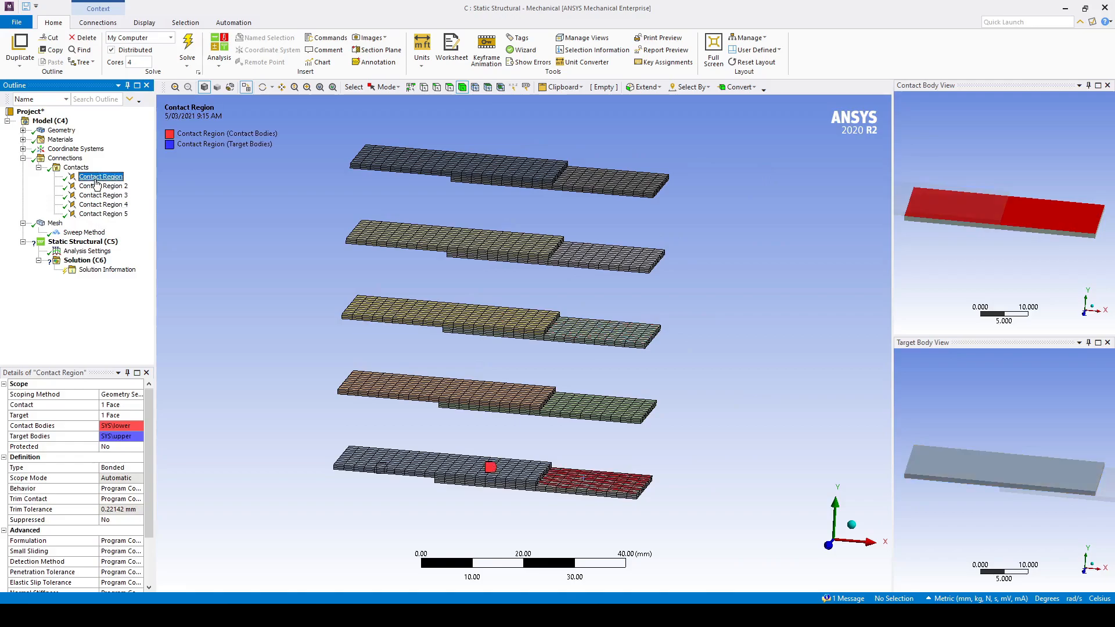
left_click(104, 186)
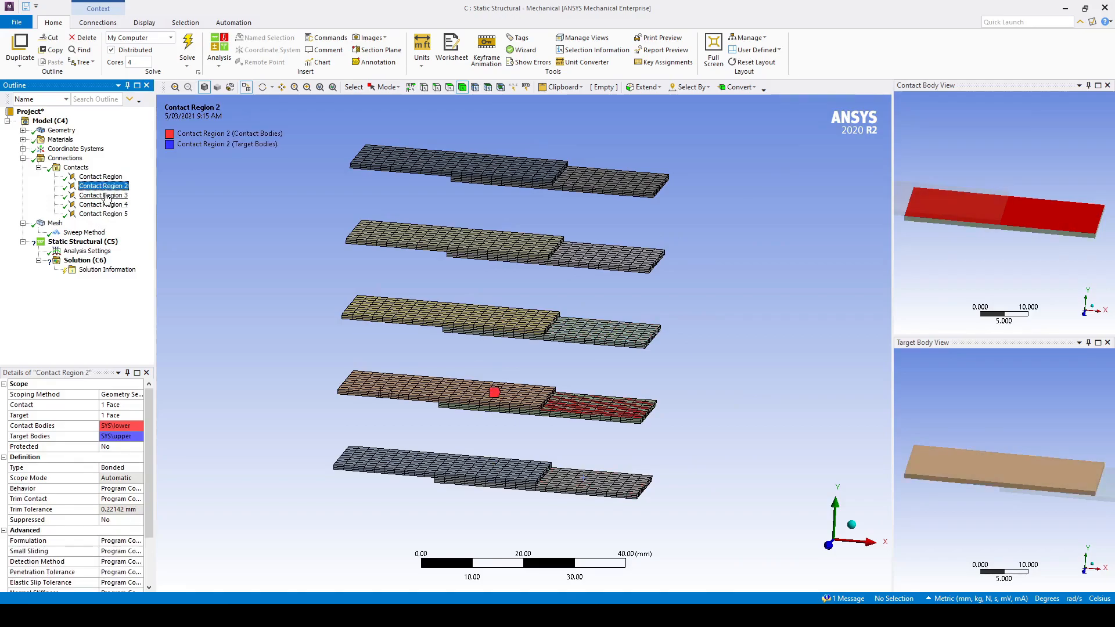
left_click(100, 176)
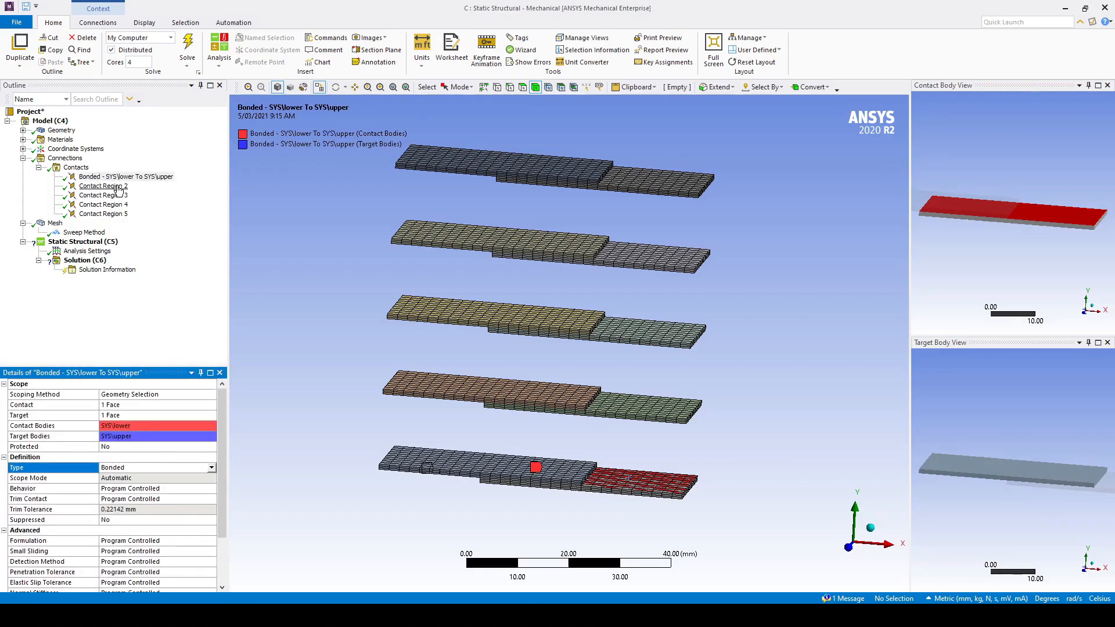
- Set the contact types to No Separation, Frictionless, Rough and Frictional and rename them by definition
left_click(103, 186)
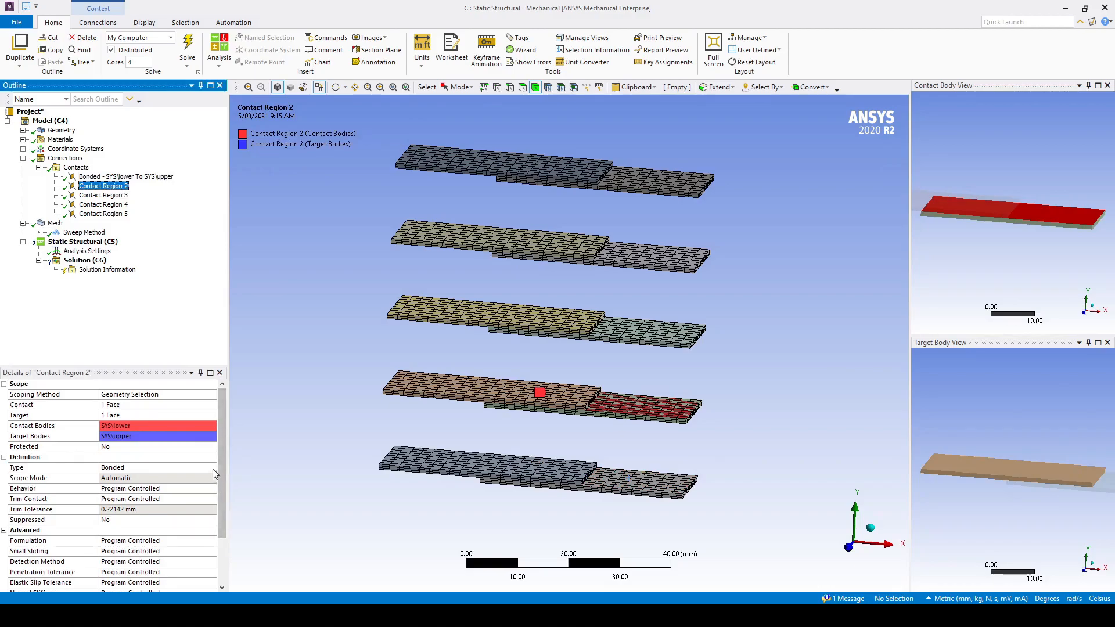
left_click(103, 196)
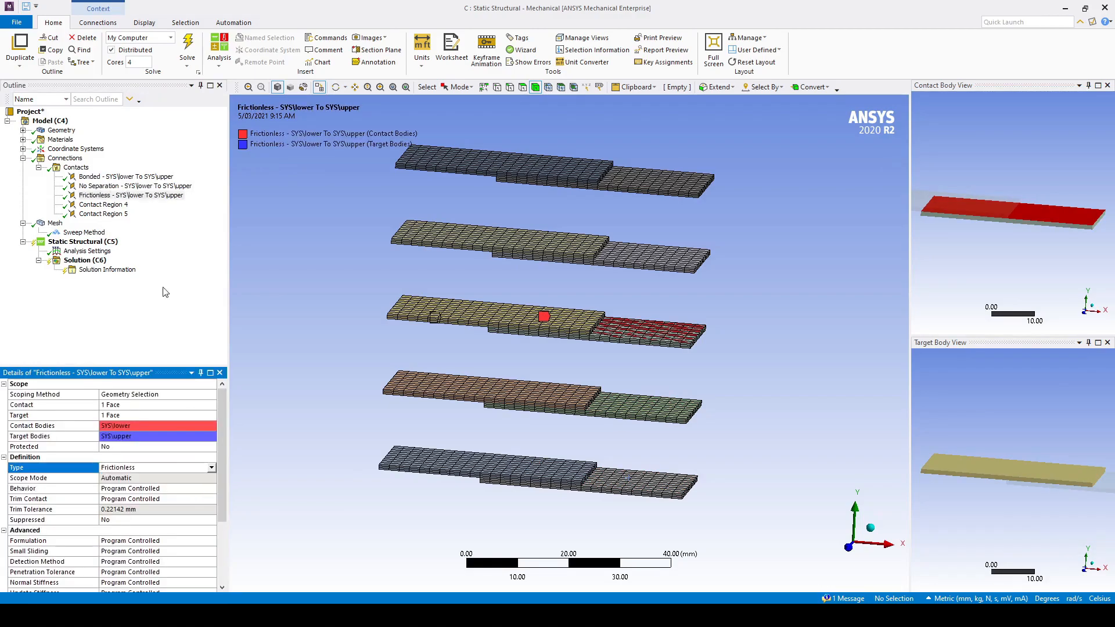
left_click(212, 467)
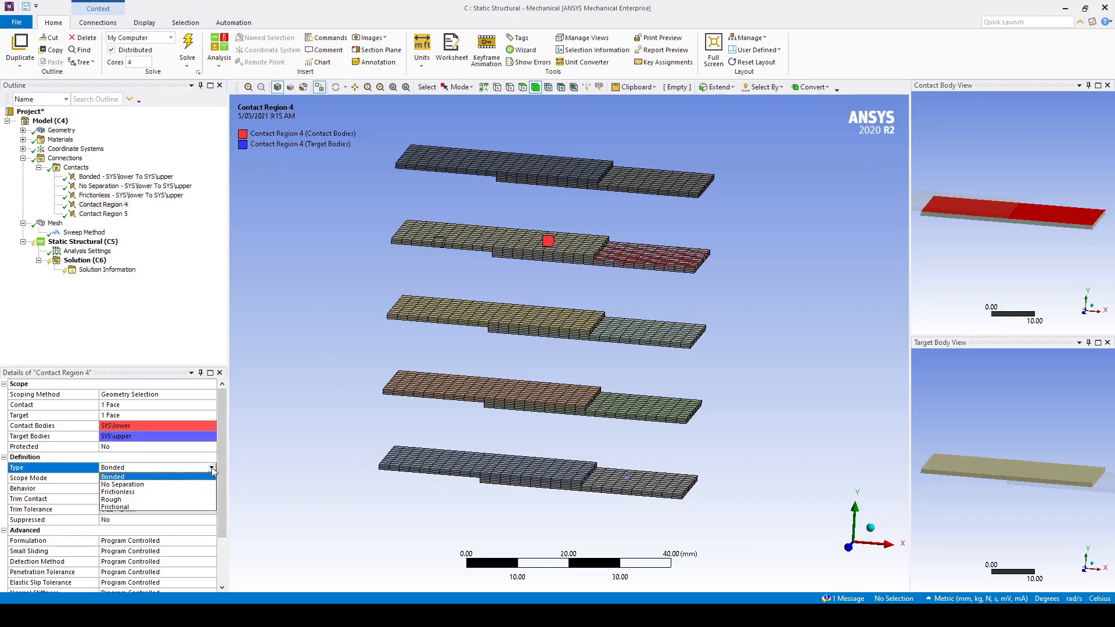
left_click(104, 214)
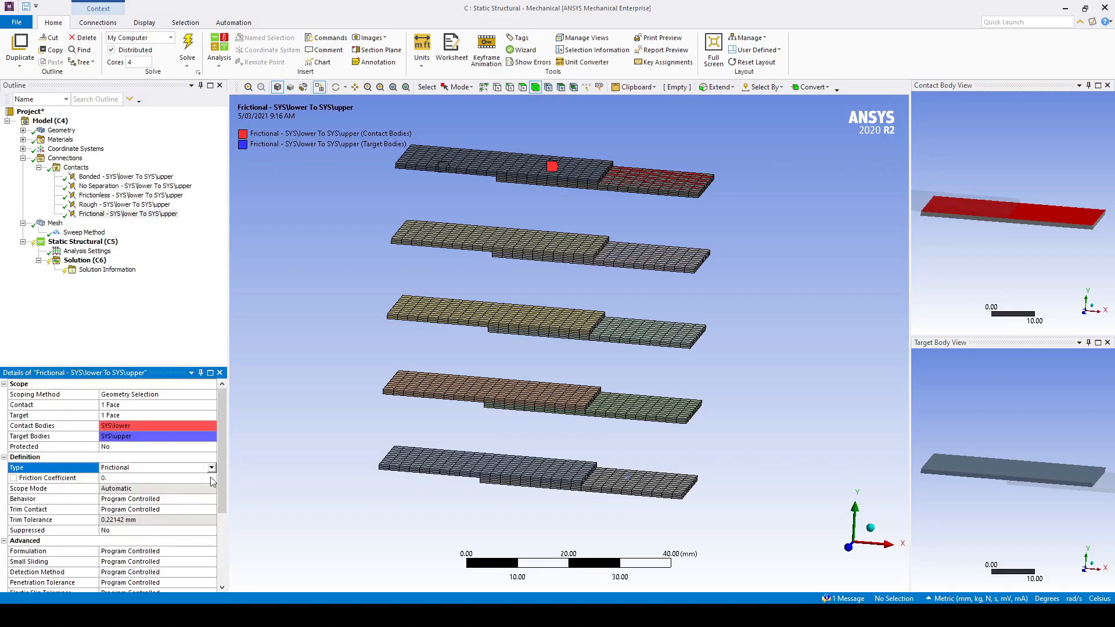
scroll("down", 3)
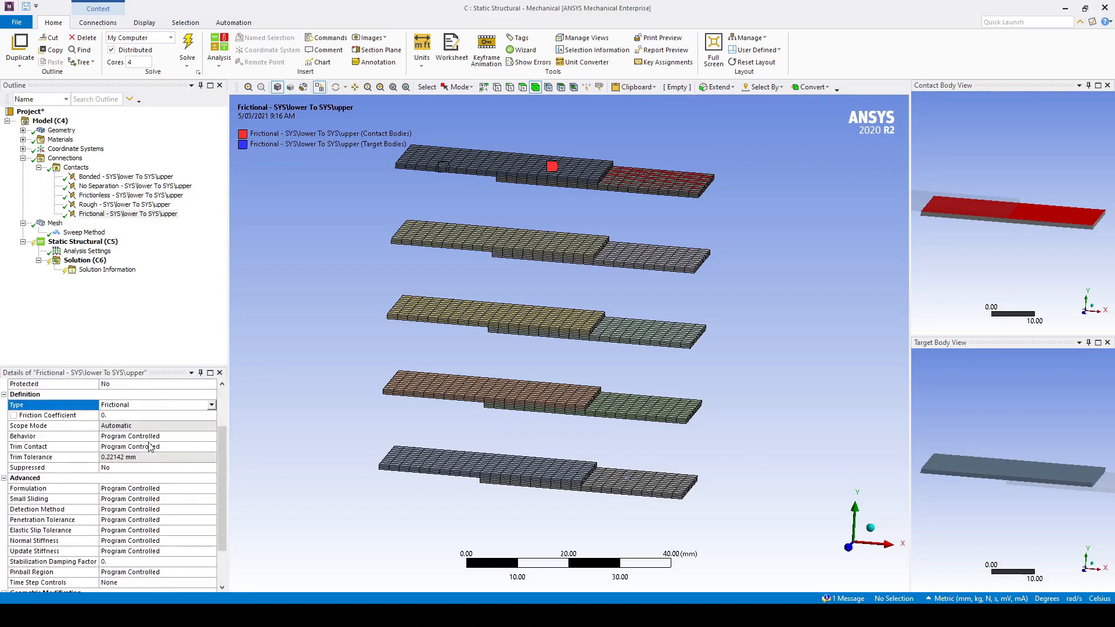
scroll("down", 3)
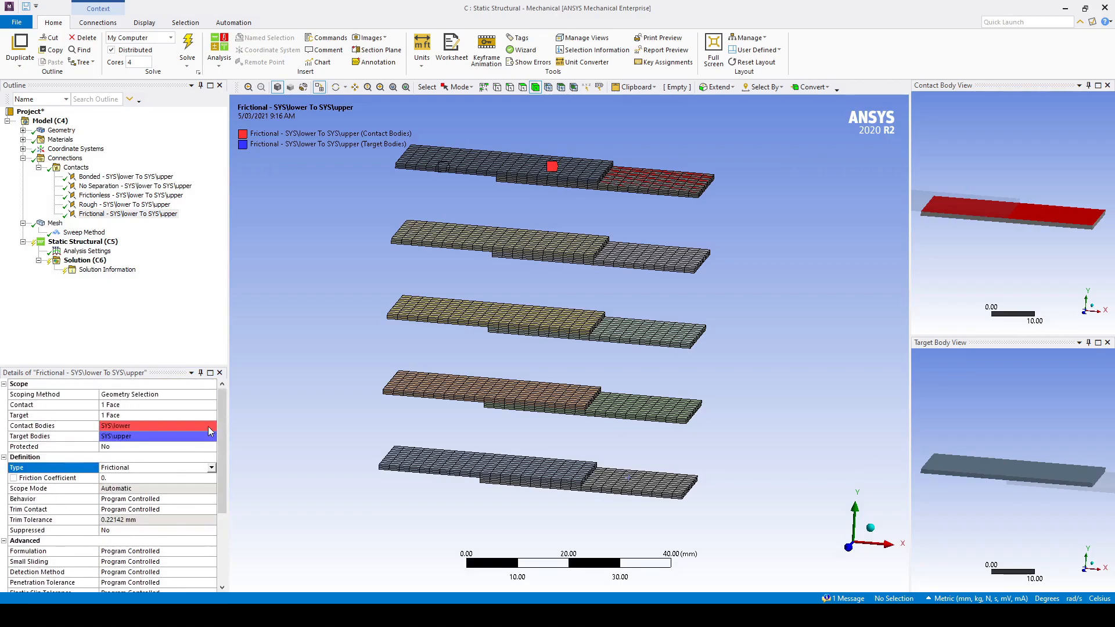
mouse_move(173, 278)
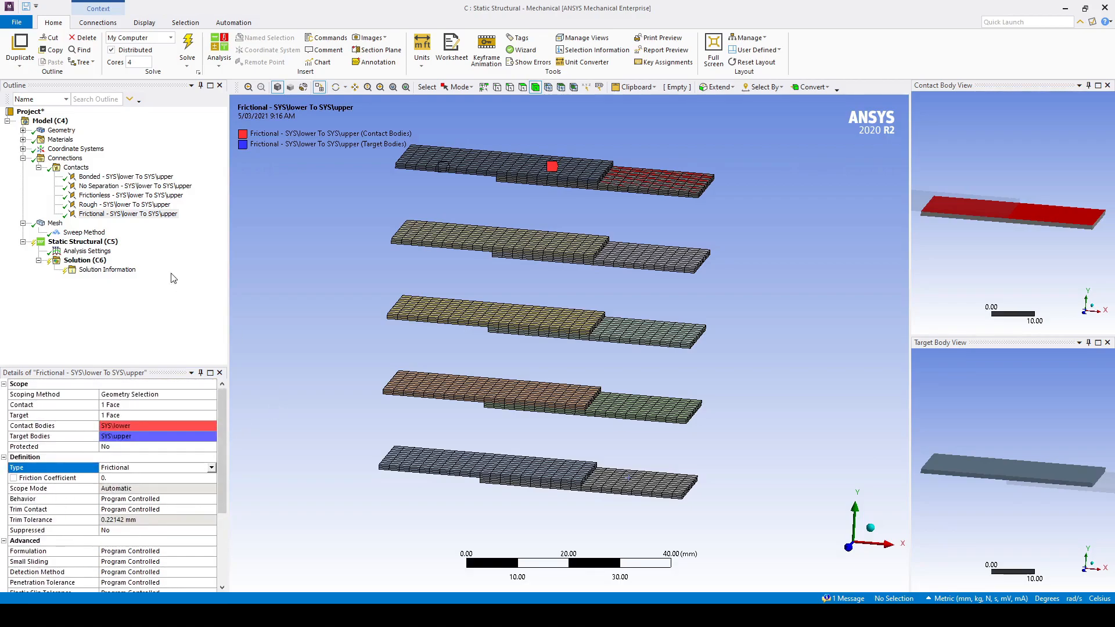
- Add fixed supports under Static Structural named Bonded, No Sep, Frictionless, Rough and Frictional
left_click(87, 251)
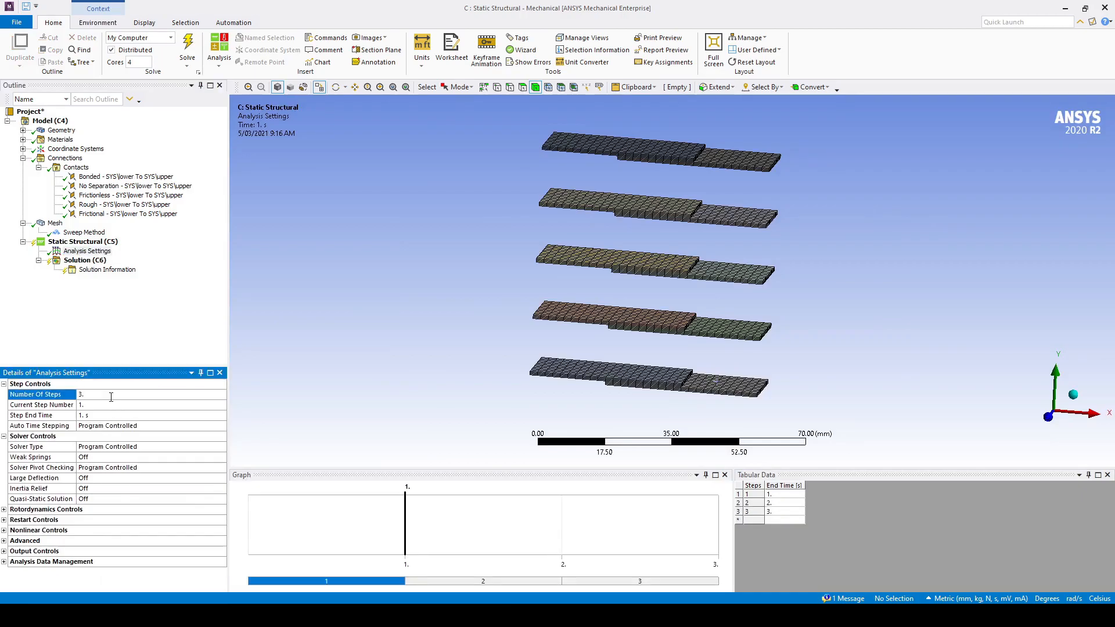
mouse_move(124, 390)
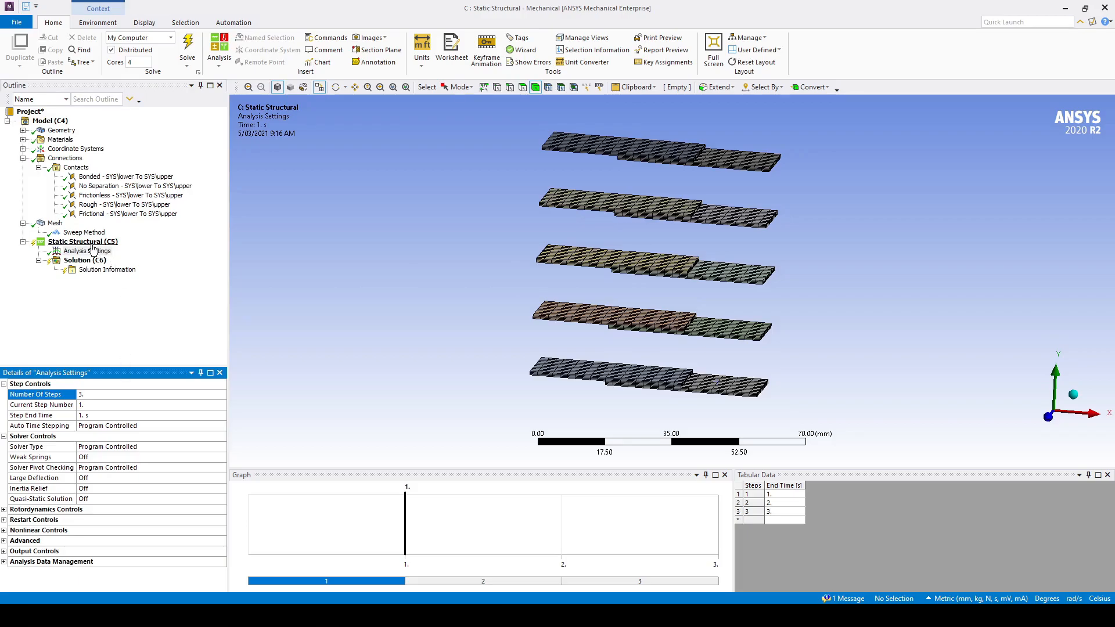
left_click(83, 242)
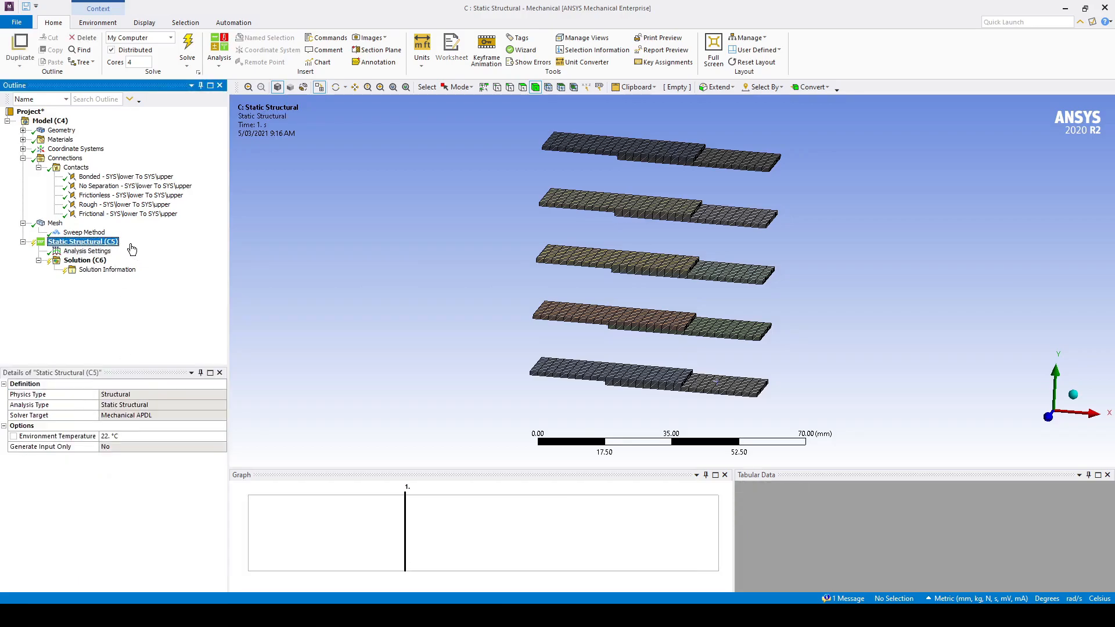
right_click(81, 242)
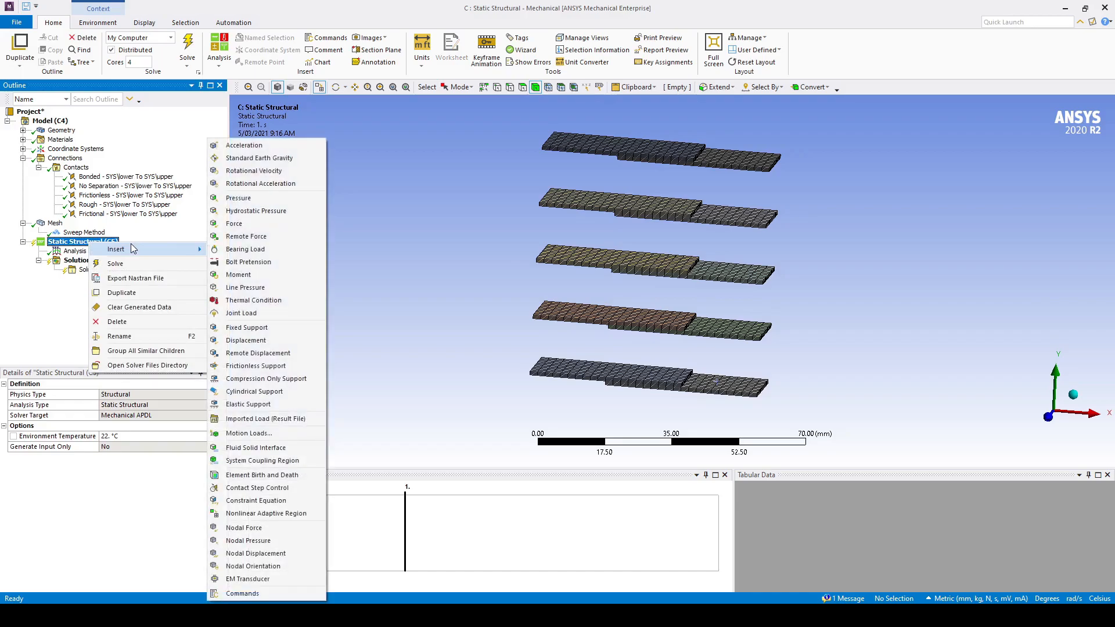
left_click(247, 328)
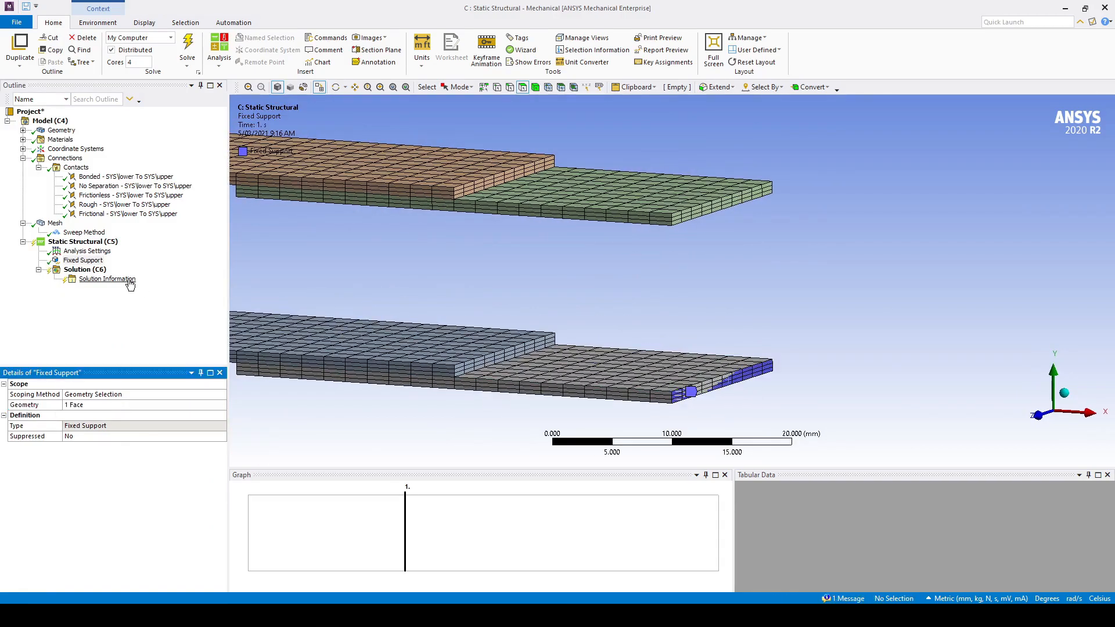
right_click(83, 260)
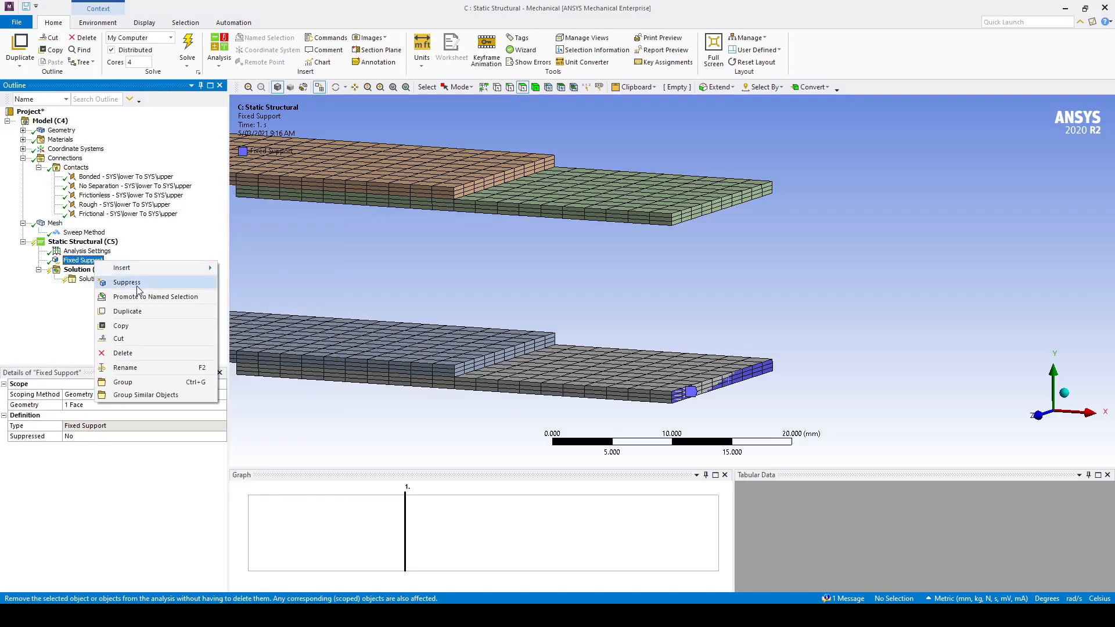
mouse_move(122, 353)
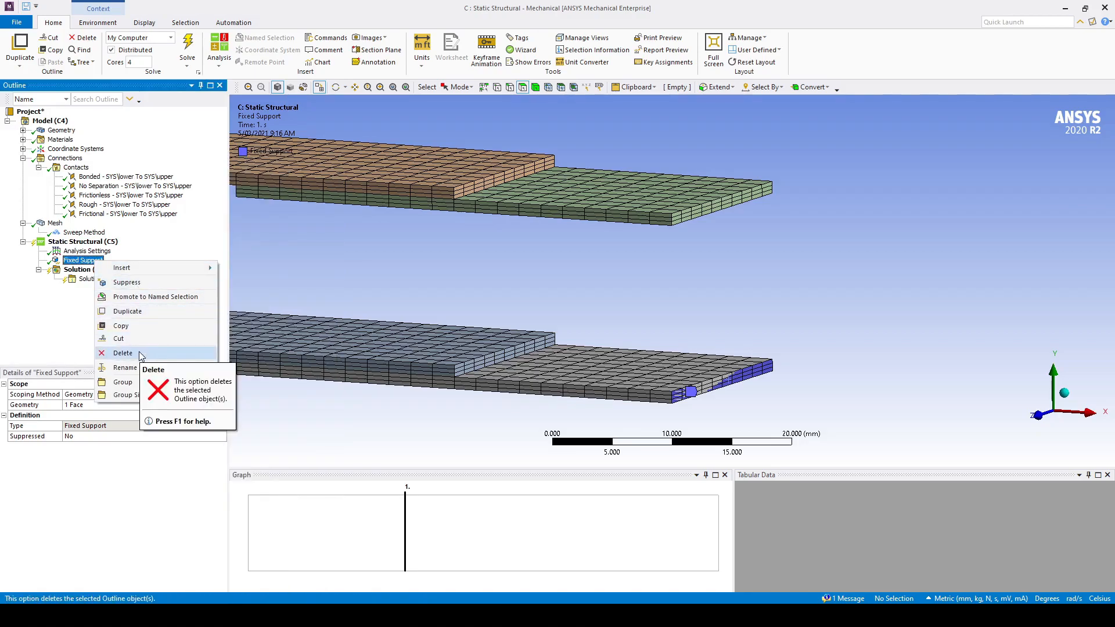
mouse_move(150, 296)
type("F")
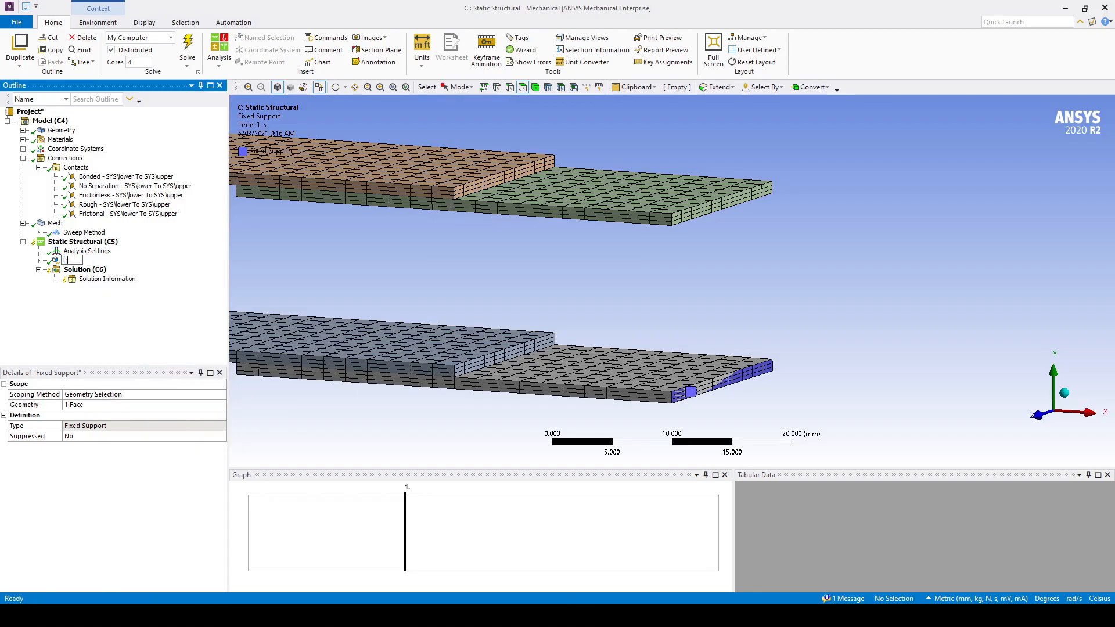
left_click(74, 260)
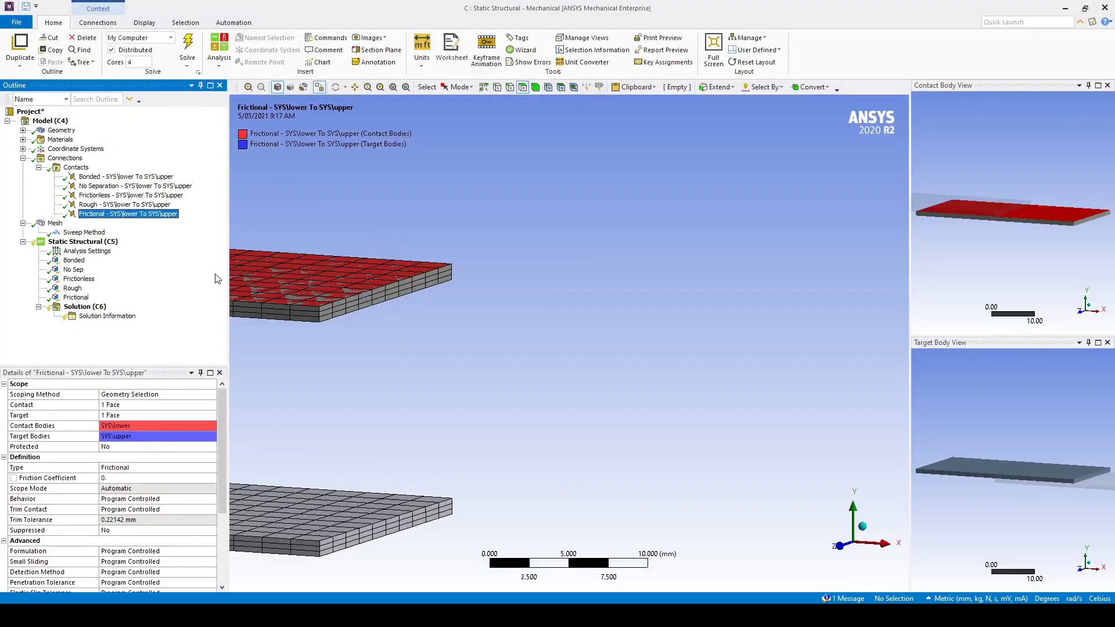
- Give the frictional contact a friction coefficient of 0.2
left_click(157, 478)
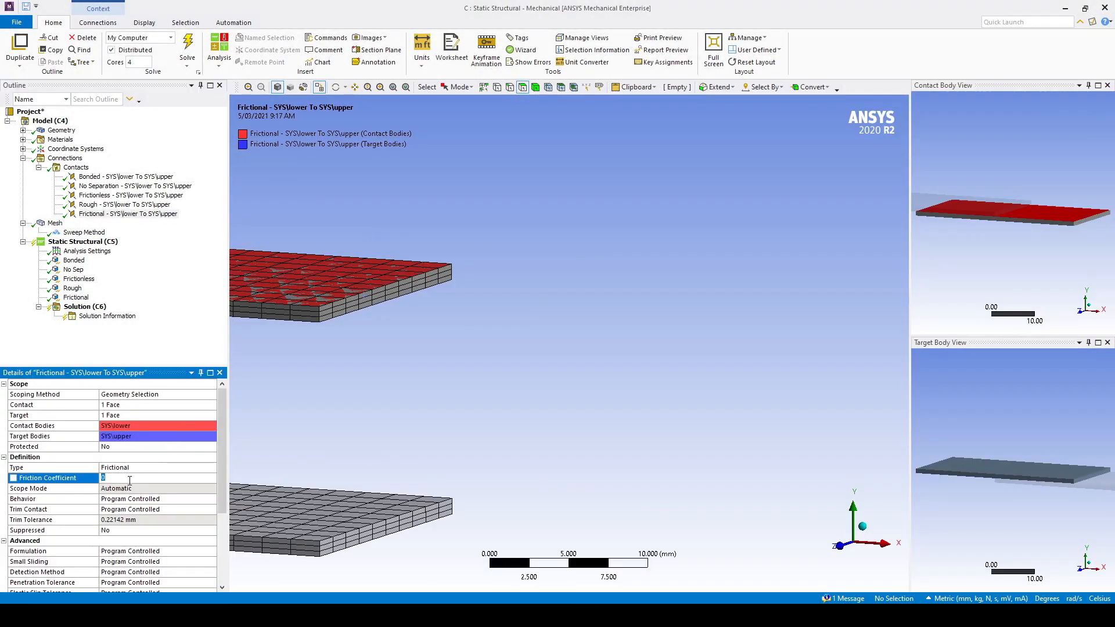
type("0.2")
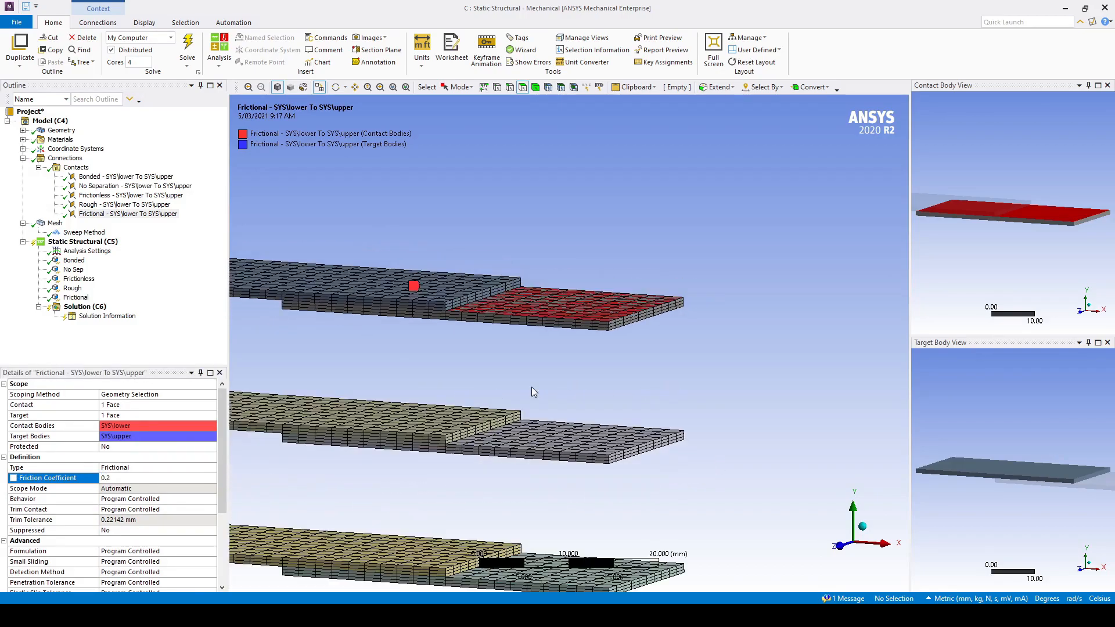
scroll("down", 3)
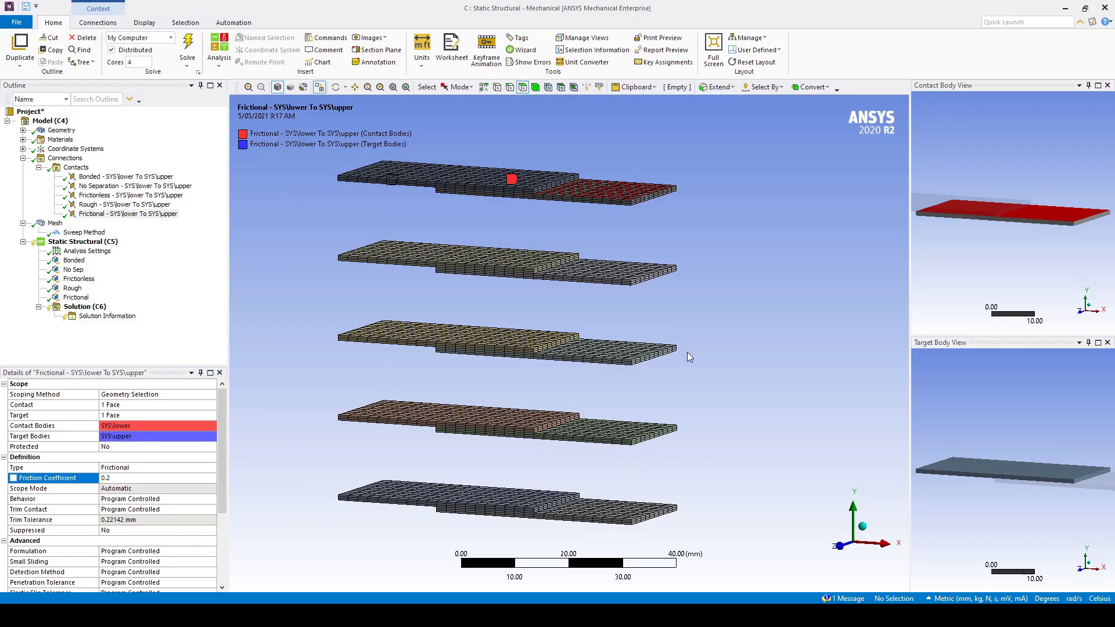
- Add a Displacement load scoped to the five plate end faces
right_click(82, 242)
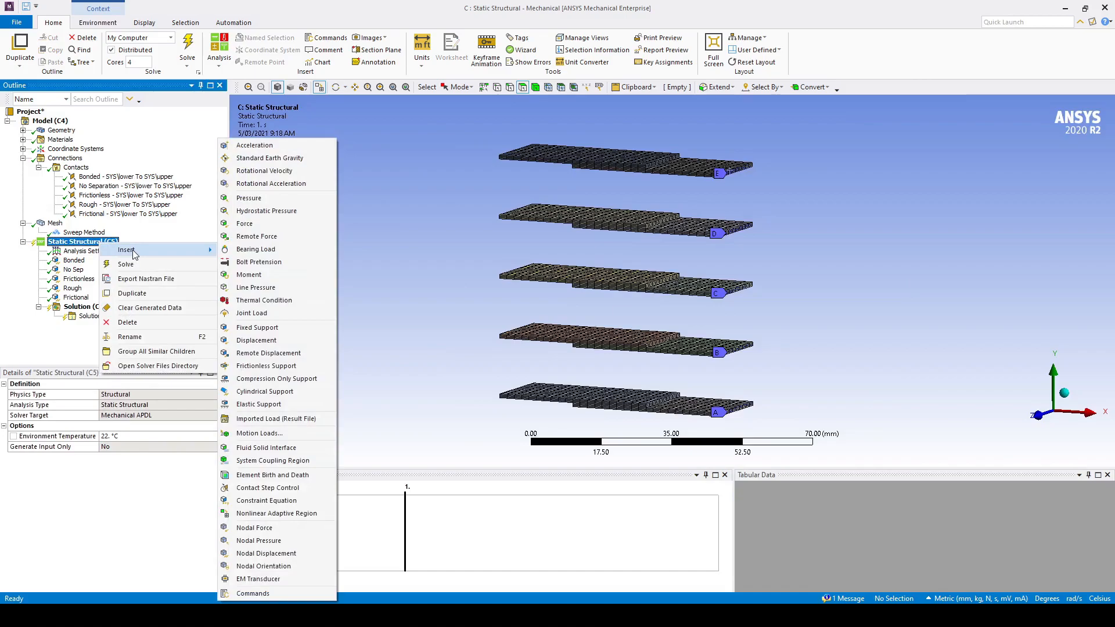
left_click(255, 341)
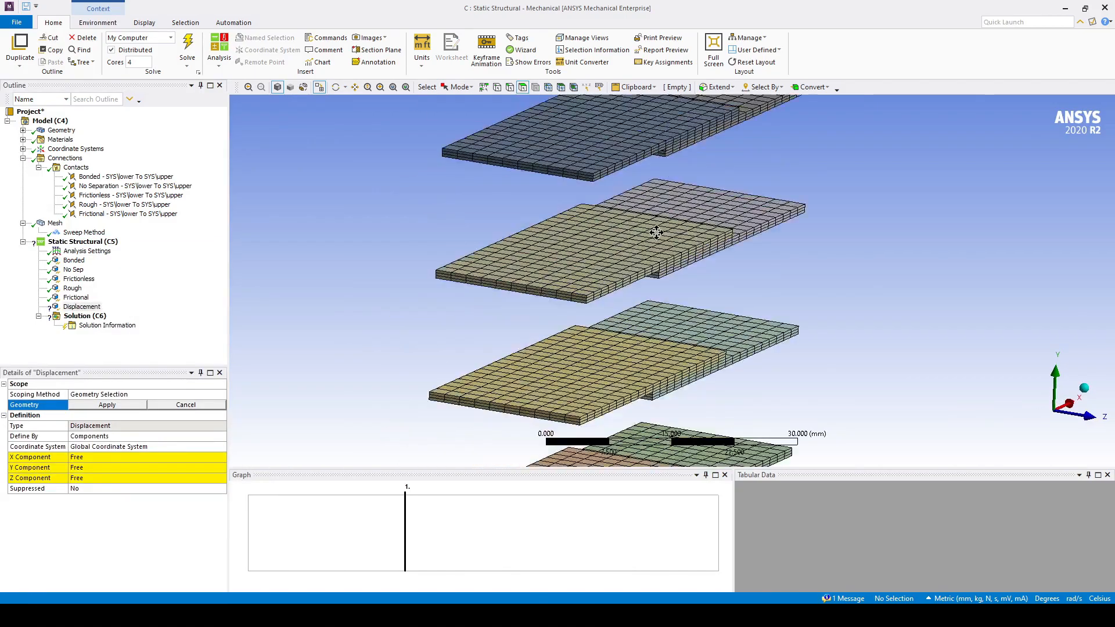
left_click(593, 190)
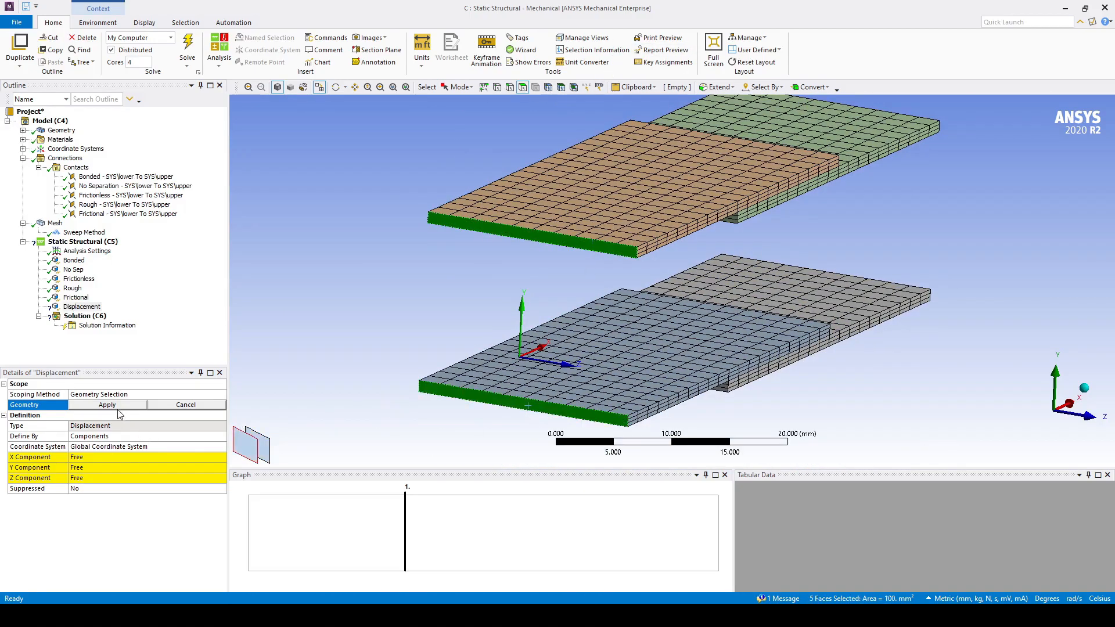
left_click(107, 405)
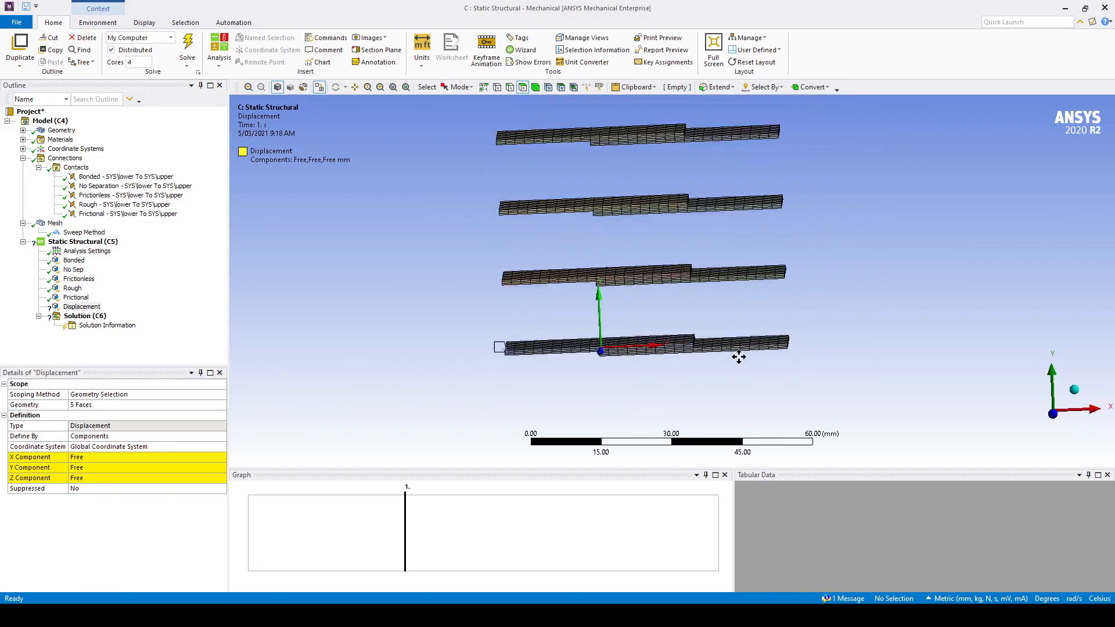
- Hold Z at 0 and define X and Y as tabular data reaching -2 mm and ±5 mm over the steps
left_click(142, 478)
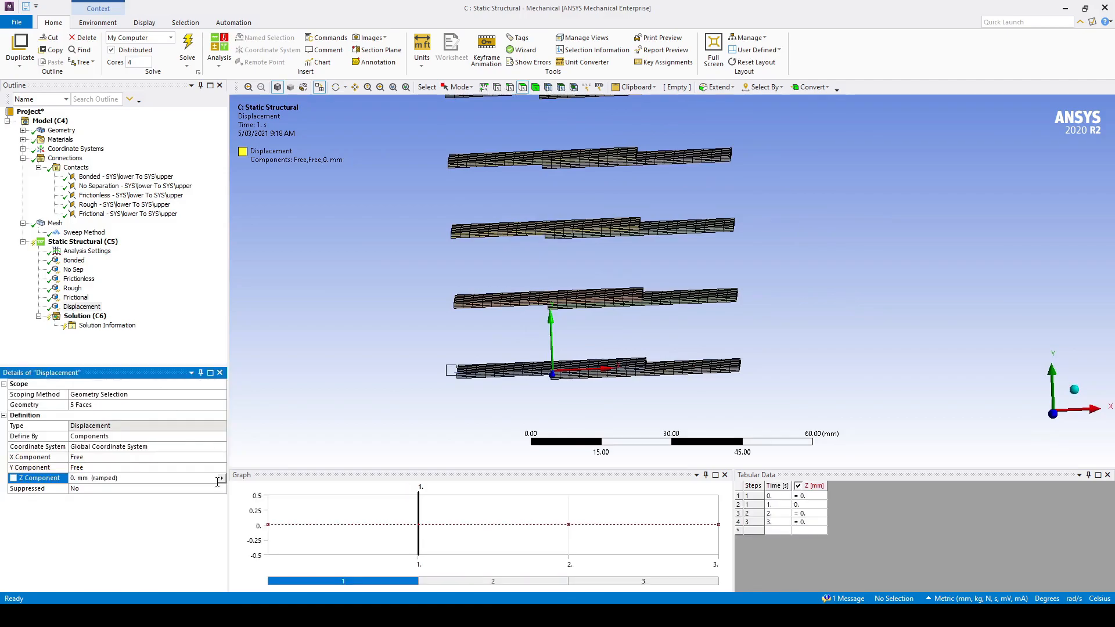
left_click(220, 467)
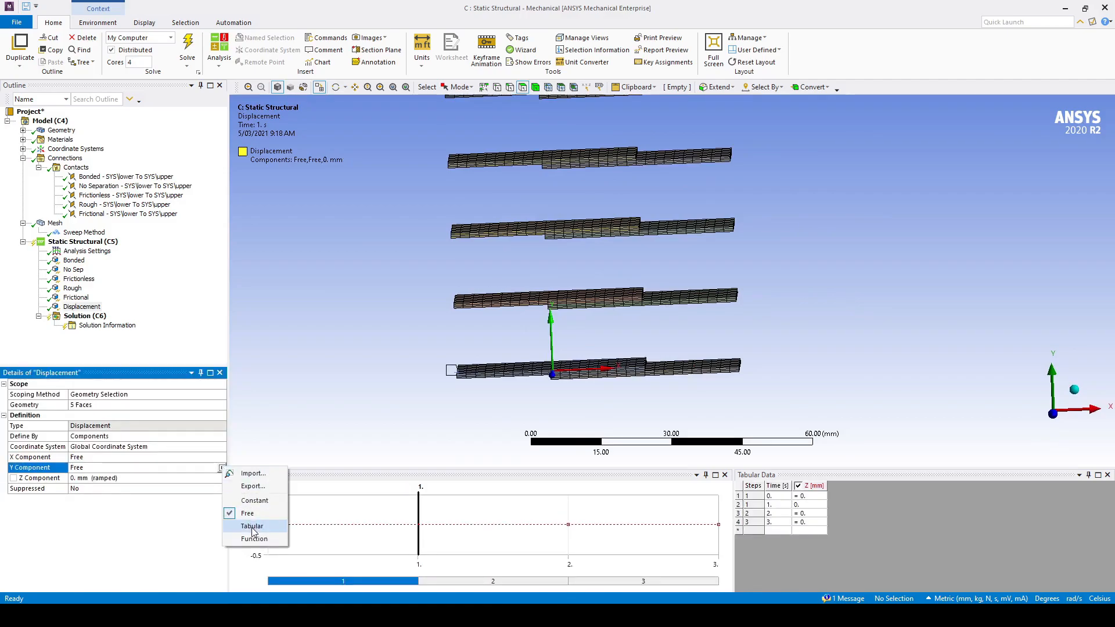
left_click(251, 525)
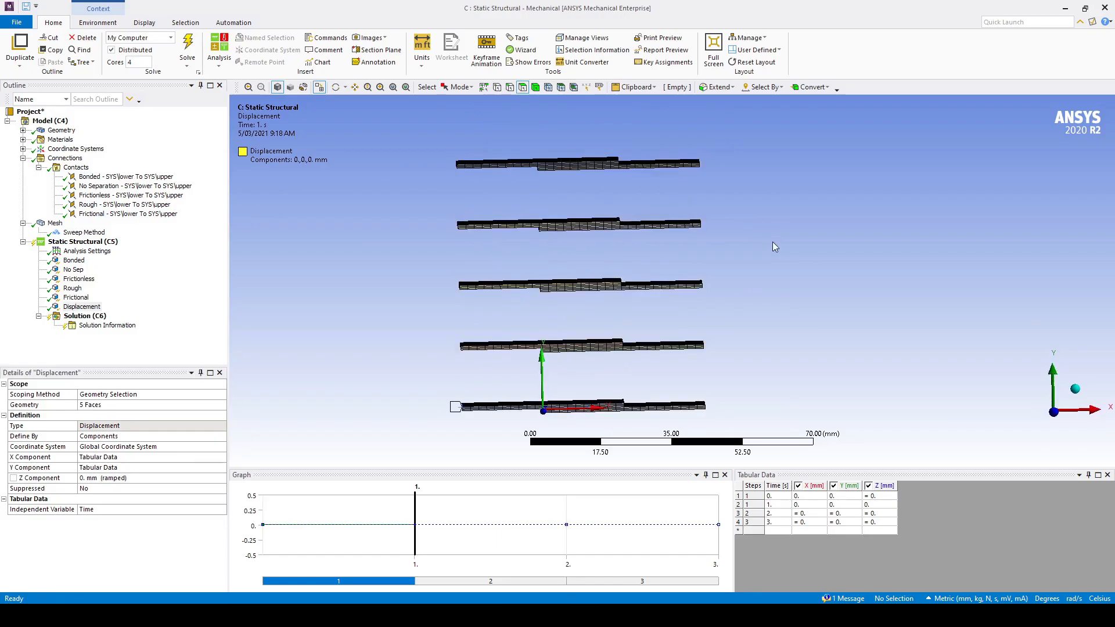
mouse_move(808, 363)
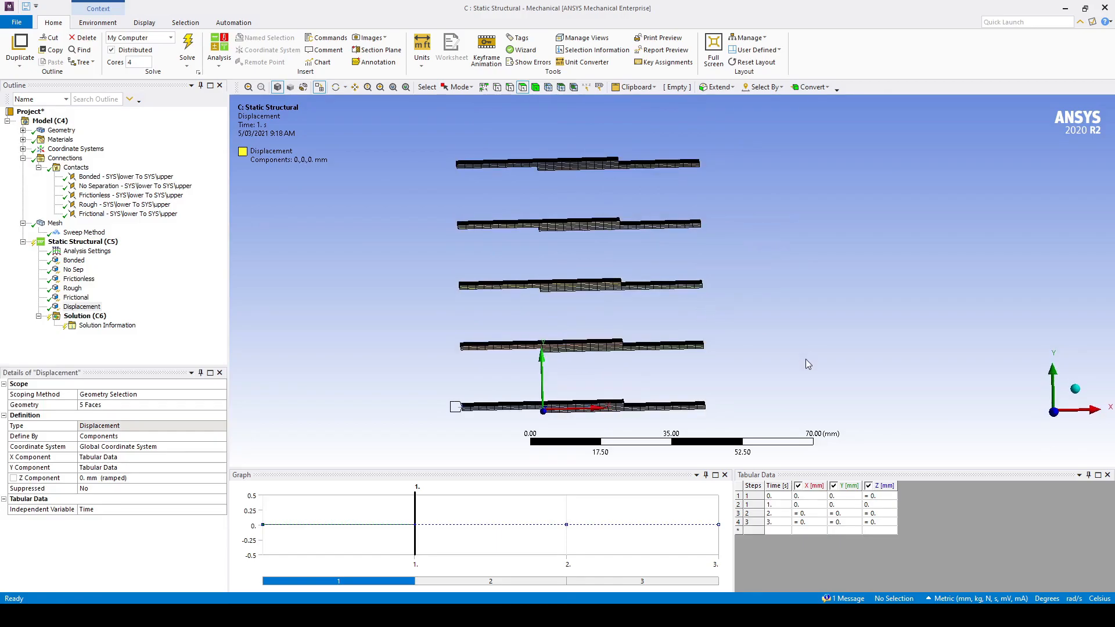
mouse_move(601, 245)
type("5.")
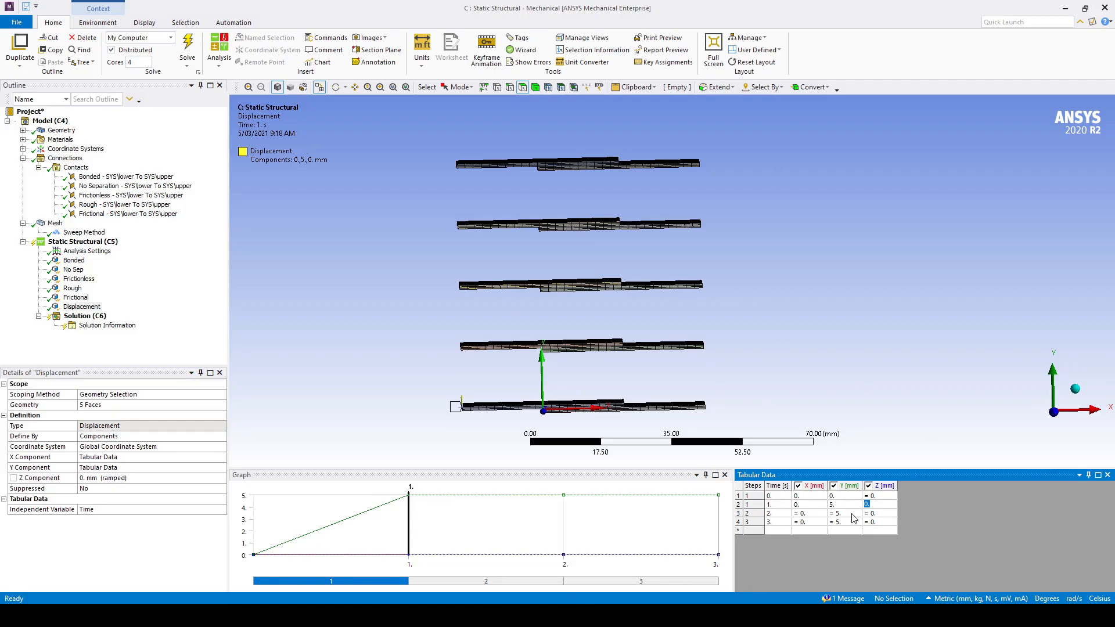
mouse_move(824, 517)
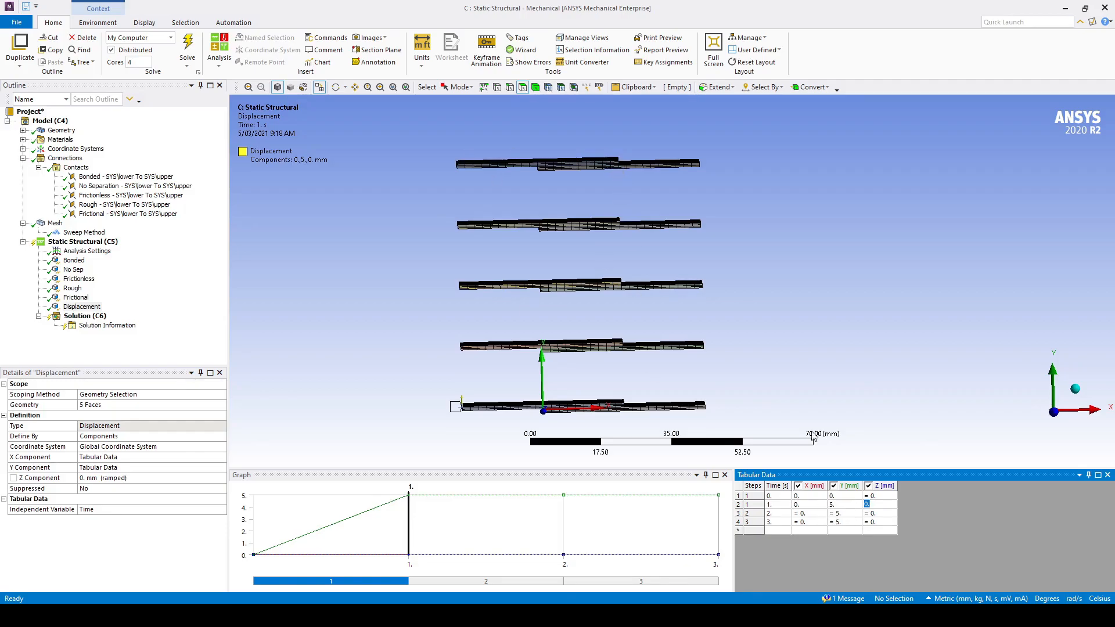
left_click(808, 512)
type("-2.")
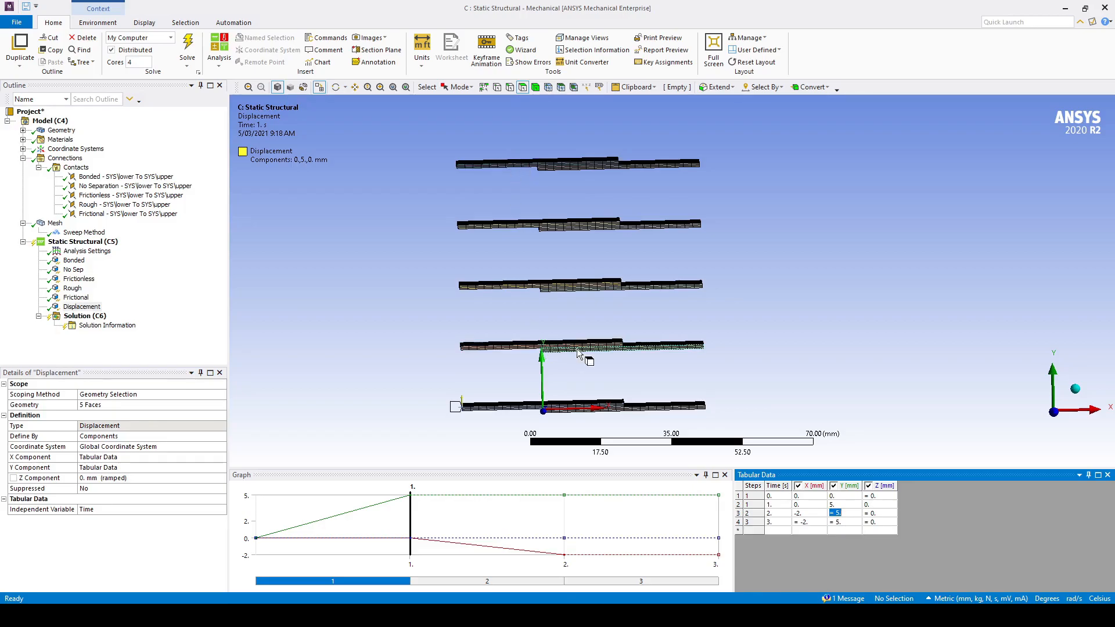
left_click(838, 522)
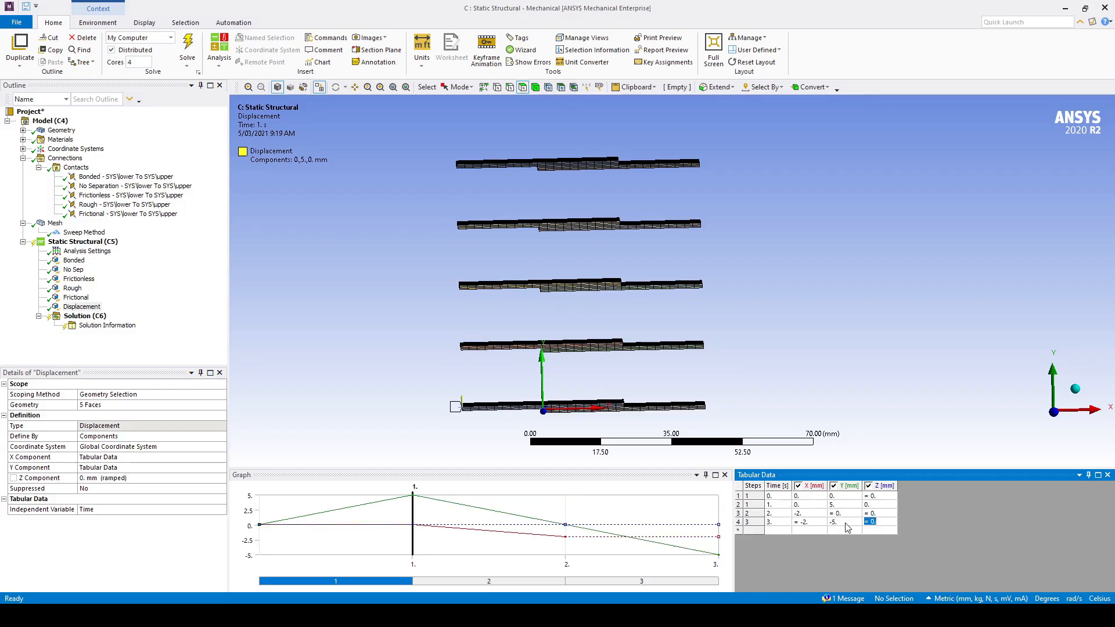
mouse_move(934, 513)
type("5.")
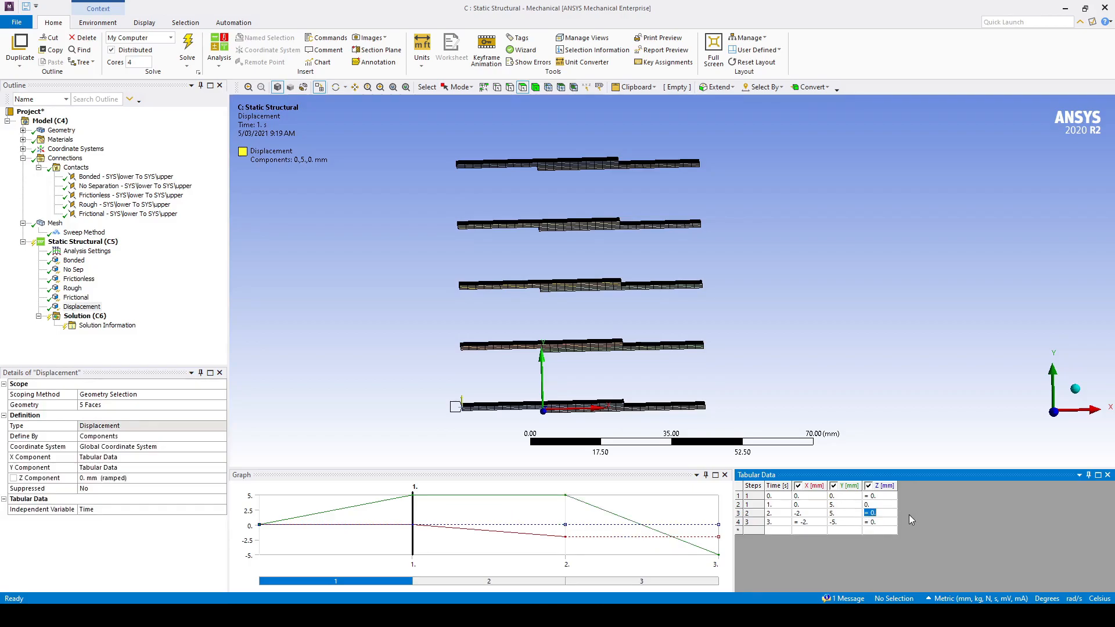
- For step 3, turn auto time stepping on with 50 initial and 100 maximum substeps
left_click(87, 251)
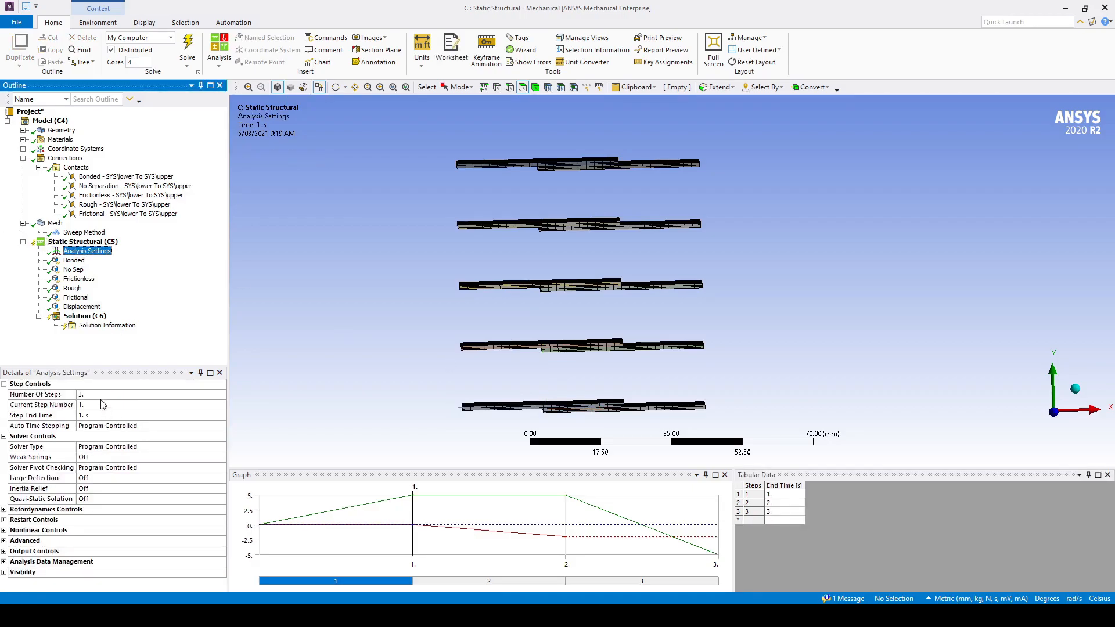
left_click(640, 580)
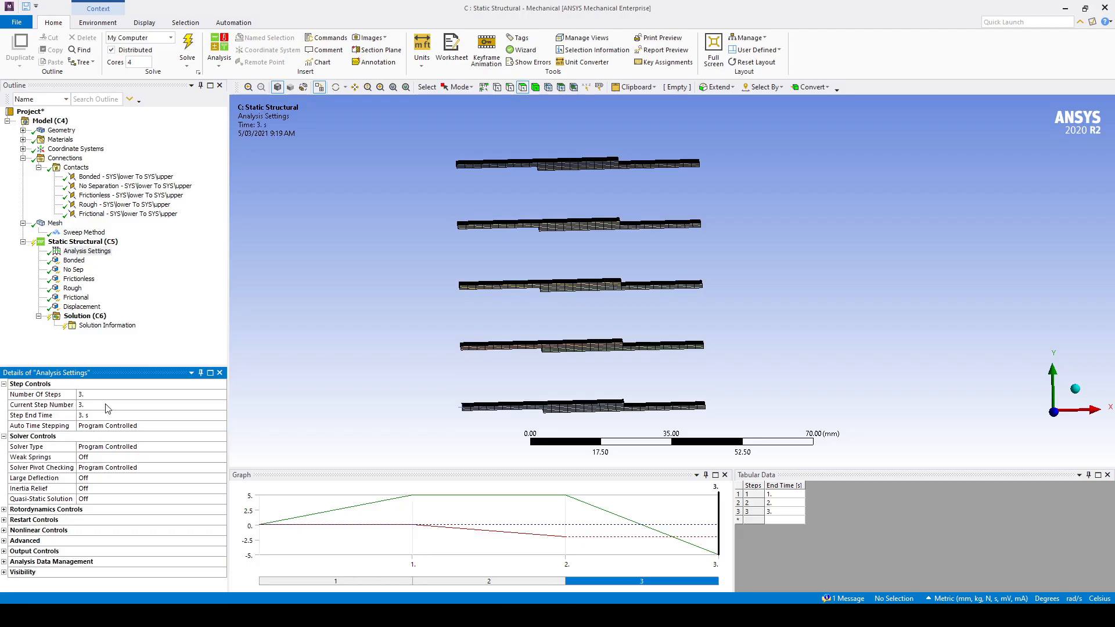
left_click(107, 425)
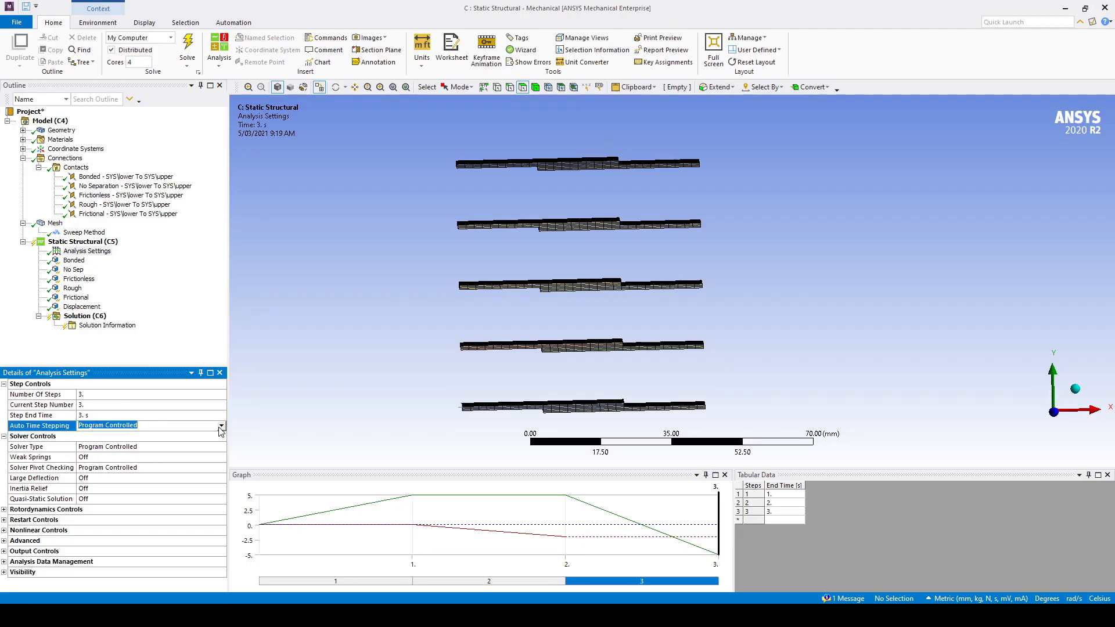
left_click(209, 425)
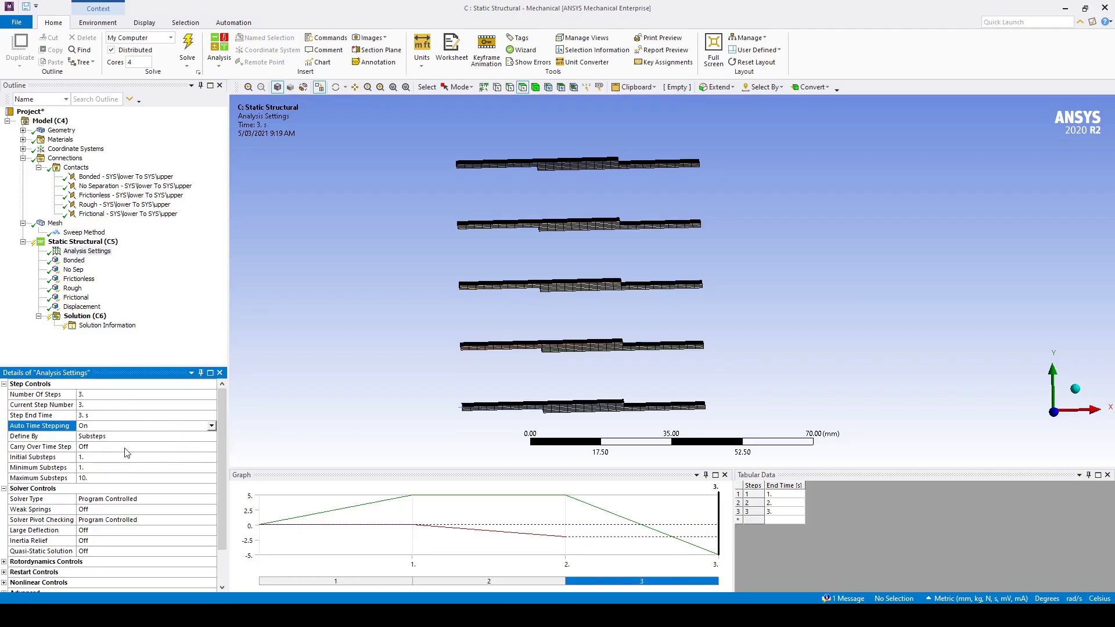
left_click(141, 457)
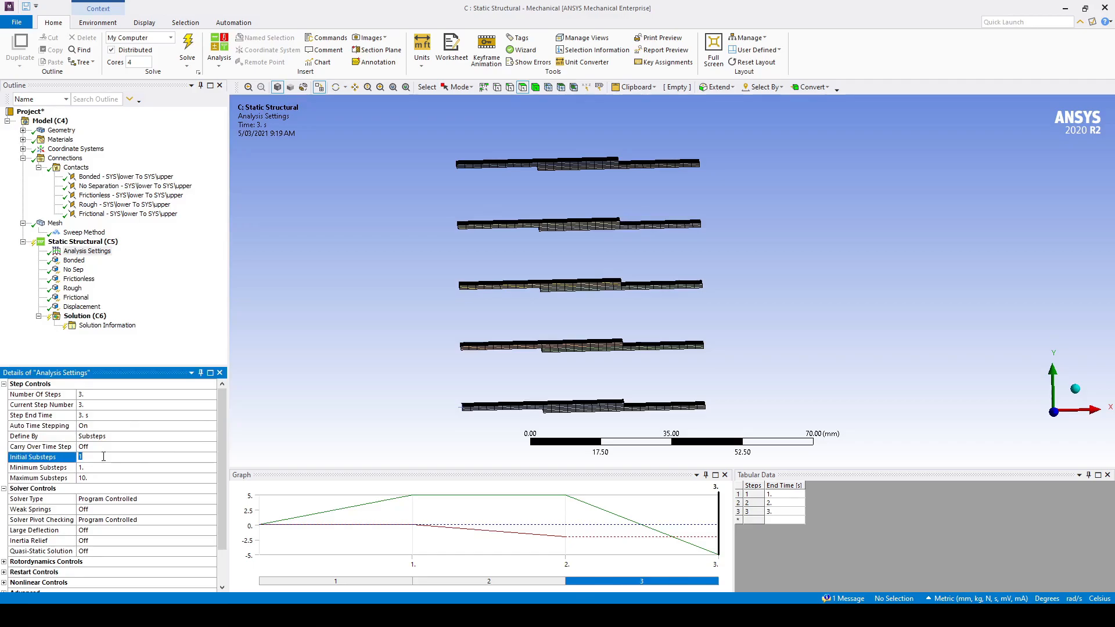
type("50.")
left_click(147, 467)
type("10.")
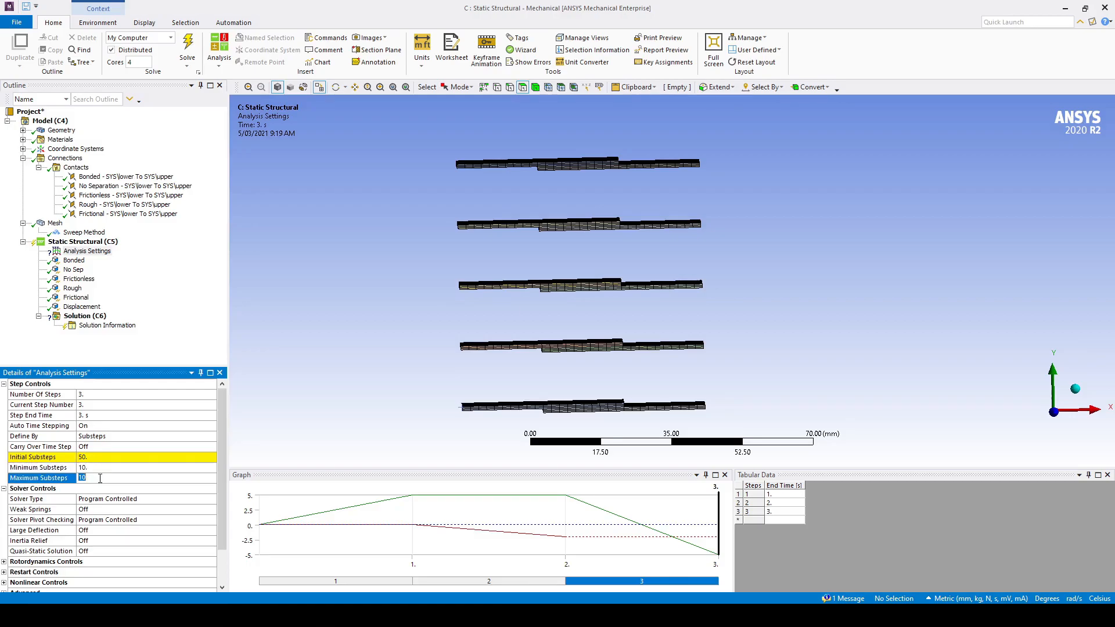
type("100.")
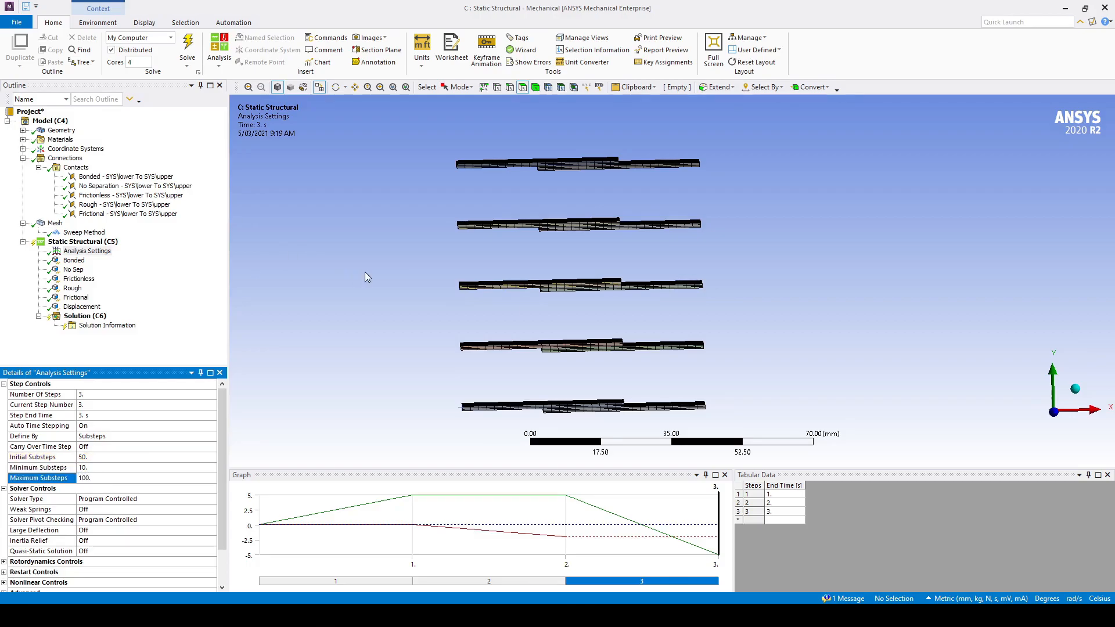
mouse_move(643, 168)
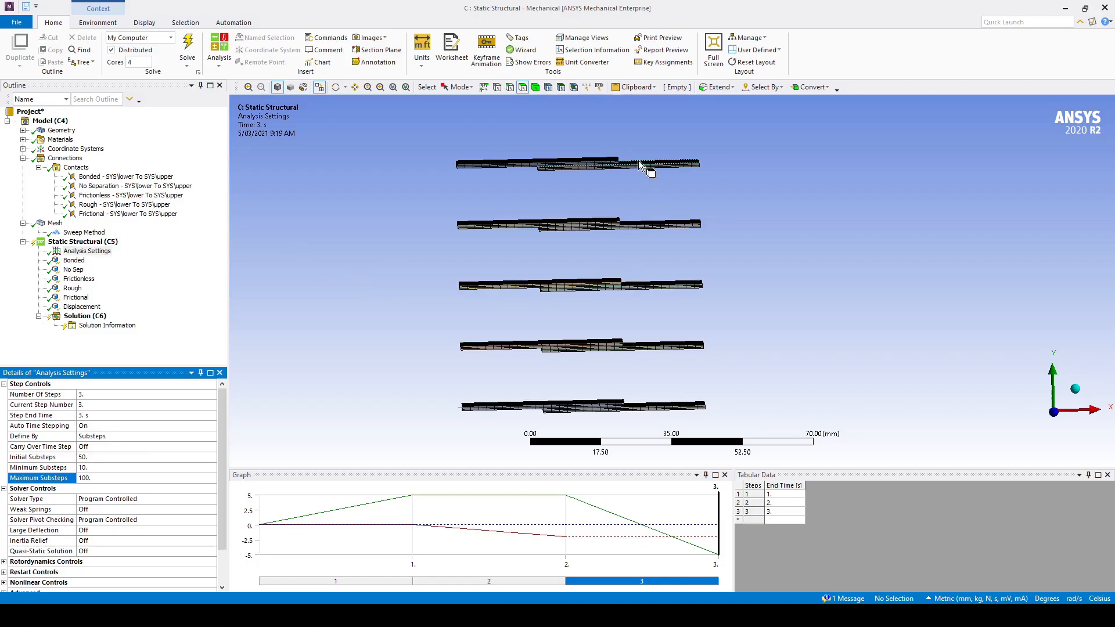
mouse_move(465, 137)
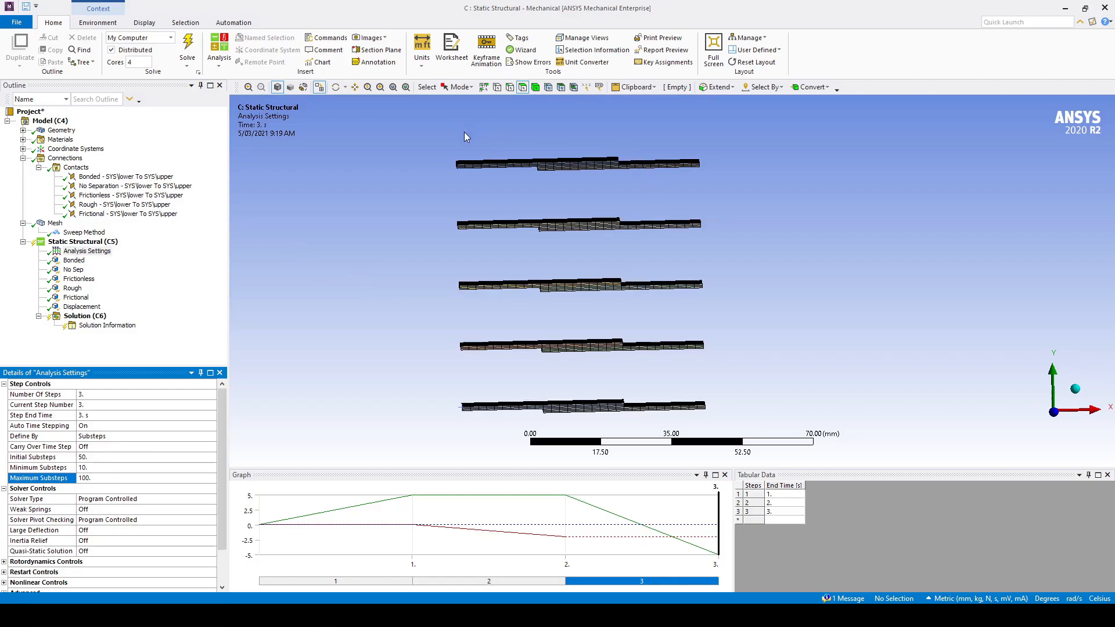
mouse_move(328, 248)
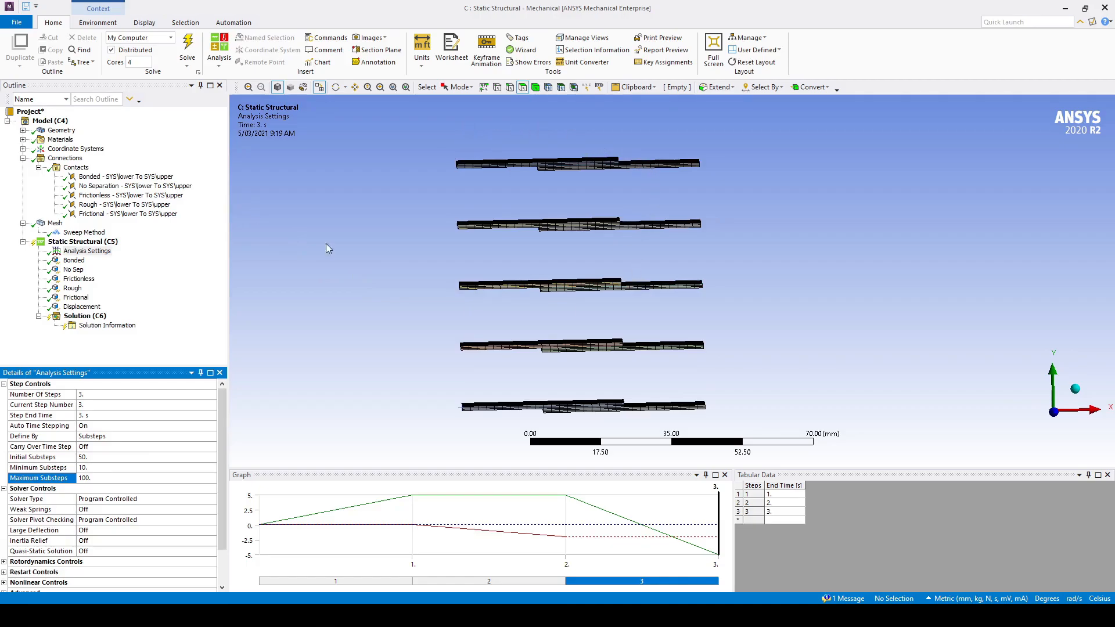
- Turn Large Deflection on in Analysis Settings and solve the model
left_click(87, 251)
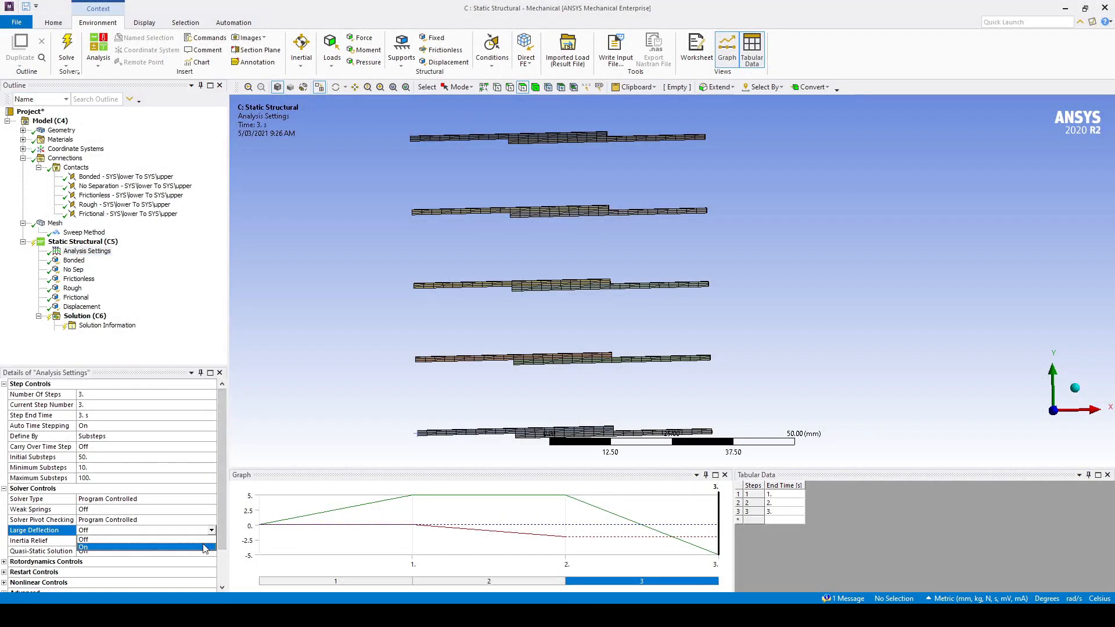
left_click(142, 548)
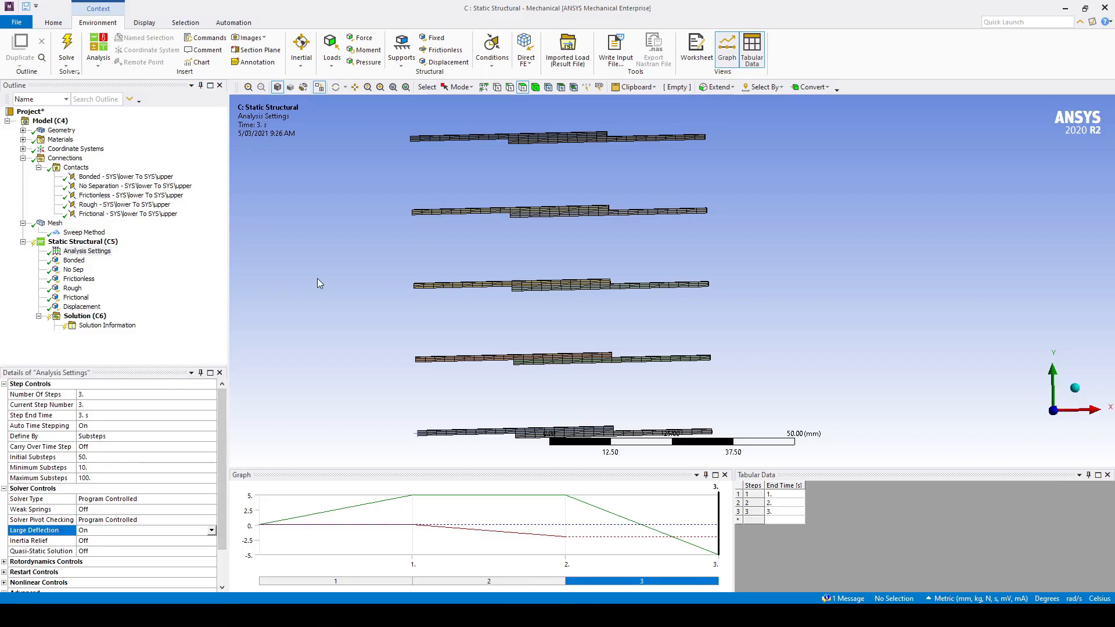
right_click(81, 241)
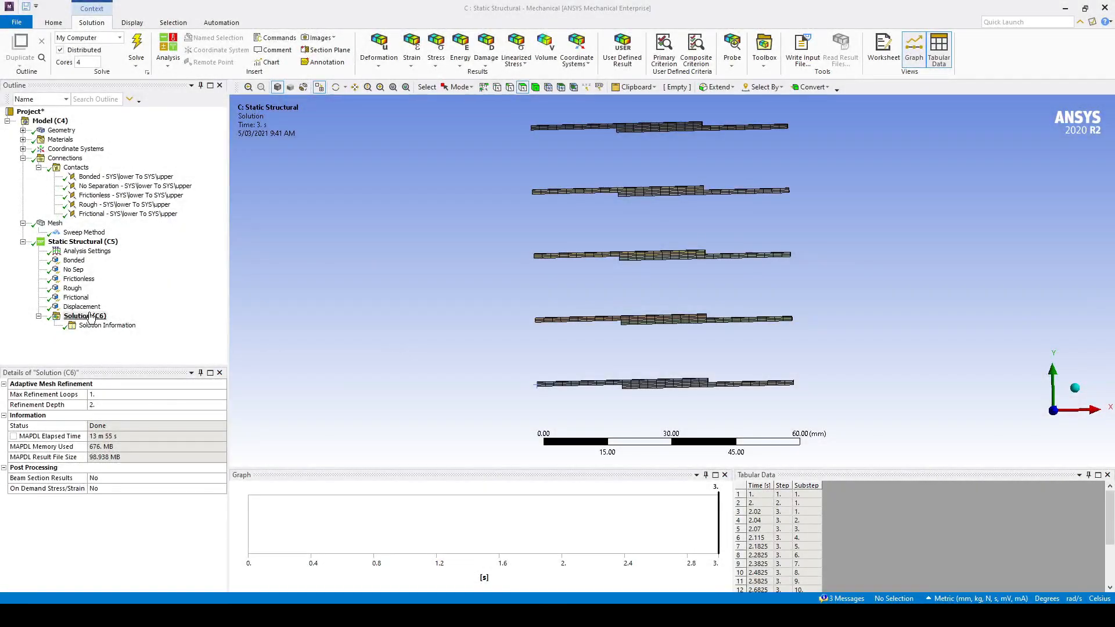
- Add a Total Deformation result and show it at 1.0 true scale
right_click(78, 316)
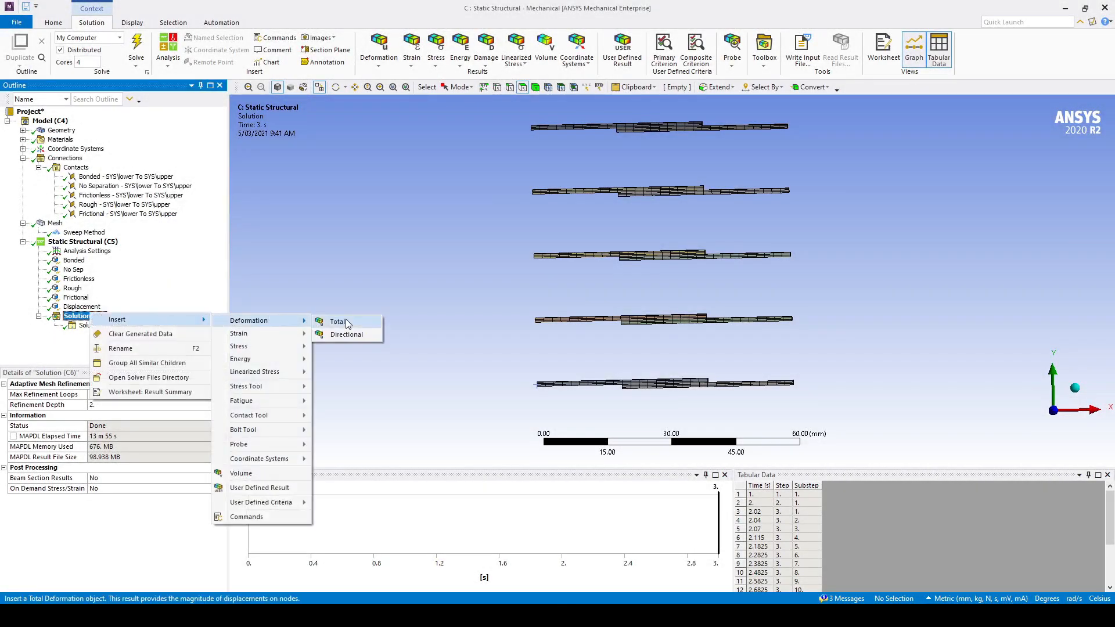
left_click(338, 322)
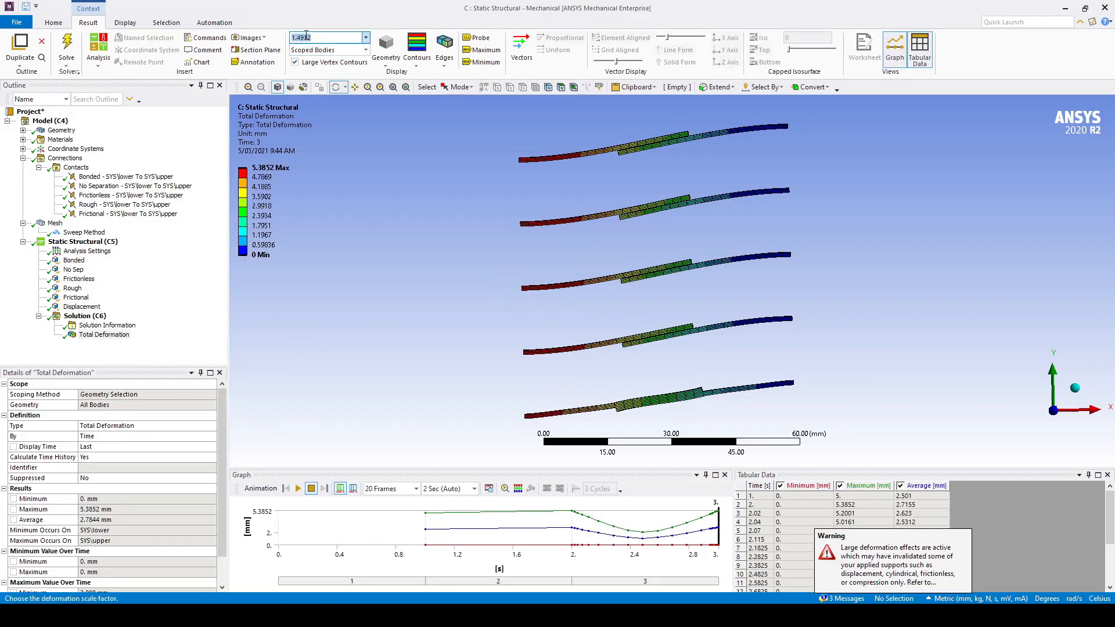
type("1.0")
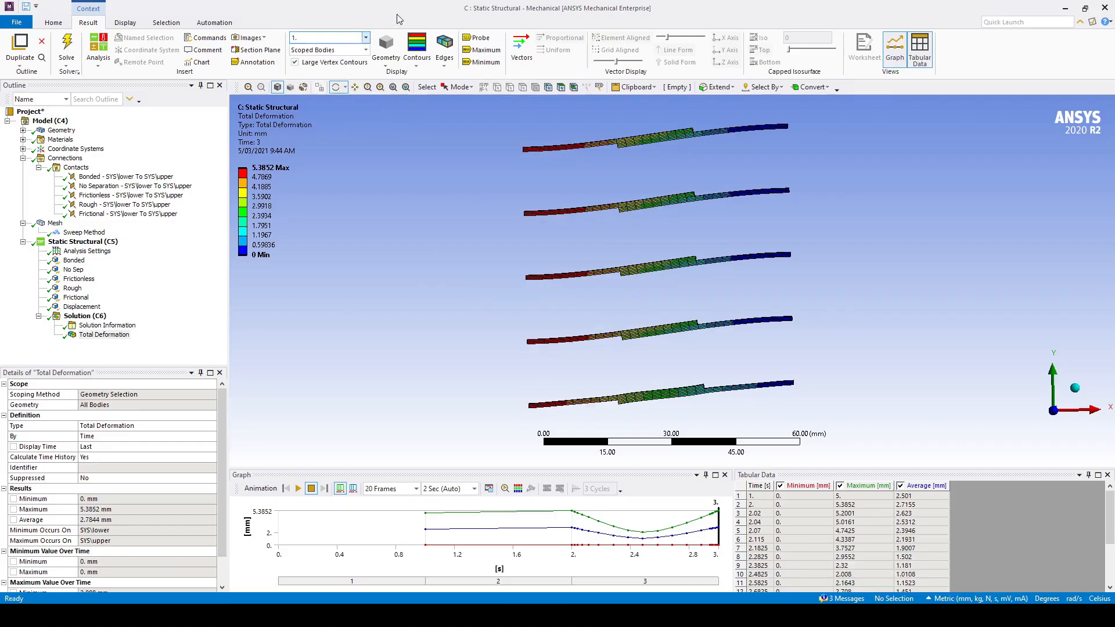
- Play, pause and replay the deformation animation across the three load steps
left_click(297, 489)
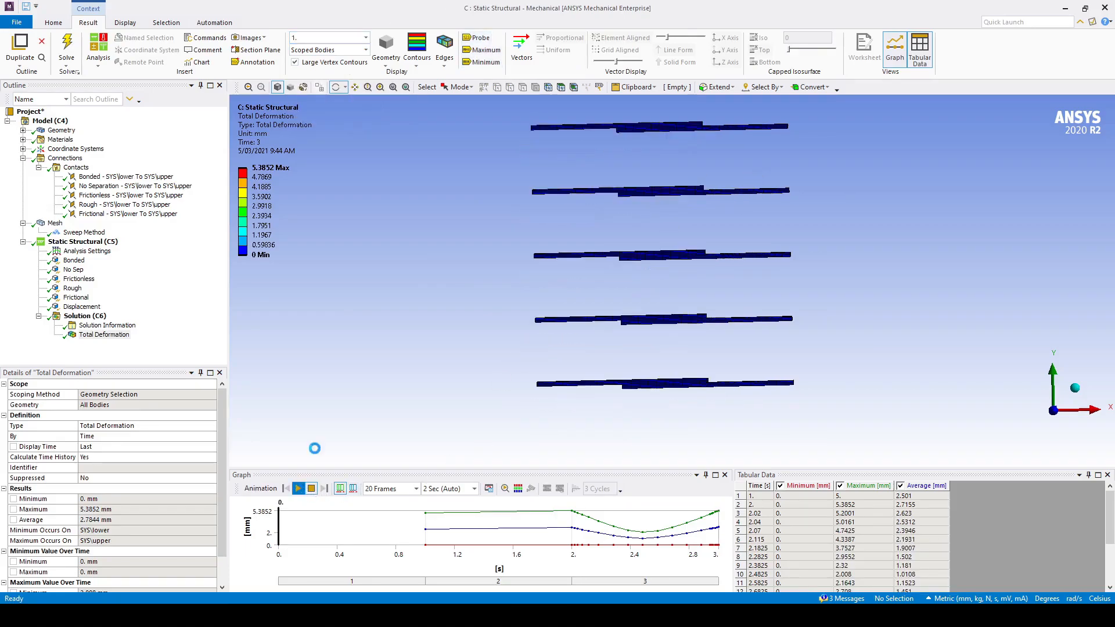
left_click(300, 489)
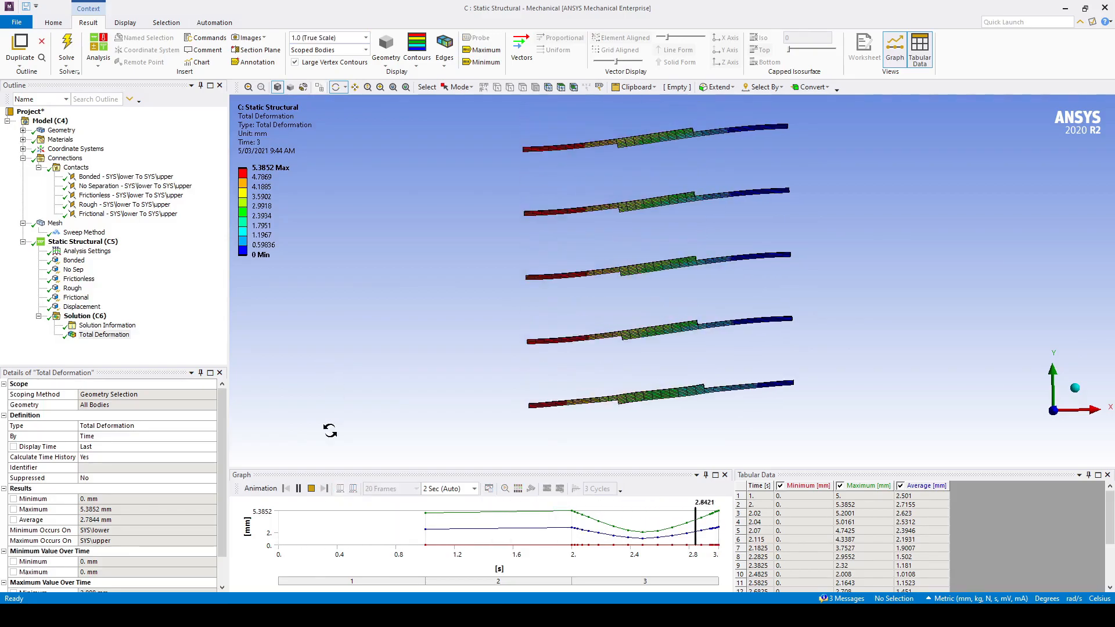
left_click(296, 490)
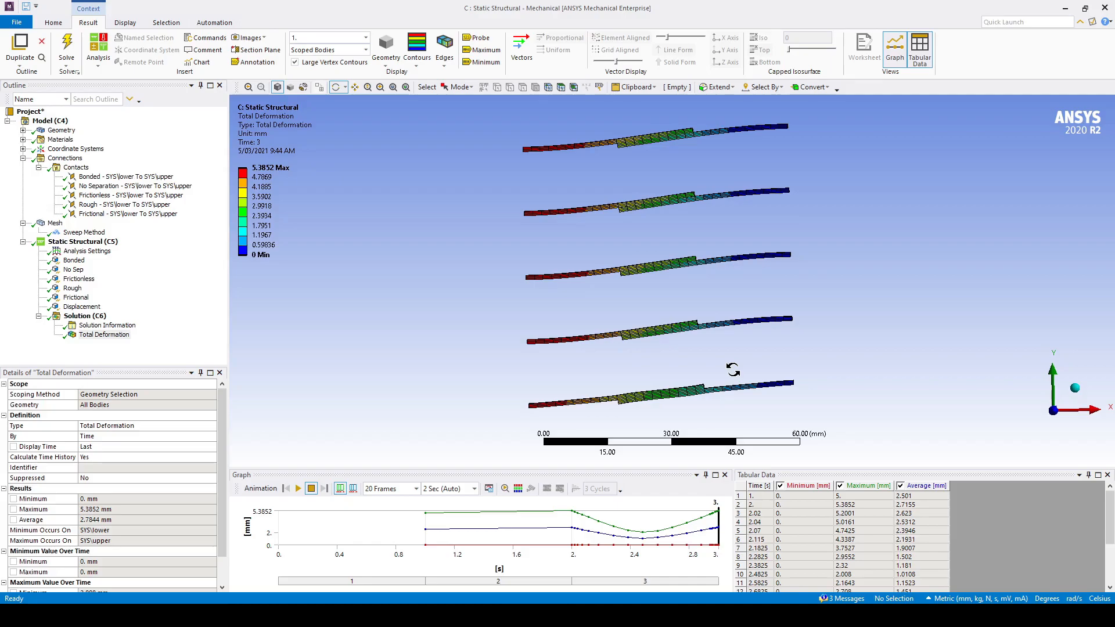
mouse_move(648, 398)
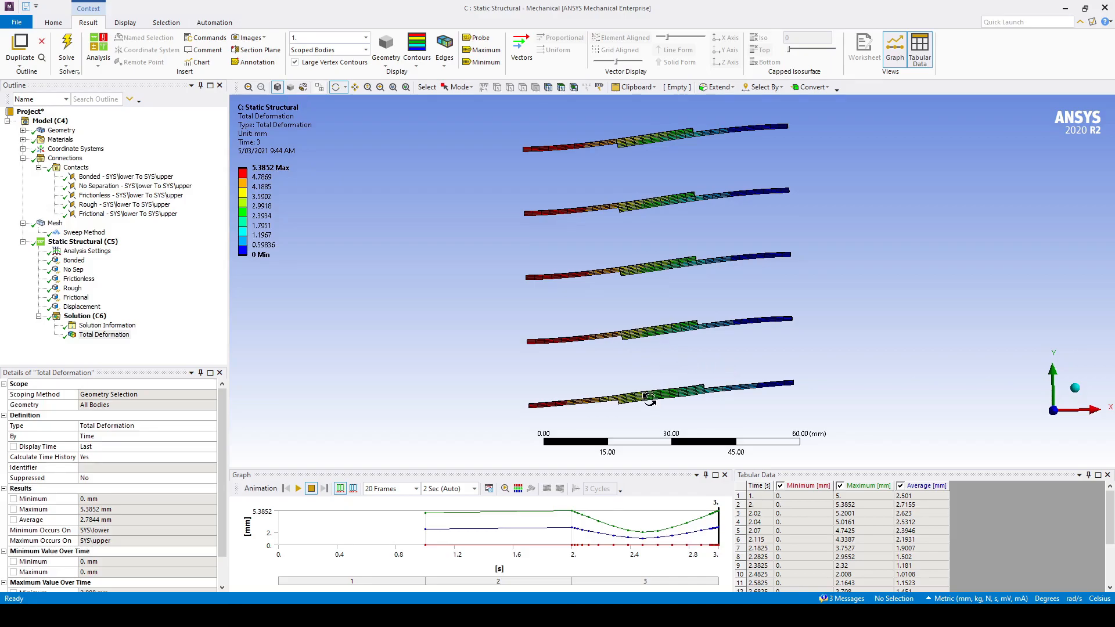
mouse_move(647, 397)
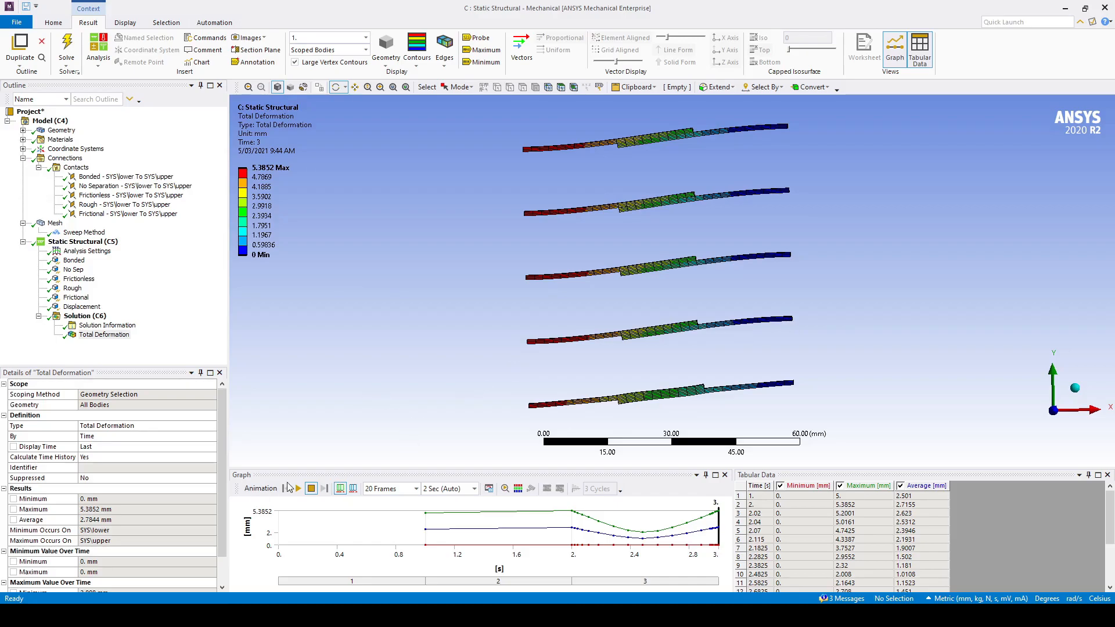
left_click(296, 489)
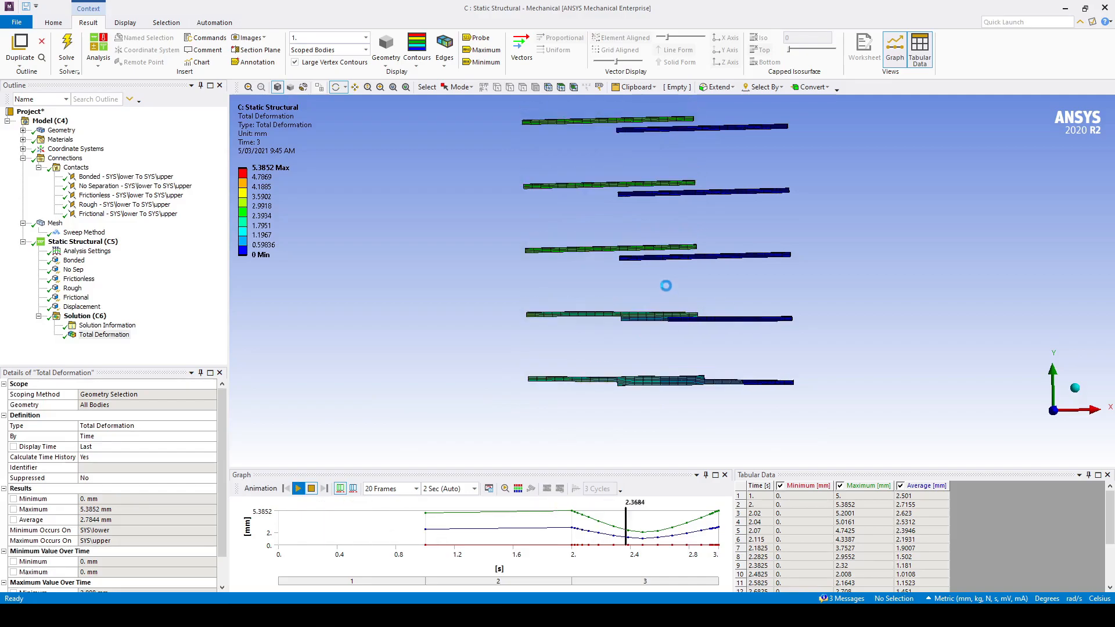
left_click(297, 489)
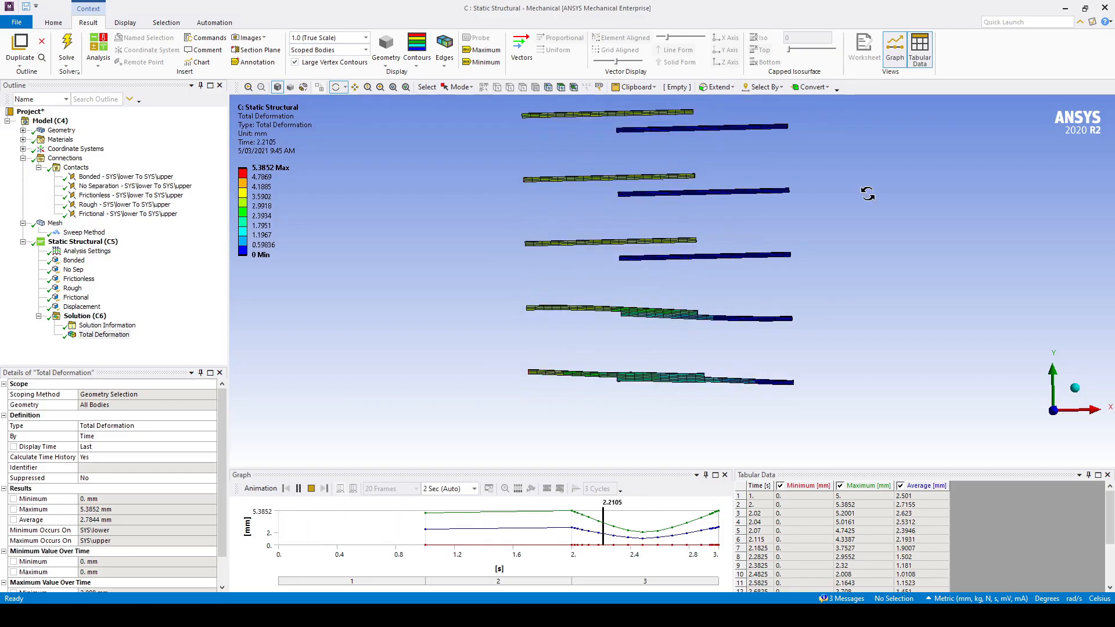
mouse_move(647, 188)
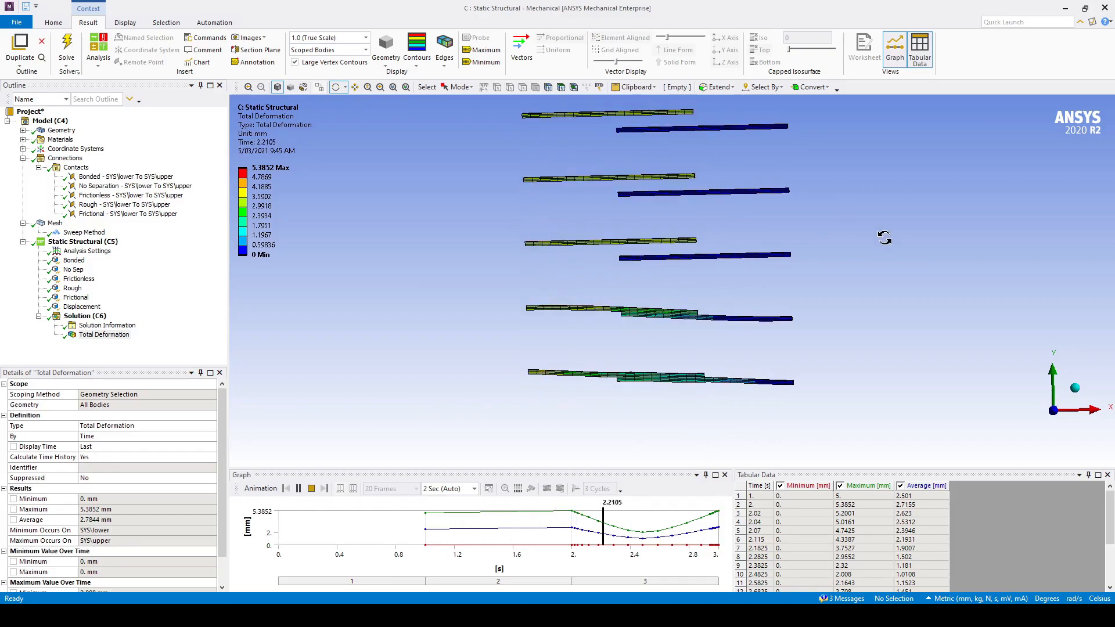
left_click(286, 488)
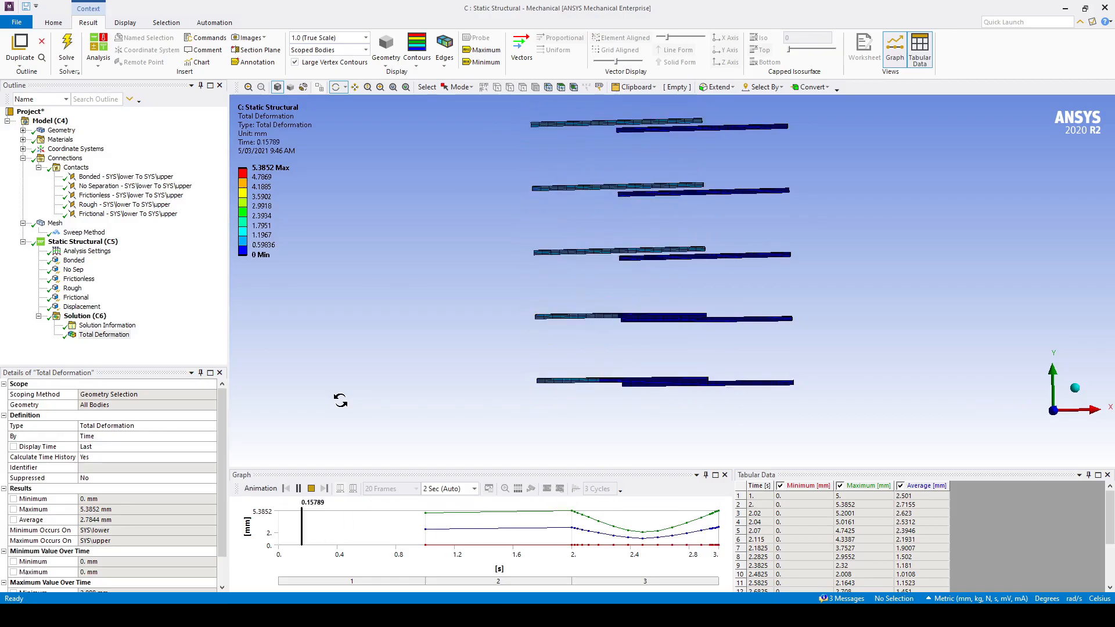
- Drag the five fixed supports onto Solution as reaction probes and evaluate all results
left_click(297, 489)
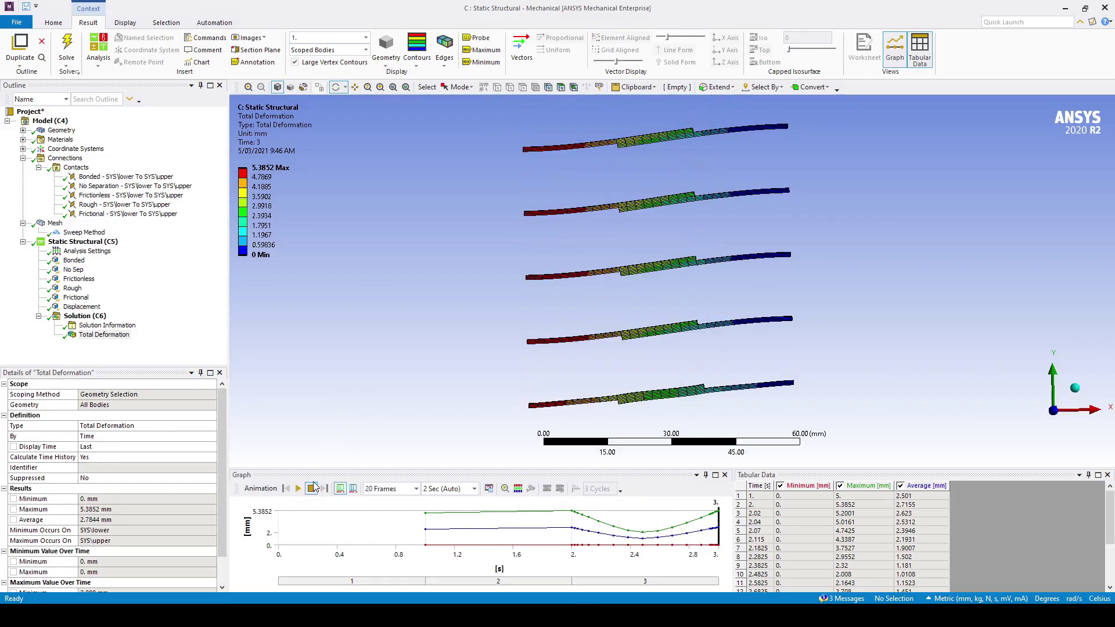
left_click(73, 259)
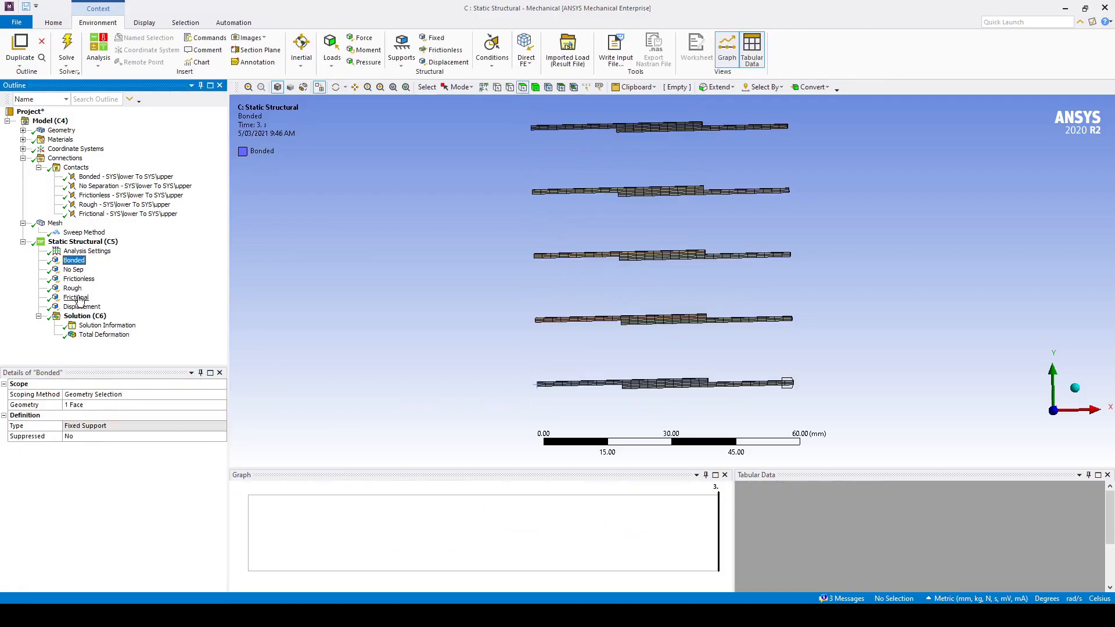
left_click(77, 298)
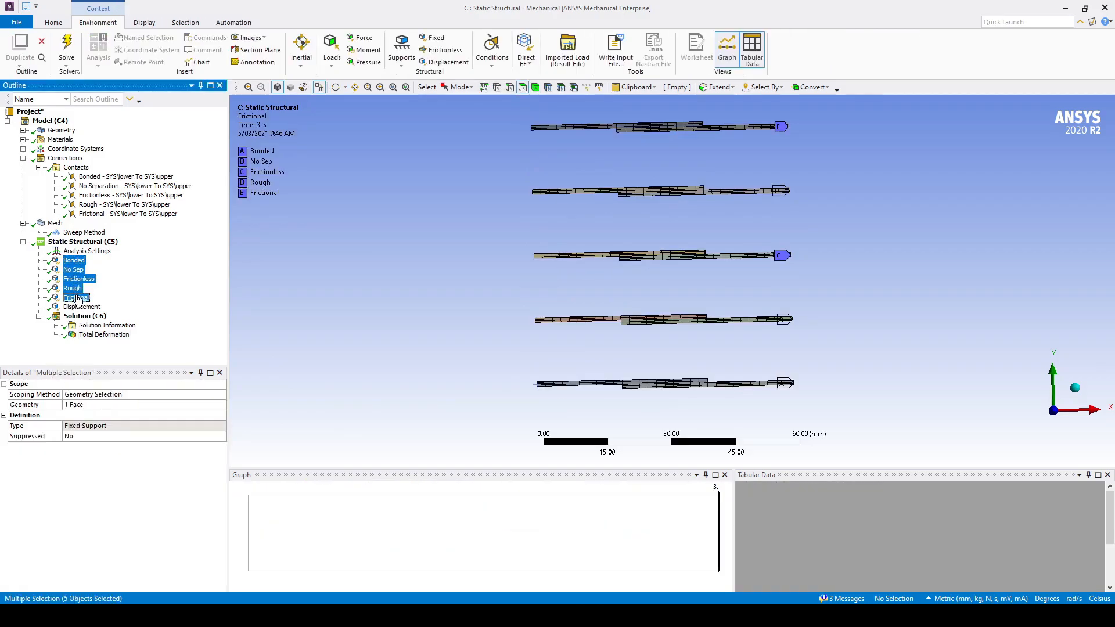
left_click(85, 316)
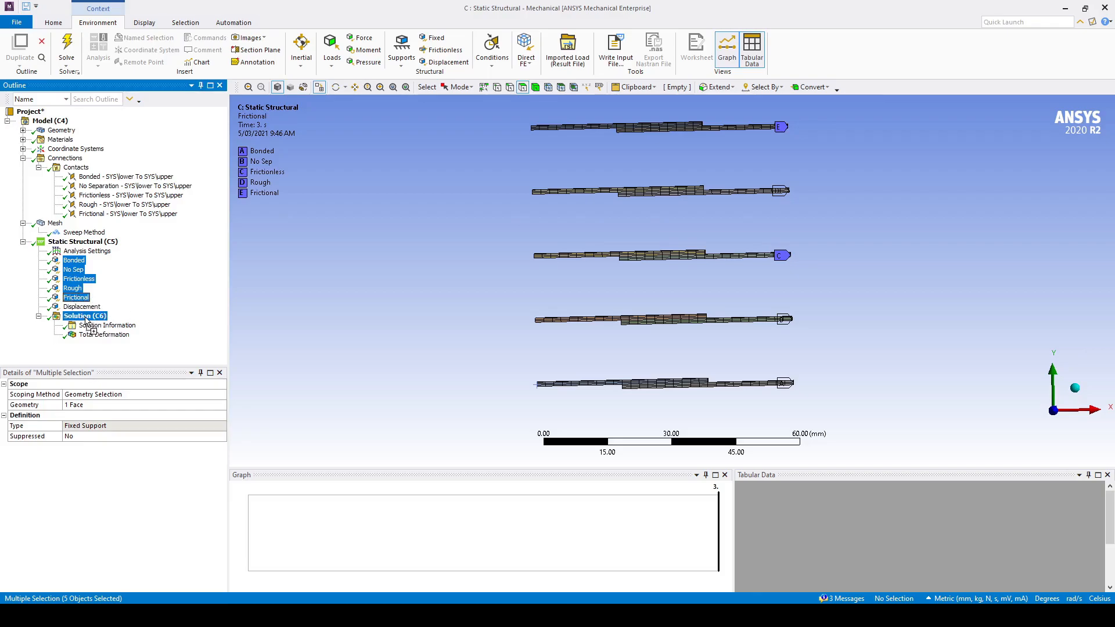
right_click(85, 316)
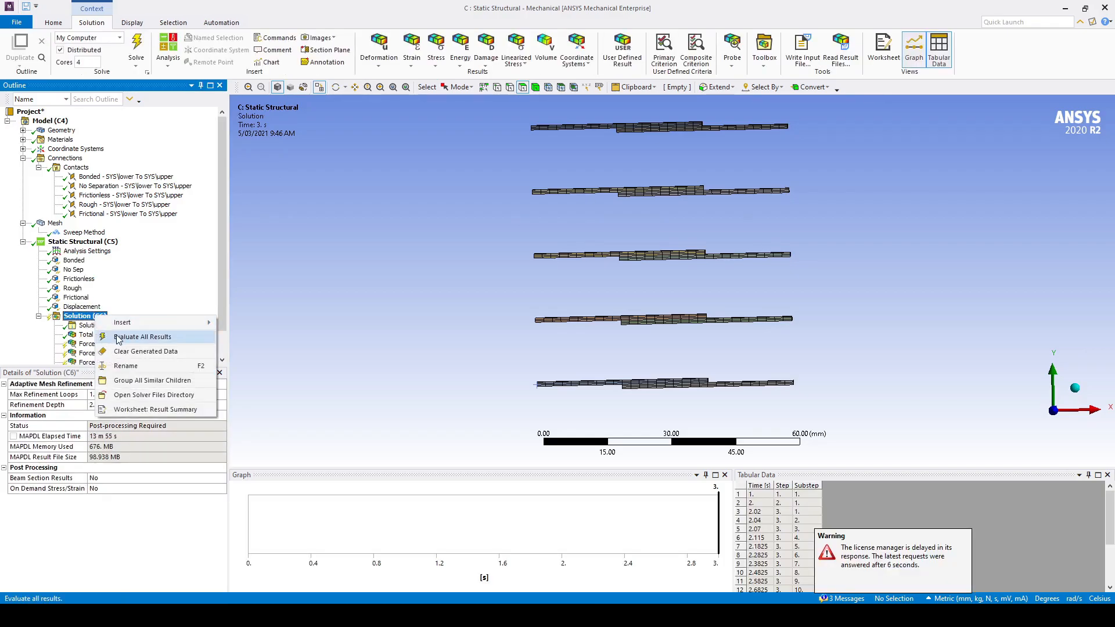
left_click(143, 337)
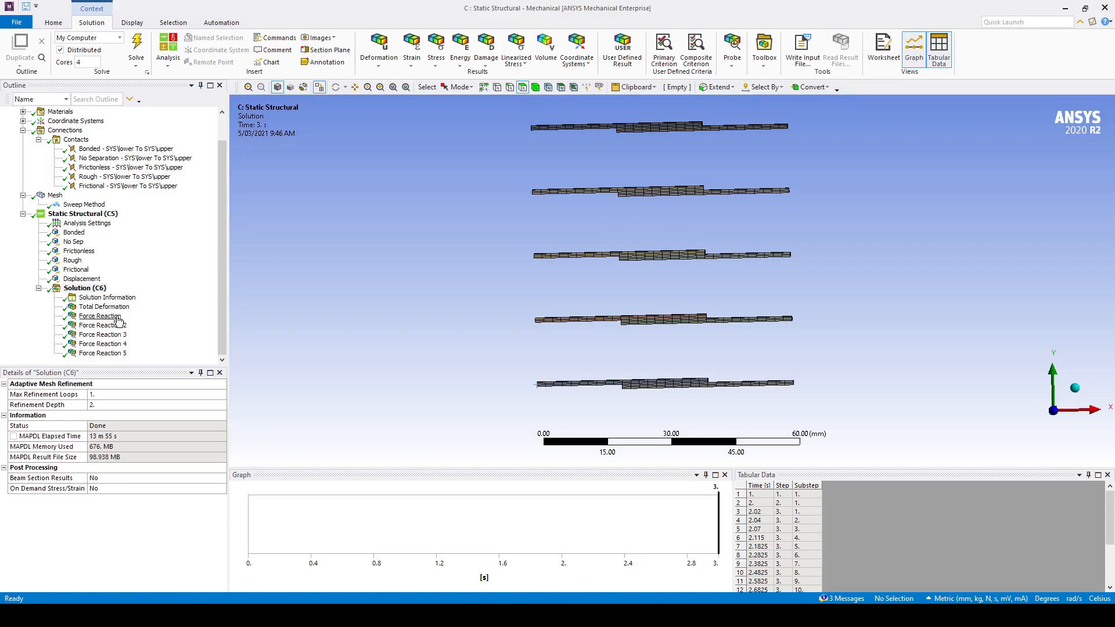
- Review Force Reaction, Force Reaction 2 and 3 for the bonded, no separation and frictionless supports
left_click(100, 316)
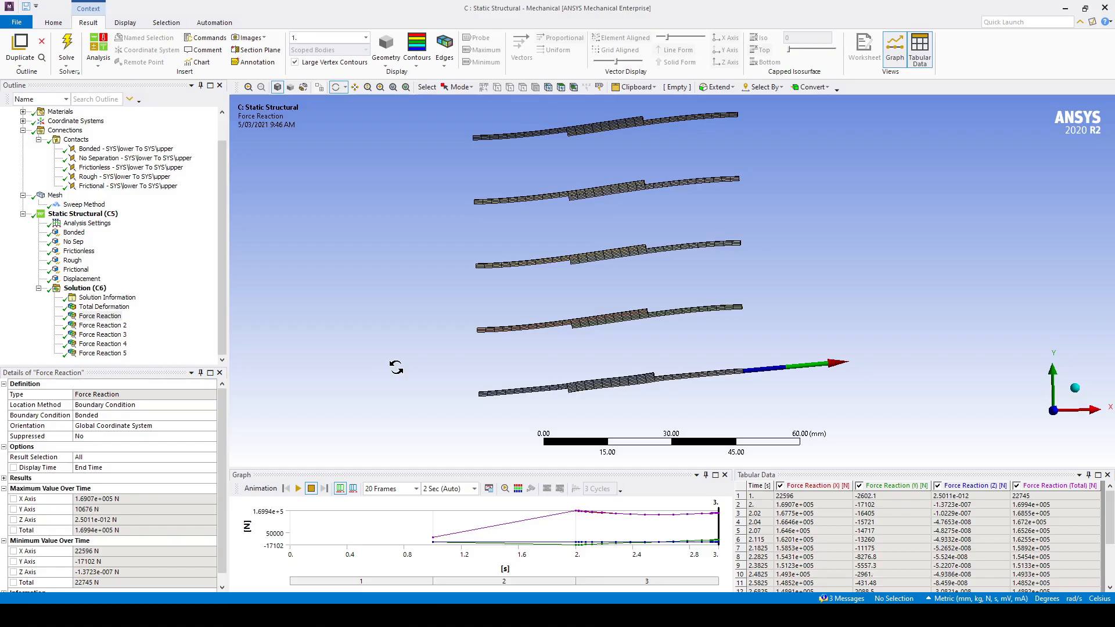
left_click(102, 325)
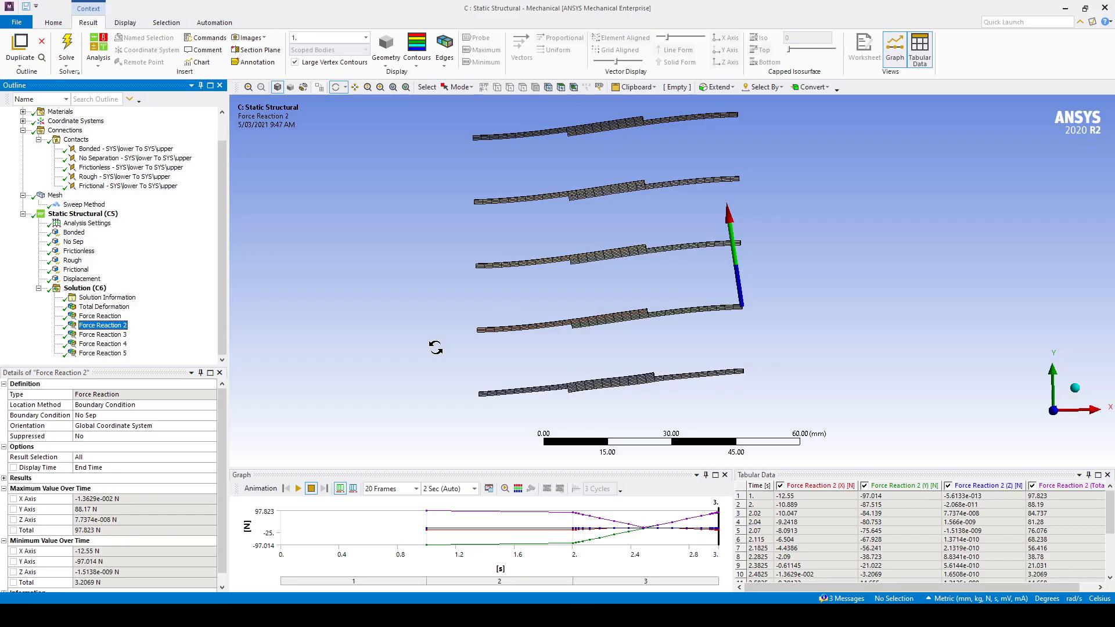
mouse_move(114, 335)
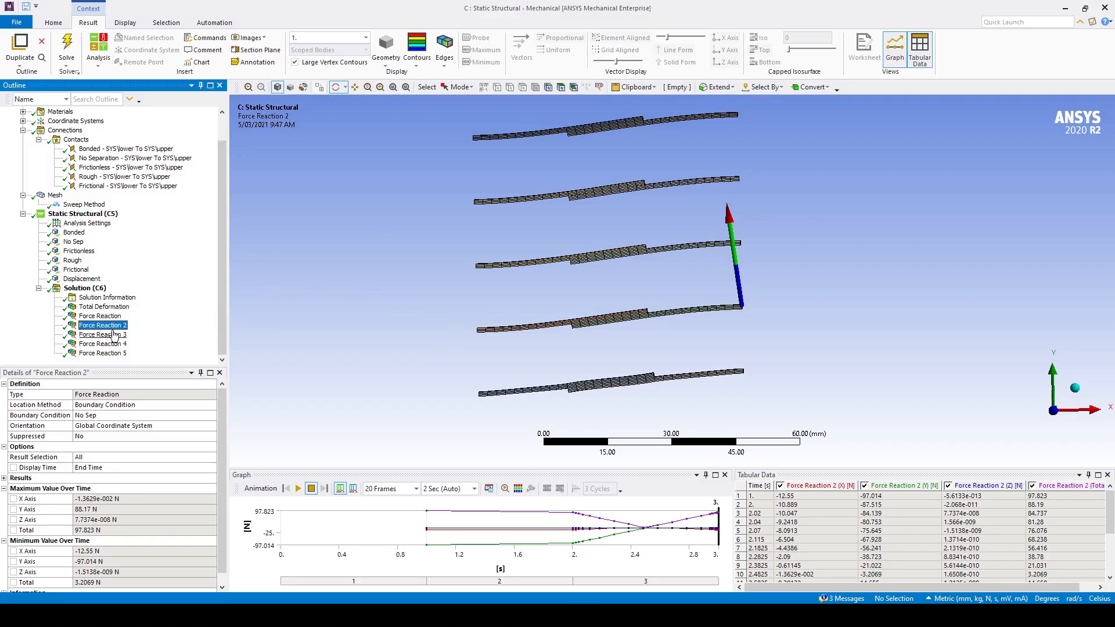
left_click(102, 335)
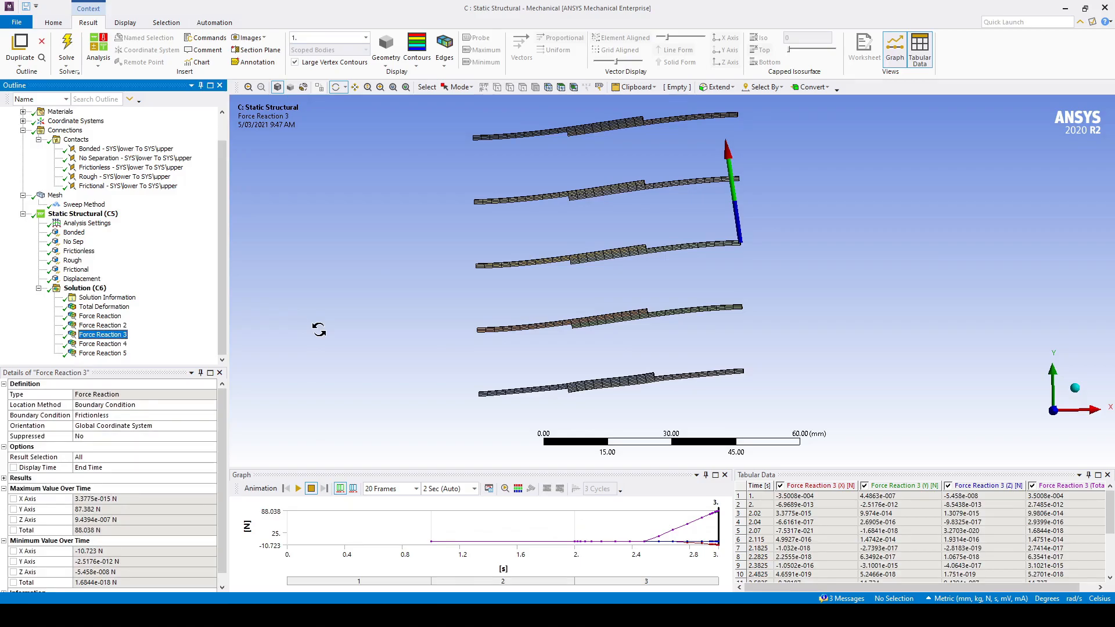
scroll("down", 3)
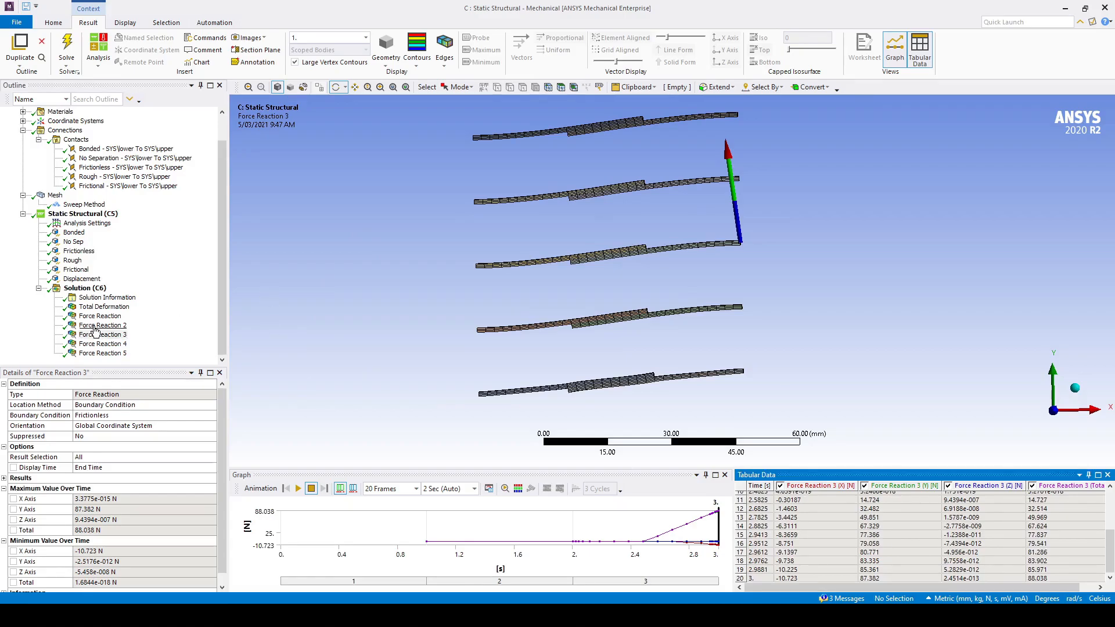
left_click(102, 326)
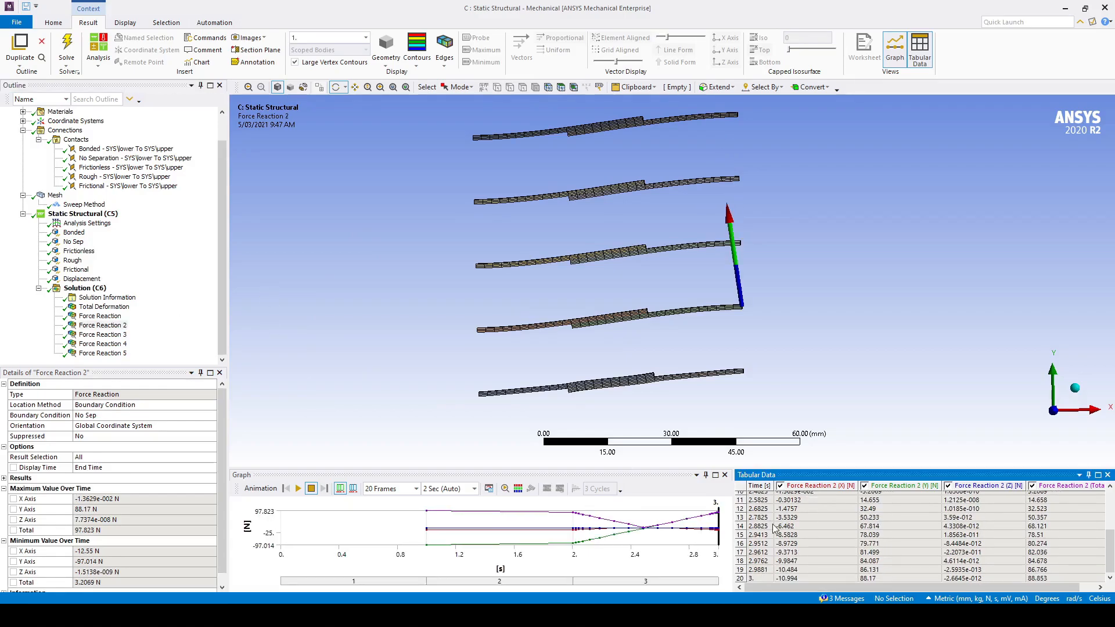
left_click(102, 334)
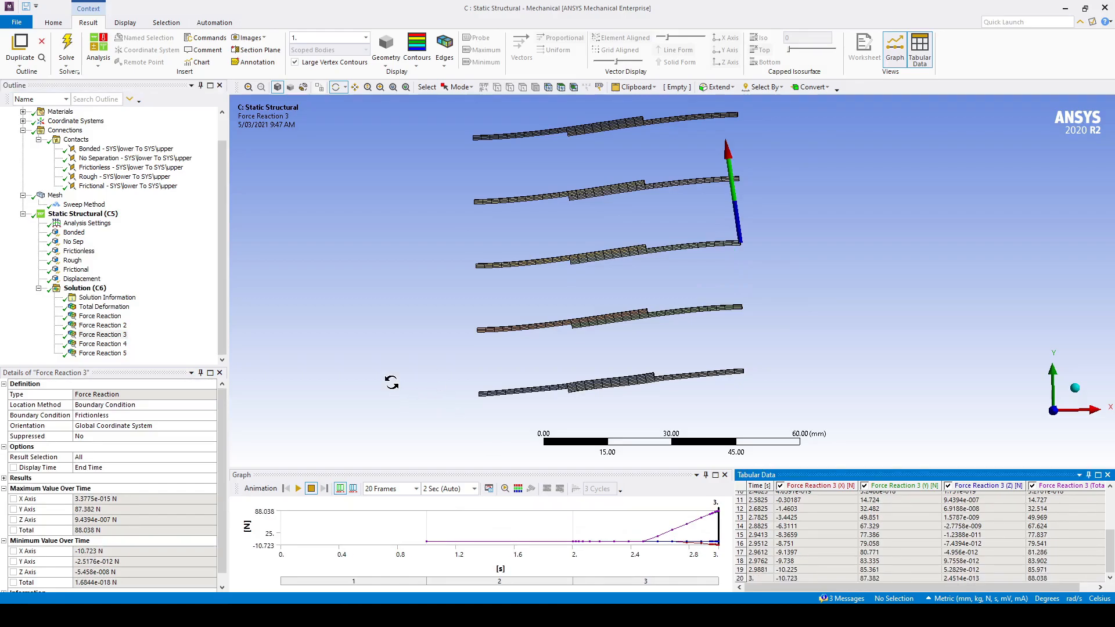
mouse_move(106, 344)
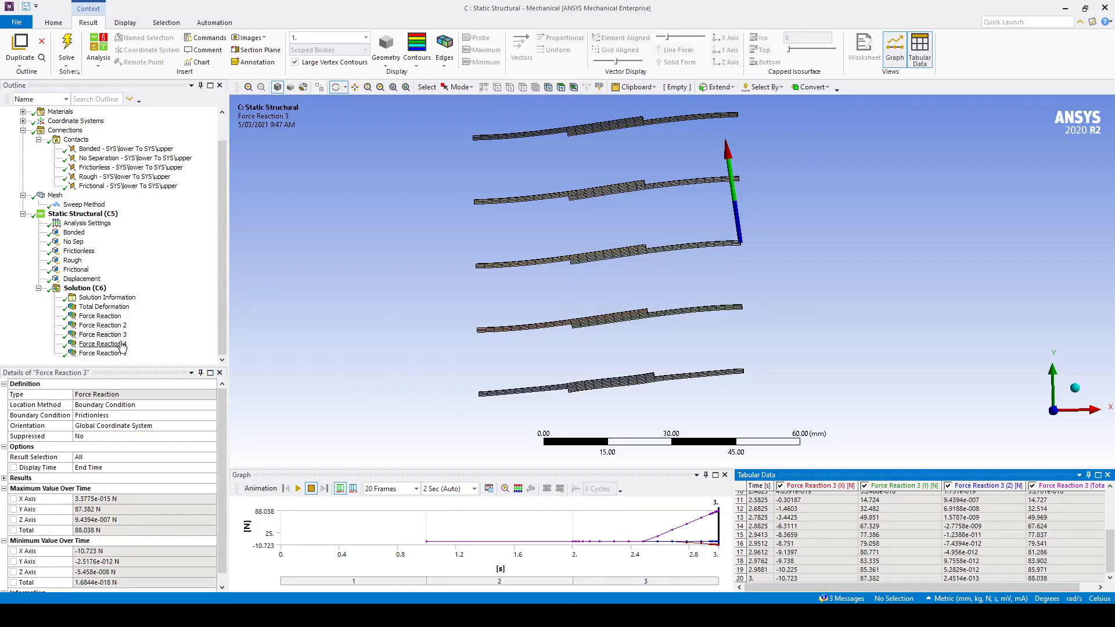
- Compare Force Reaction 5 and 3, rough near 2908 N, frictional near 138 N
left_click(103, 344)
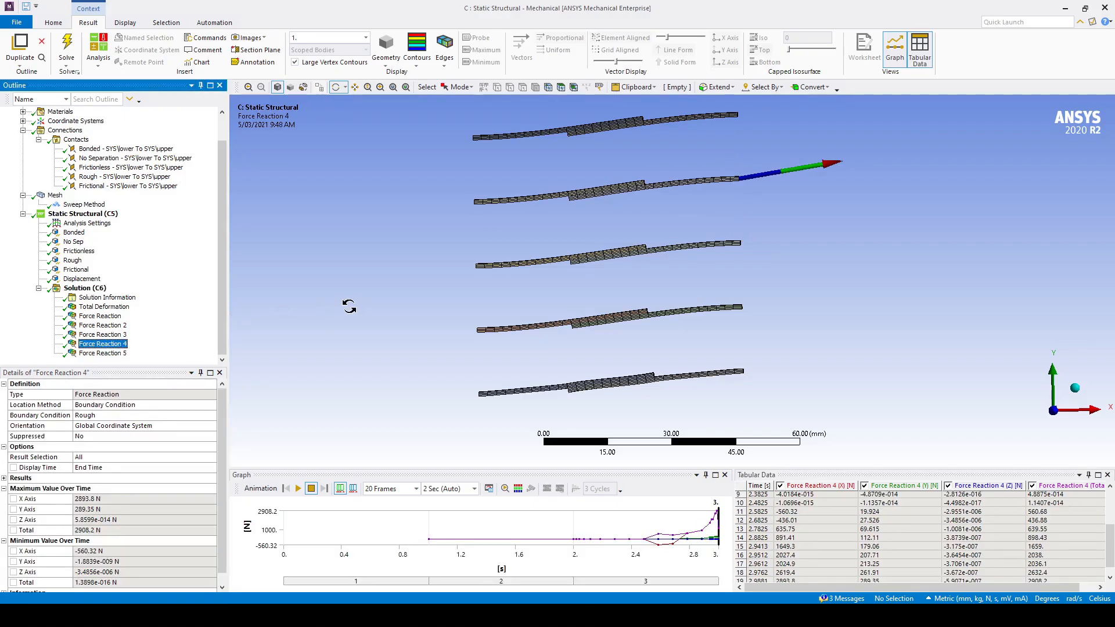
mouse_move(344, 307)
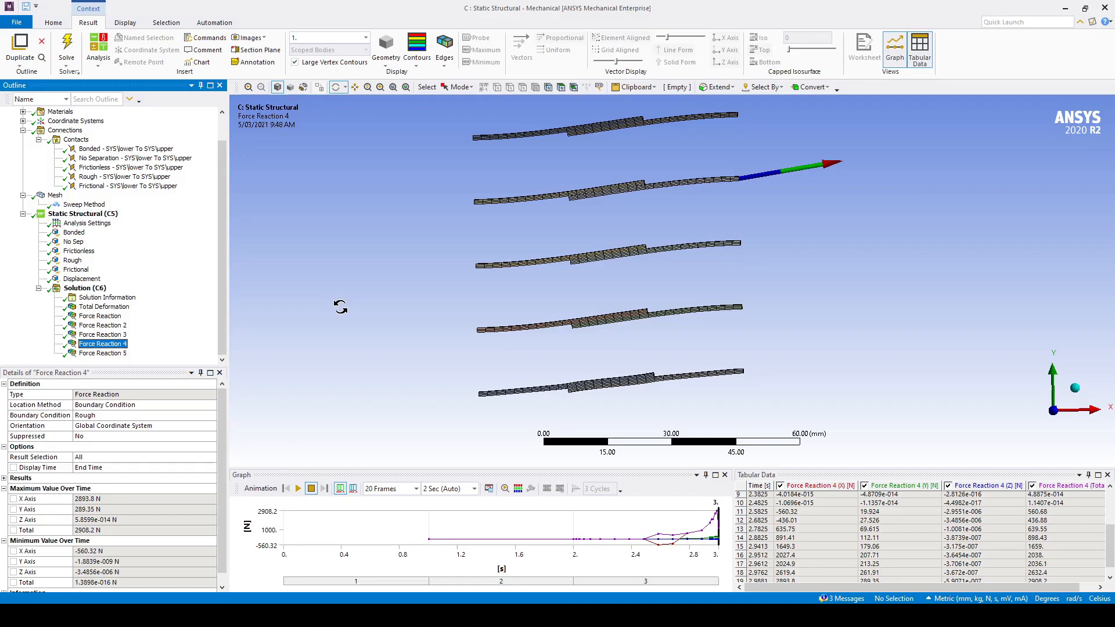
left_click(104, 353)
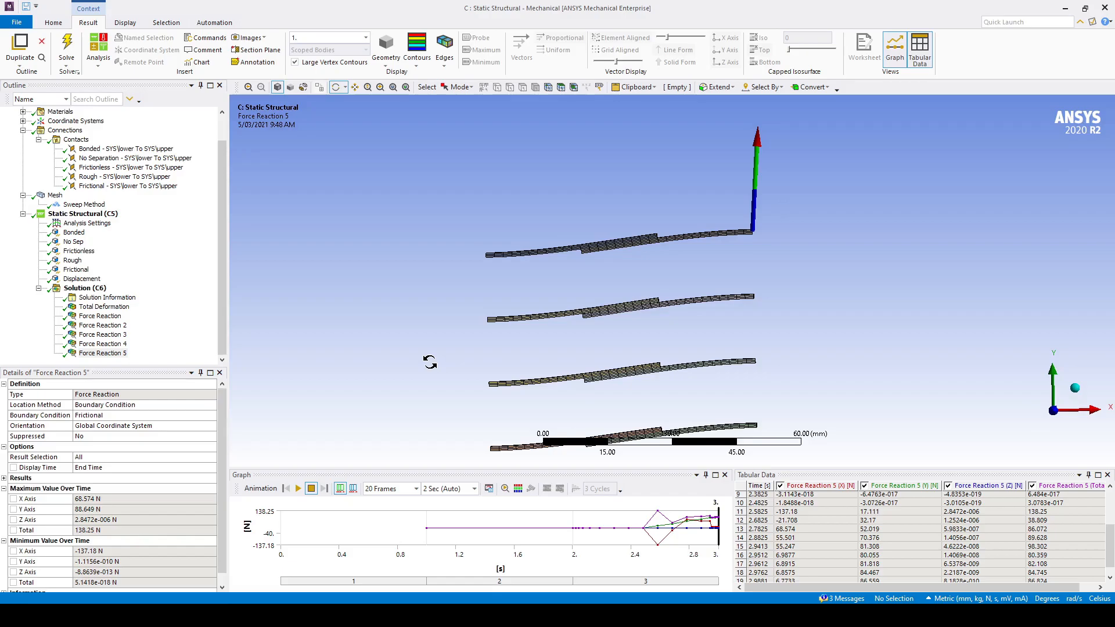
mouse_move(351, 344)
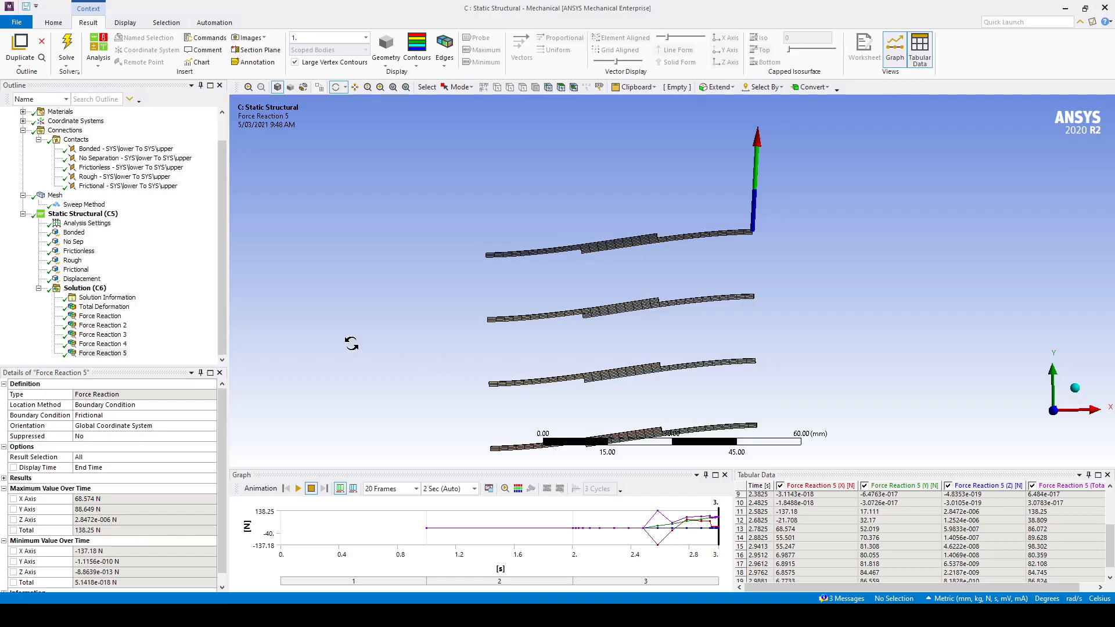
left_click(104, 334)
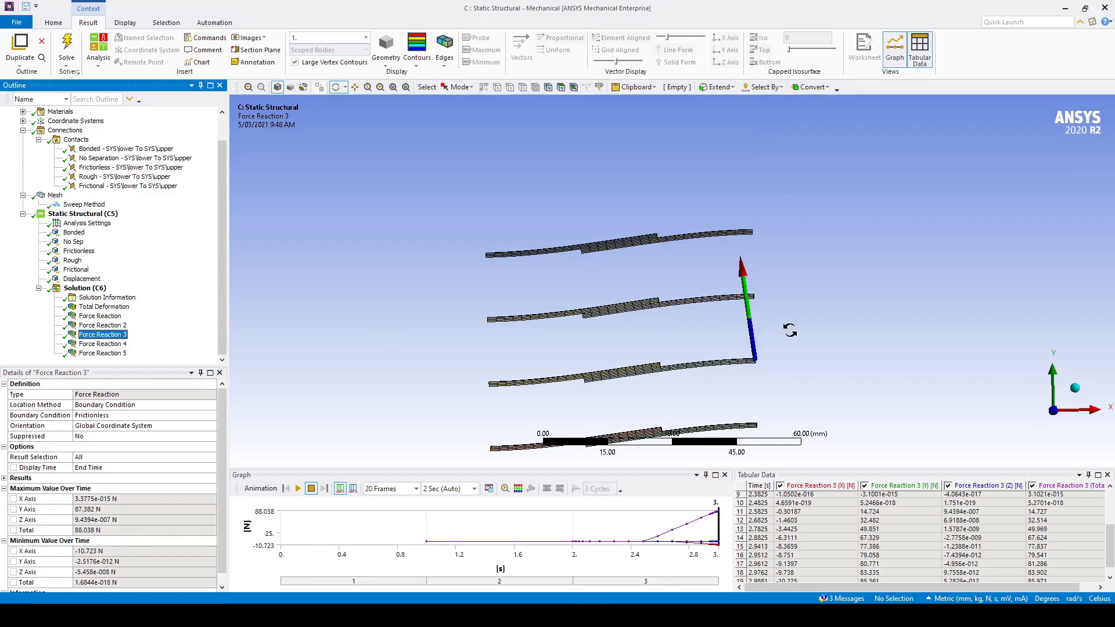
mouse_move(750, 340)
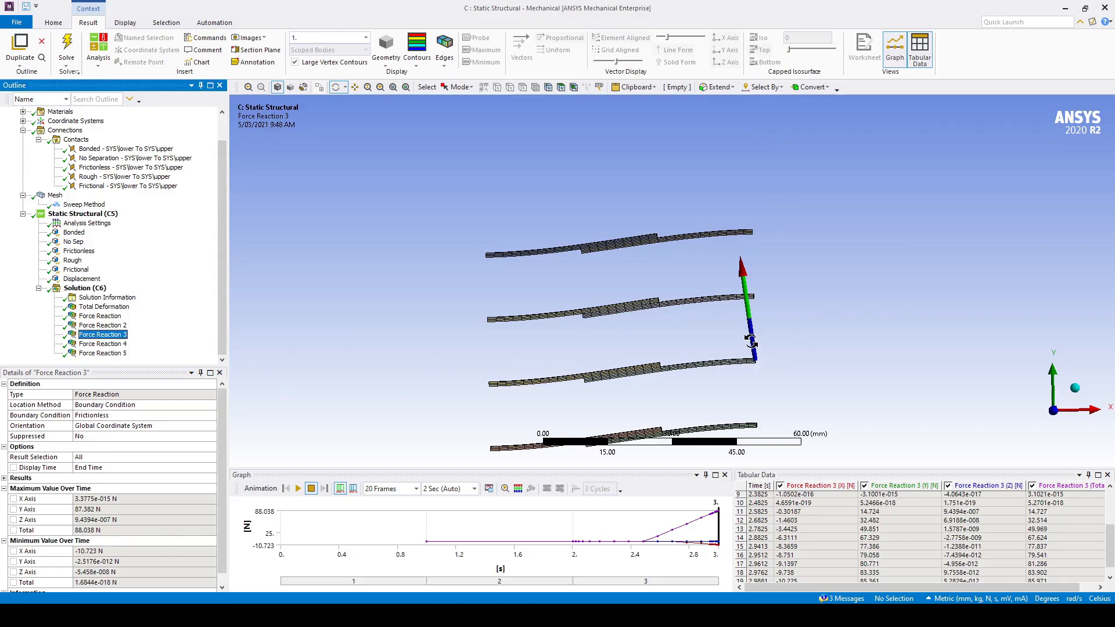
left_click(102, 353)
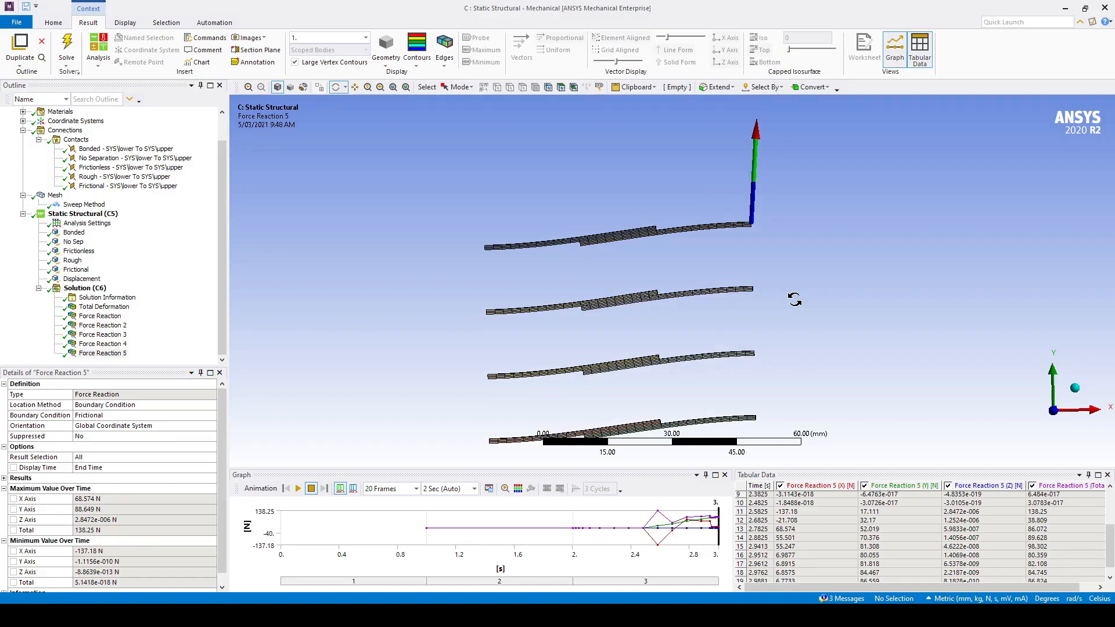
mouse_move(647, 242)
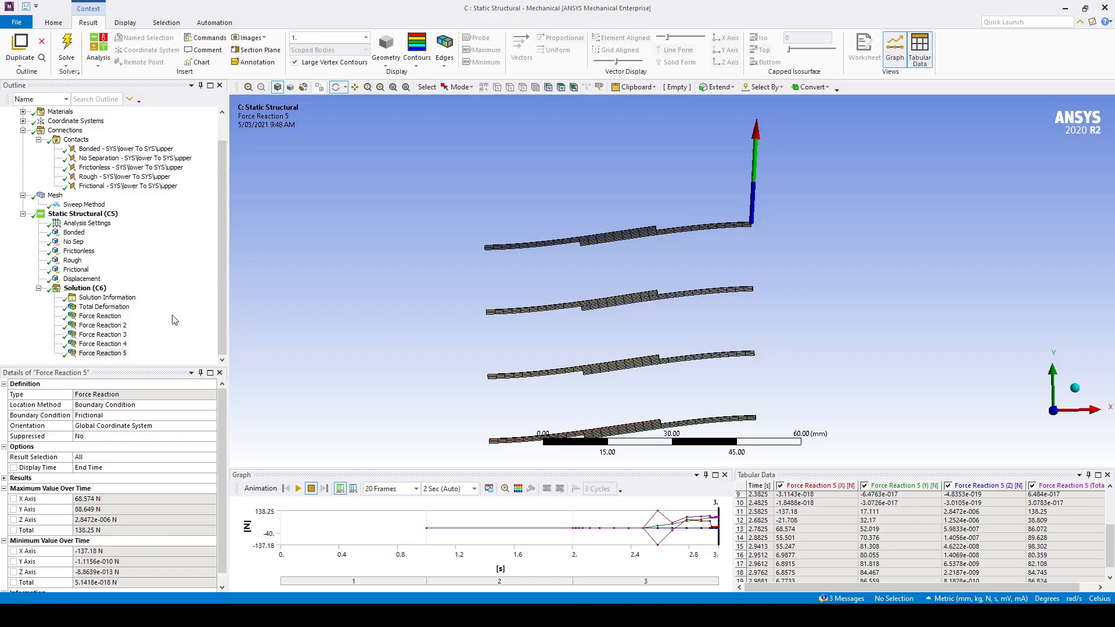
- Insert a Contact Tool under Solution scoped to the frictionless, rough and frictional pairs only
right_click(88, 288)
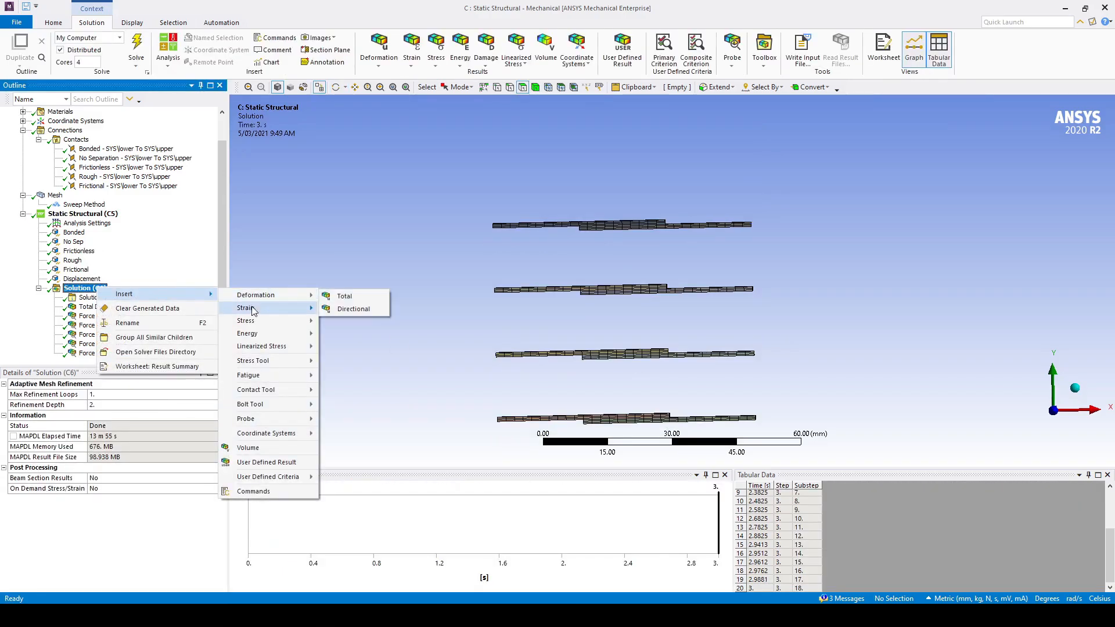
left_click(262, 389)
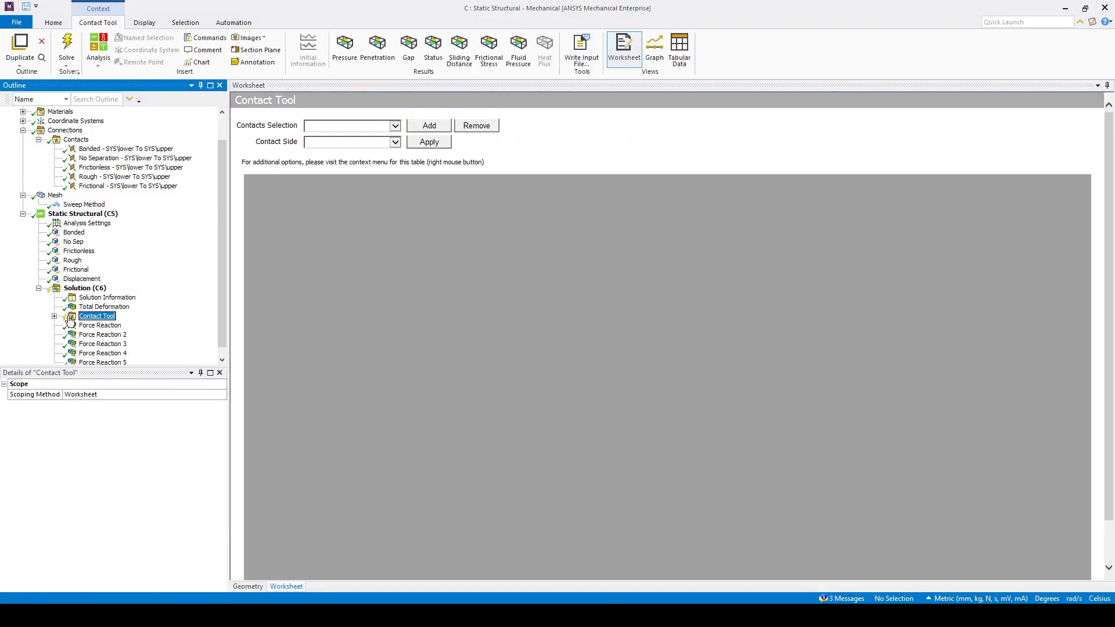
left_click(429, 126)
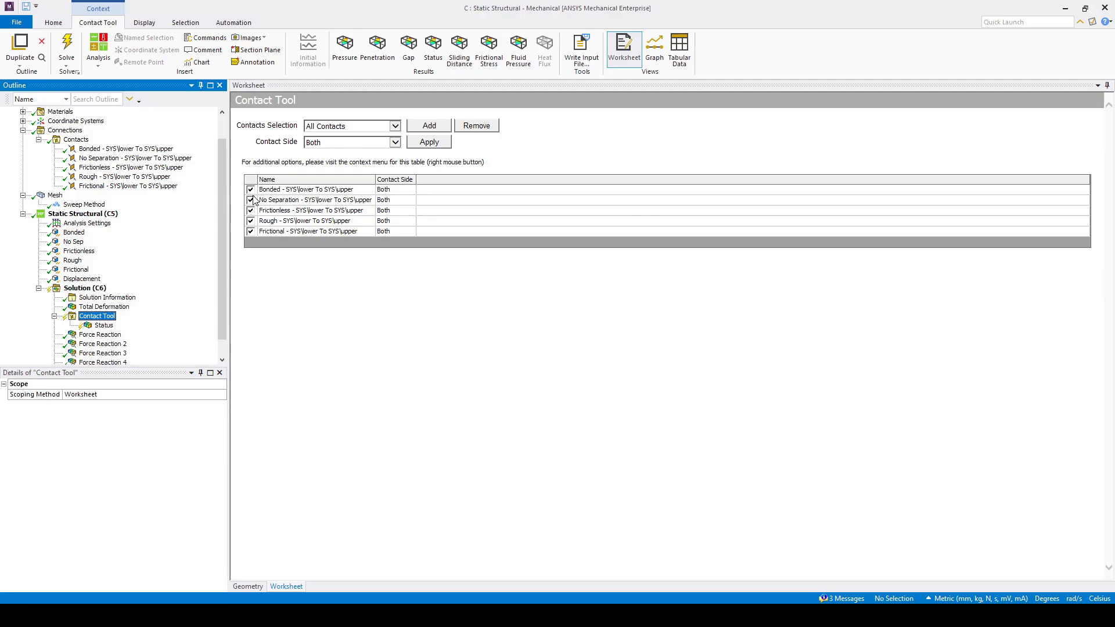
left_click(251, 199)
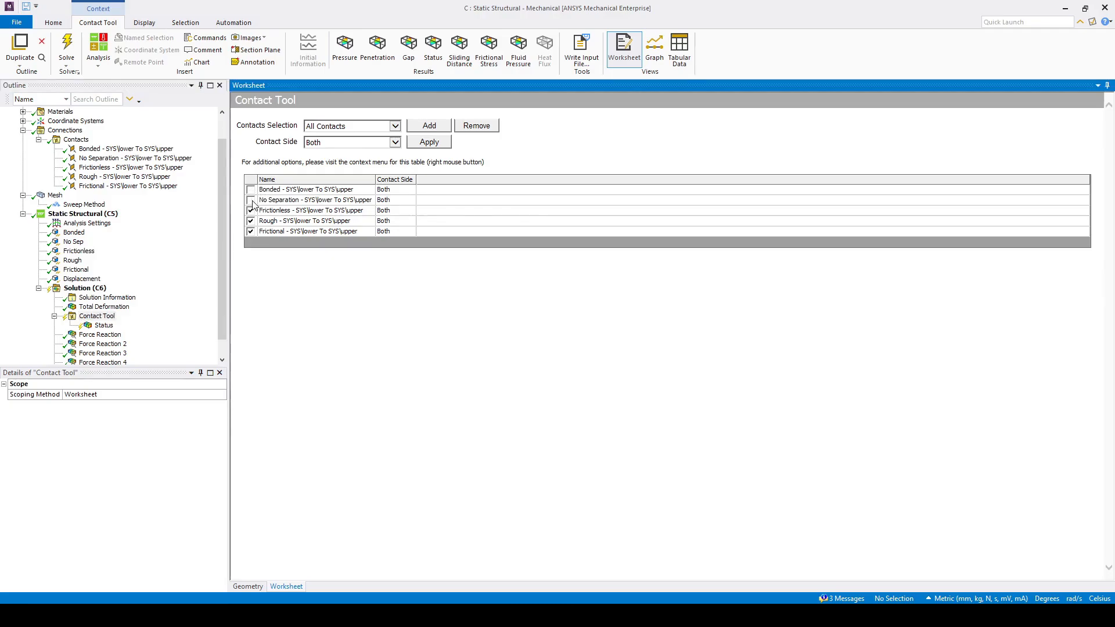
- Add Pressure, Sliding Distance and Gap results to the Contact Tool and show its worksheet
right_click(96, 316)
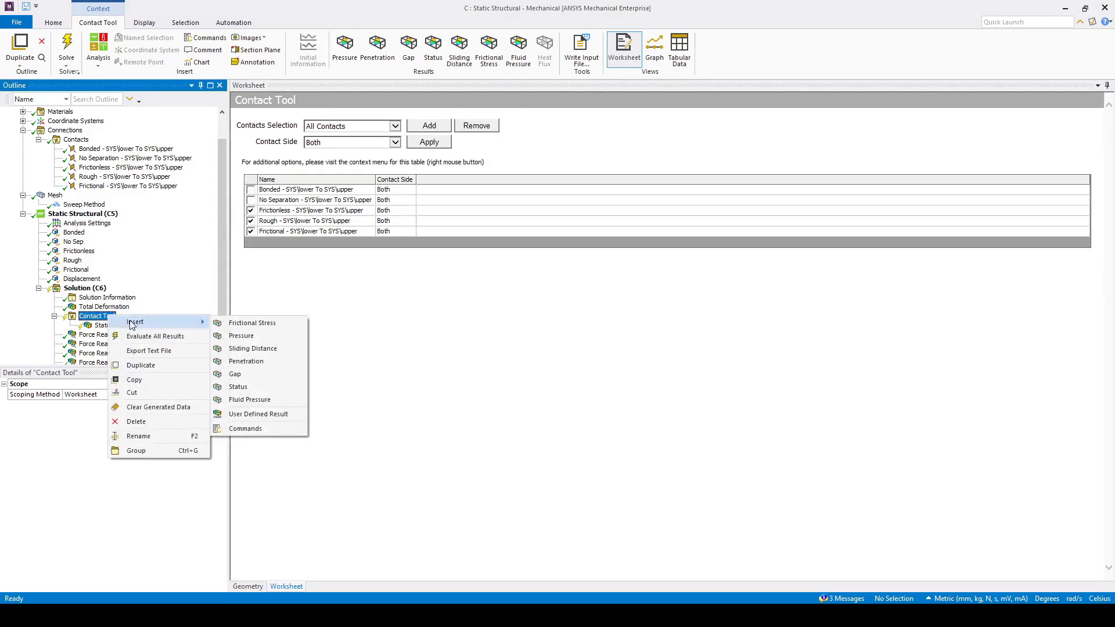
left_click(241, 335)
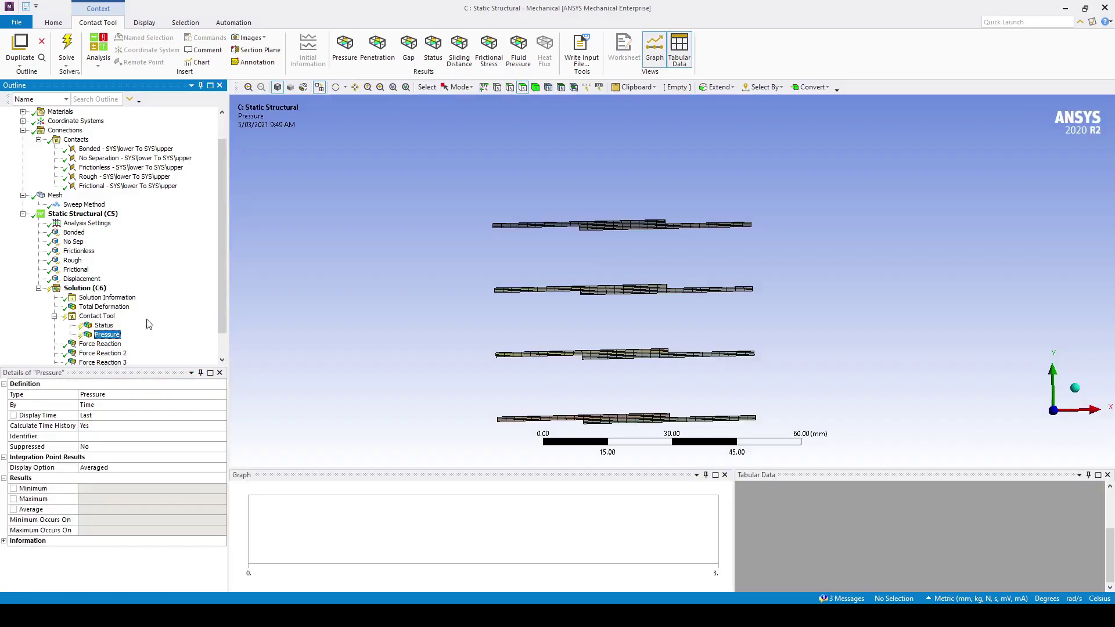
right_click(97, 316)
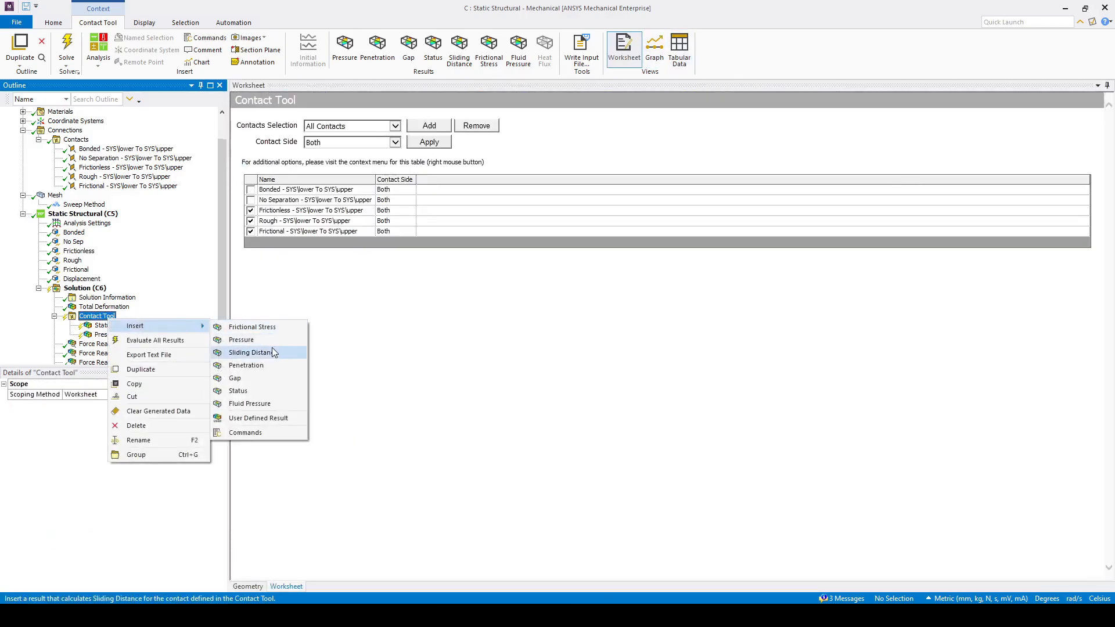
mouse_move(250, 334)
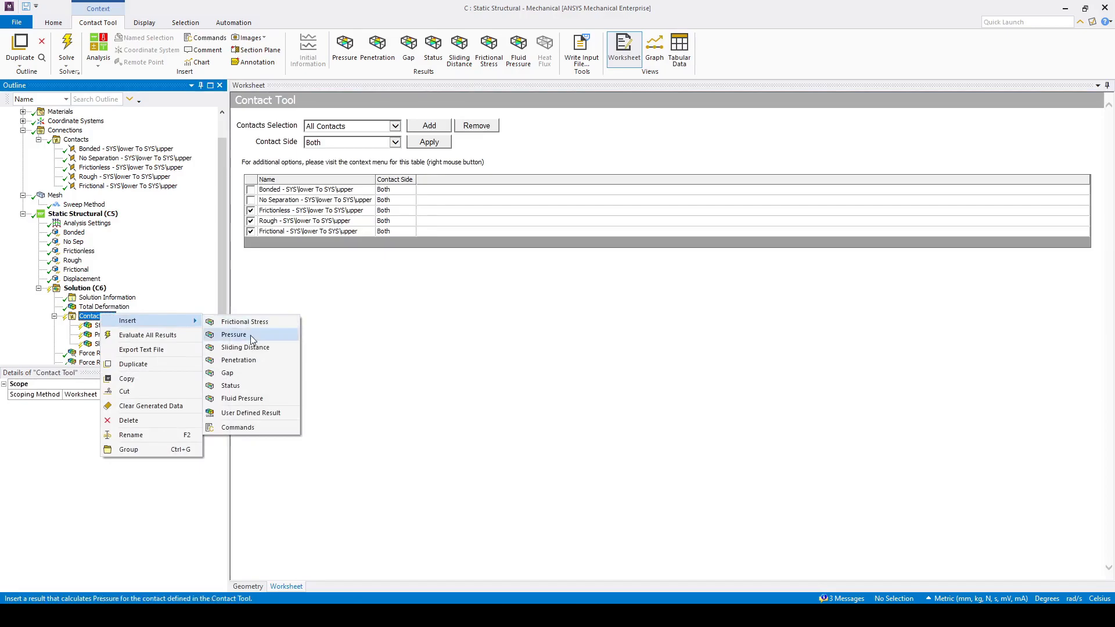
left_click(227, 373)
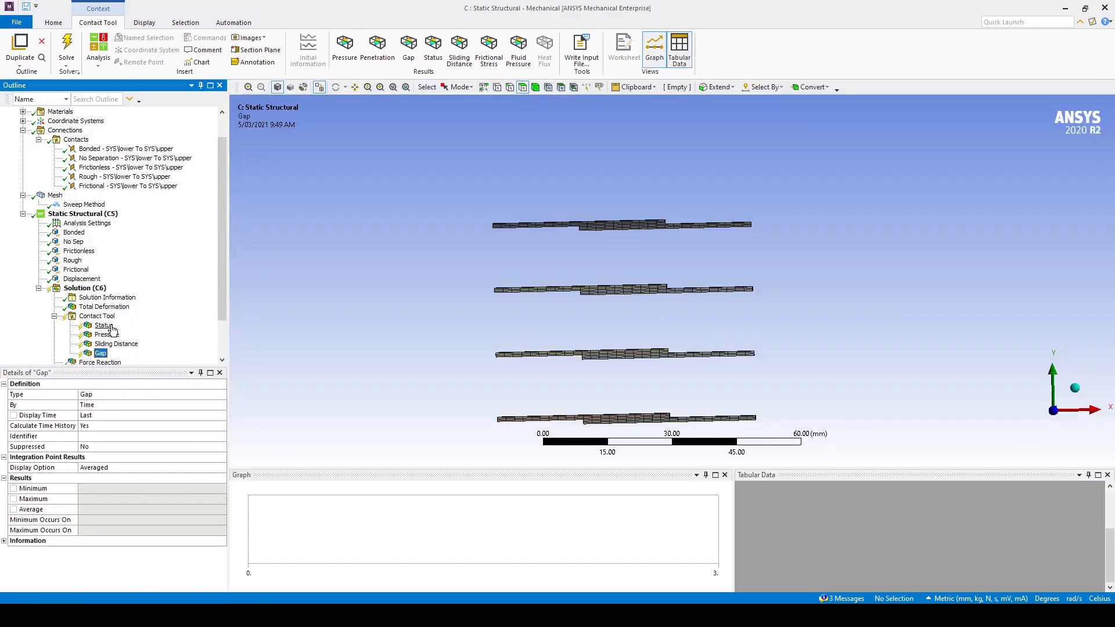
left_click(96, 316)
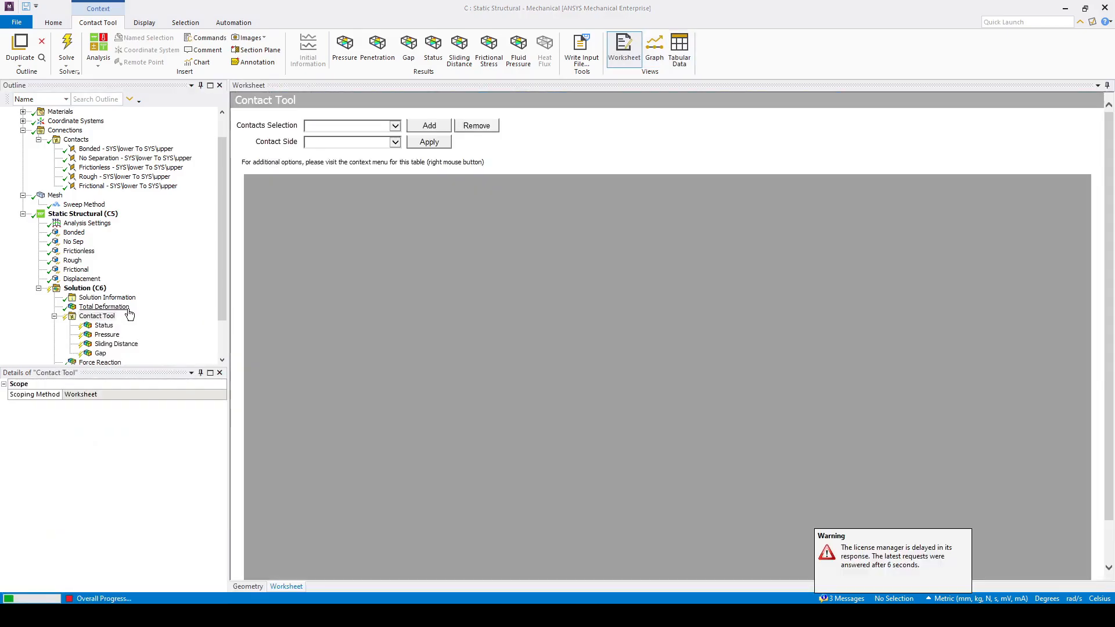
- Evaluate and view the pressure, sliding distance and gap contours, gap reaching -1.2 mm
left_click(107, 335)
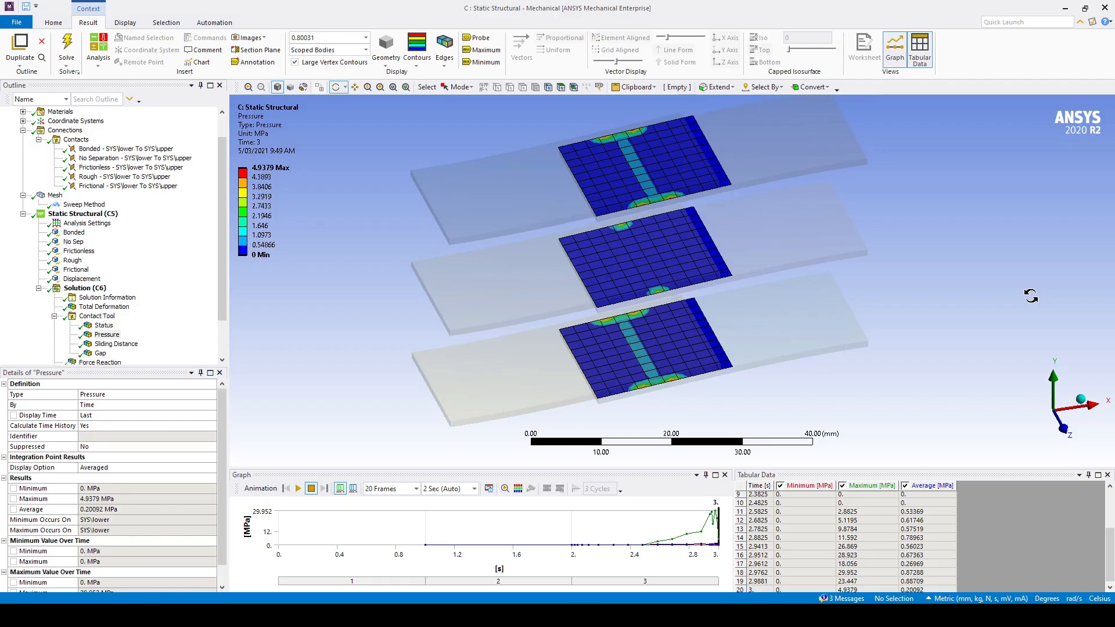
left_click(115, 344)
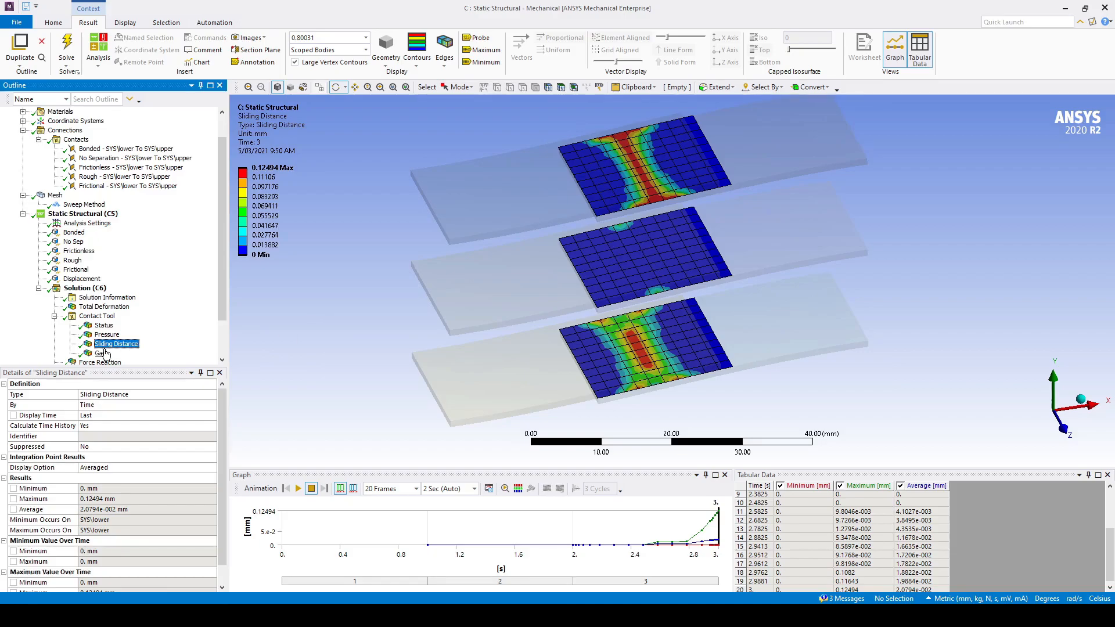
left_click(100, 354)
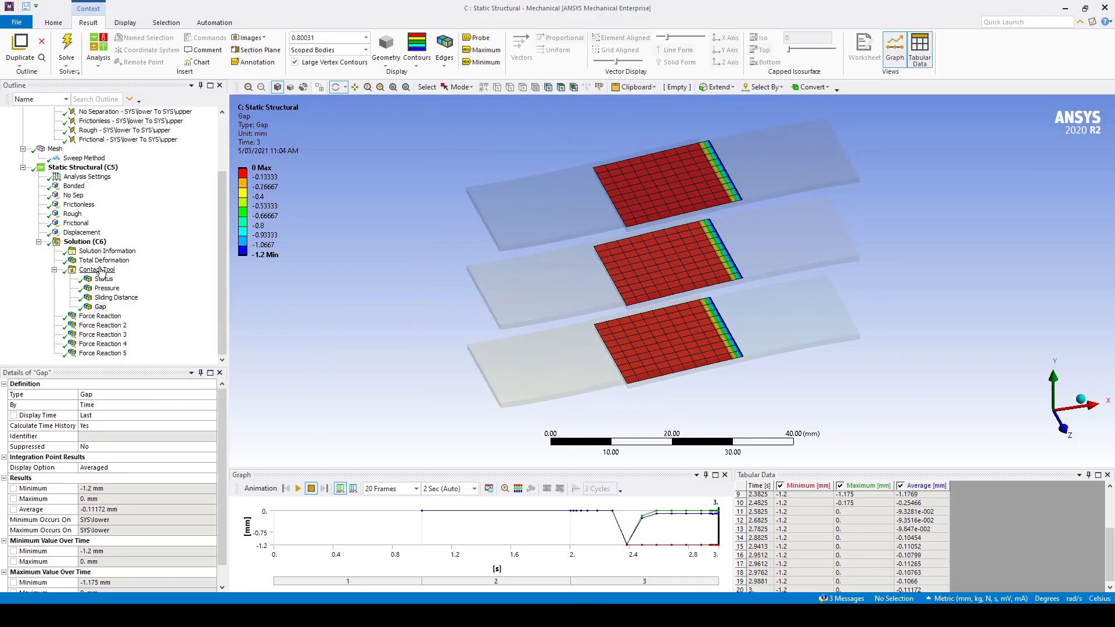
- Add Frictional Stress, exclude the rough pair and re-evaluate for a 0.98758 MPa peak on two pairs
left_click(117, 316)
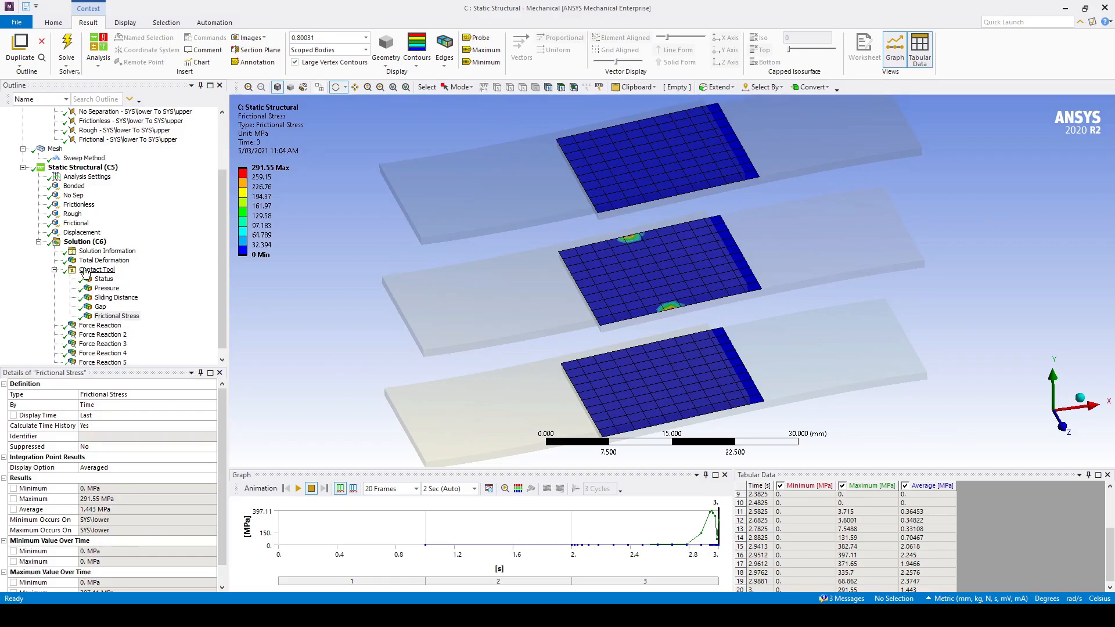
left_click(97, 269)
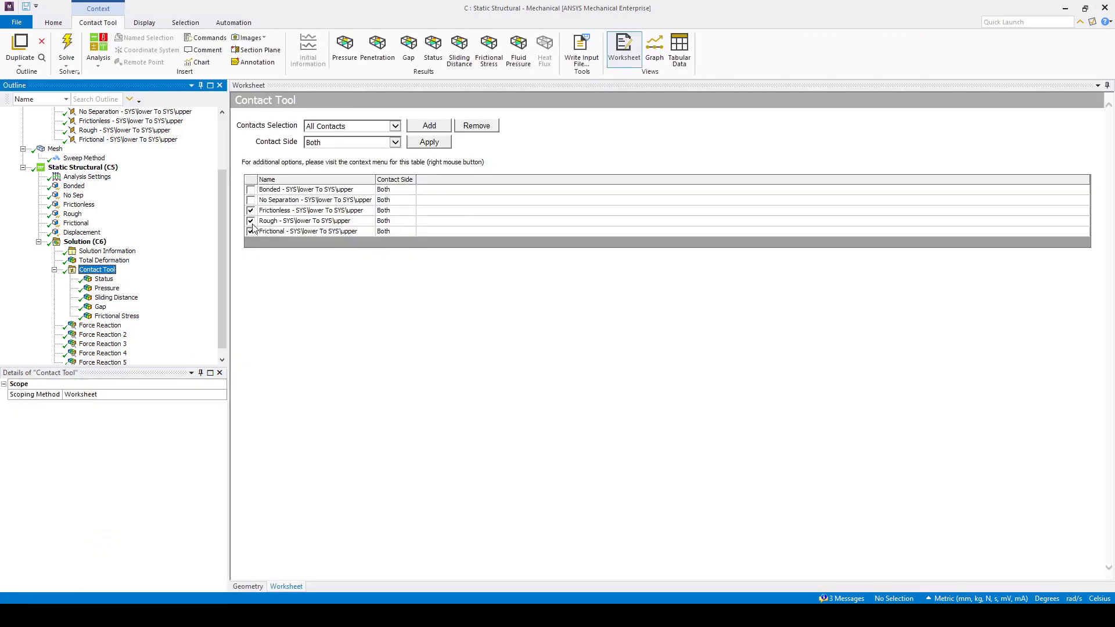
right_click(97, 269)
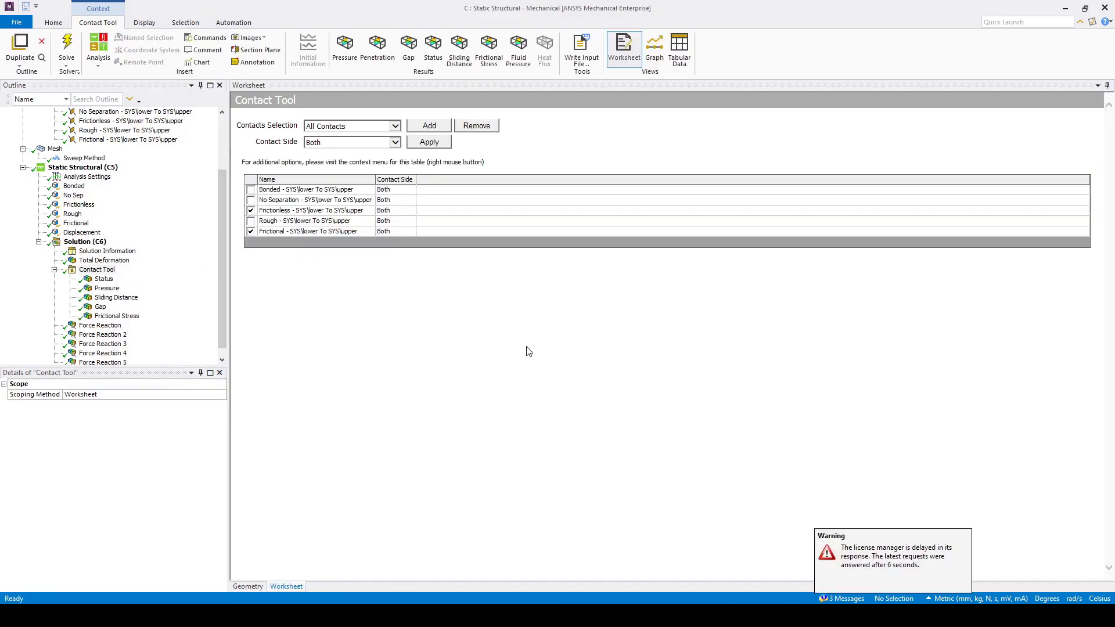
left_click(116, 316)
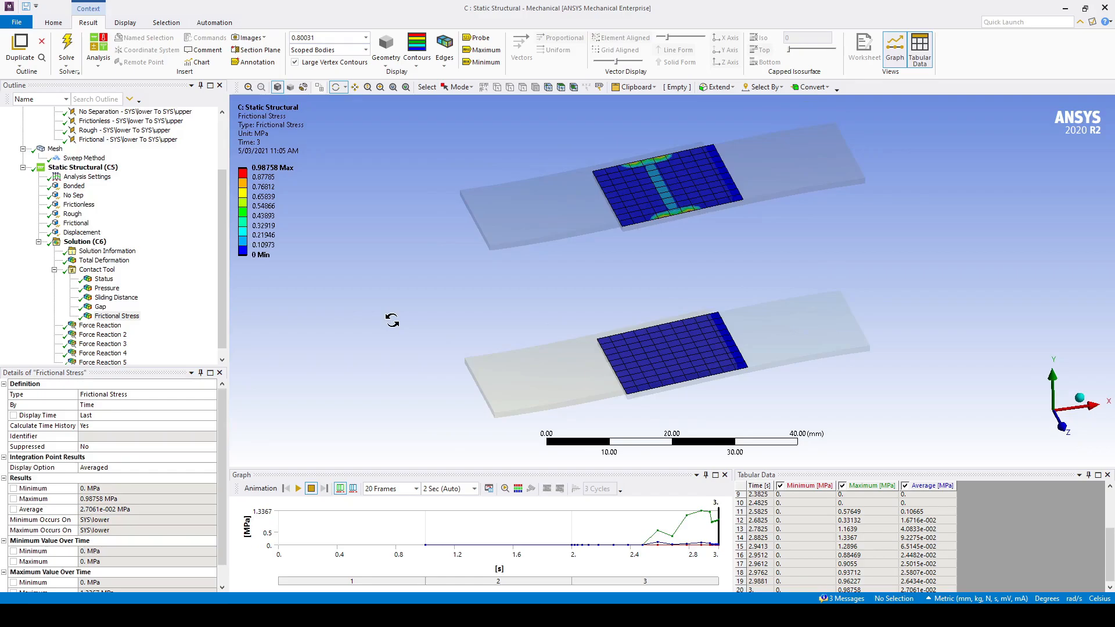
- Tick the bonded pair back in, re-evaluate, and view frictional stress peaking at 2256.2 MPa
left_click(97, 270)
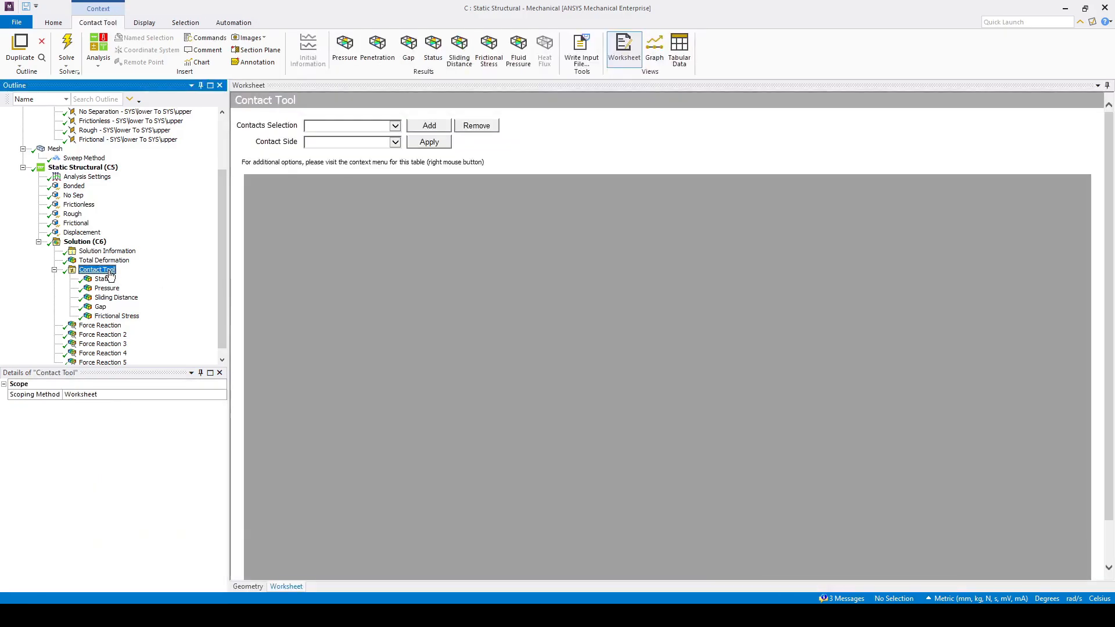
left_click(429, 125)
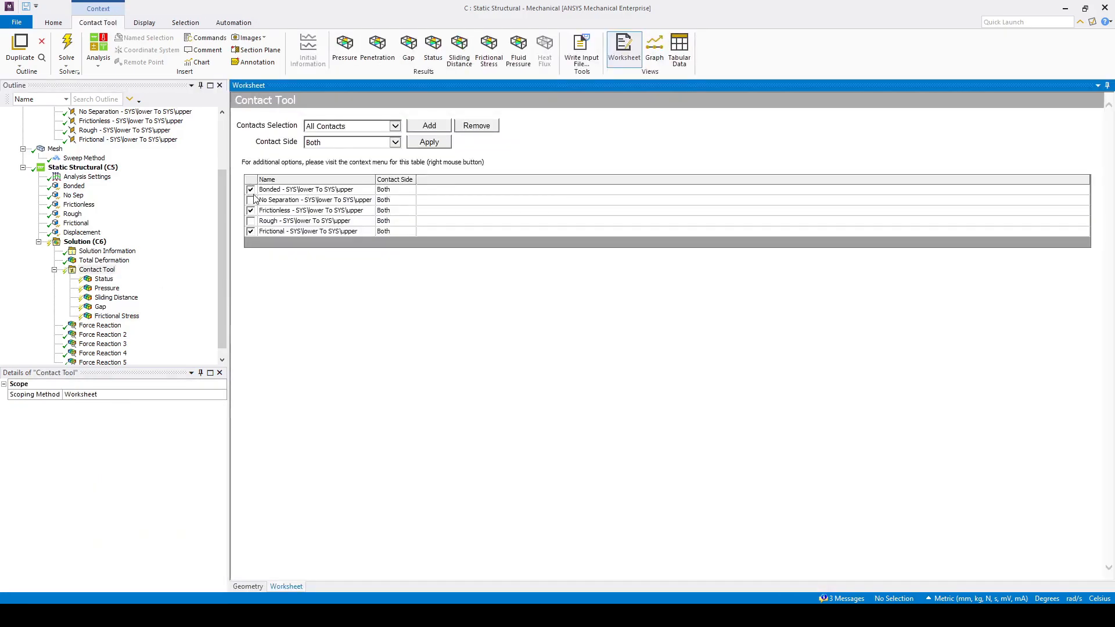
left_click(250, 200)
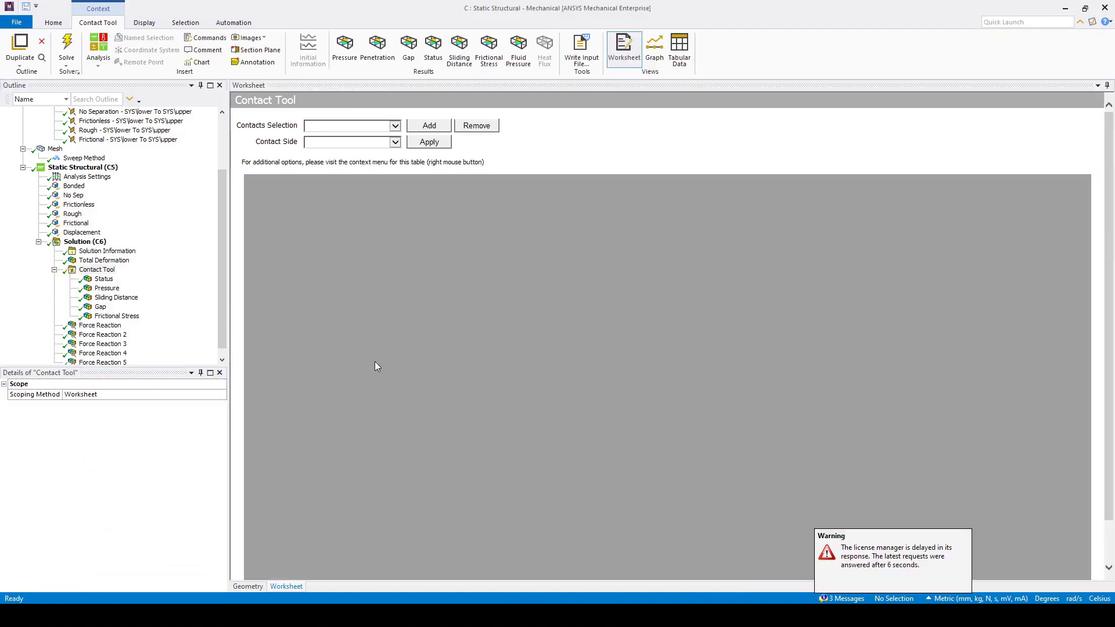
left_click(116, 316)
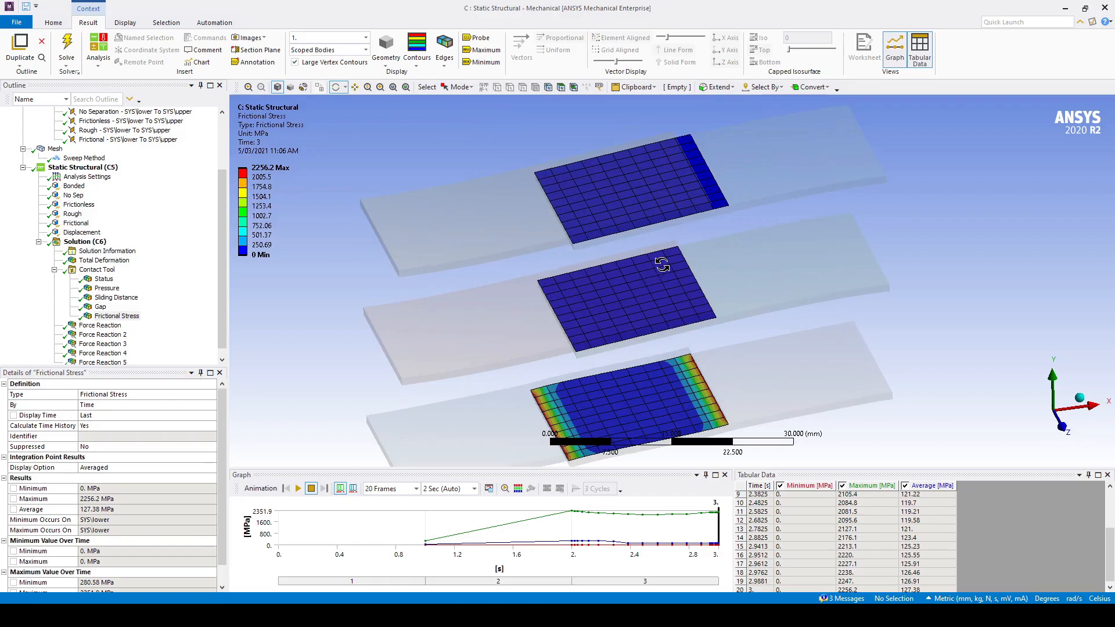
mouse_move(570, 281)
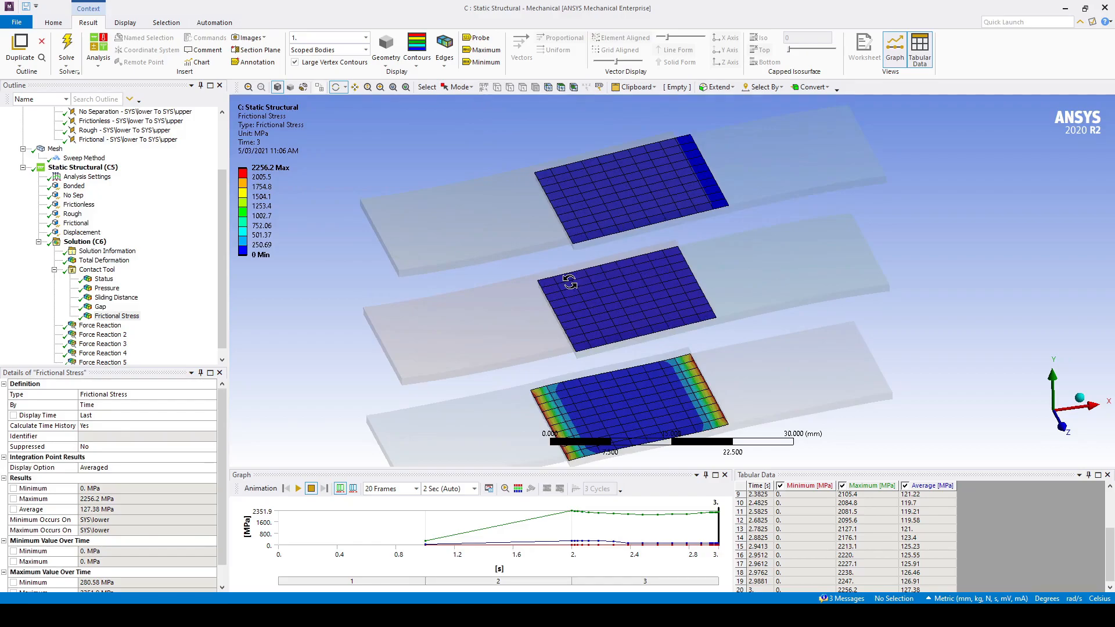
mouse_move(686, 274)
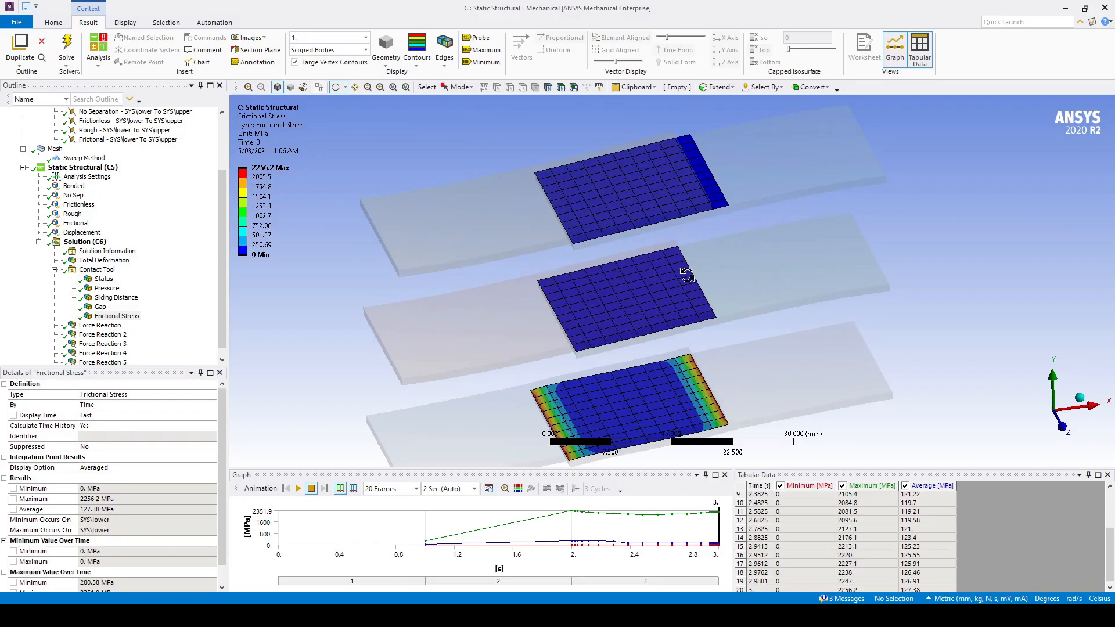